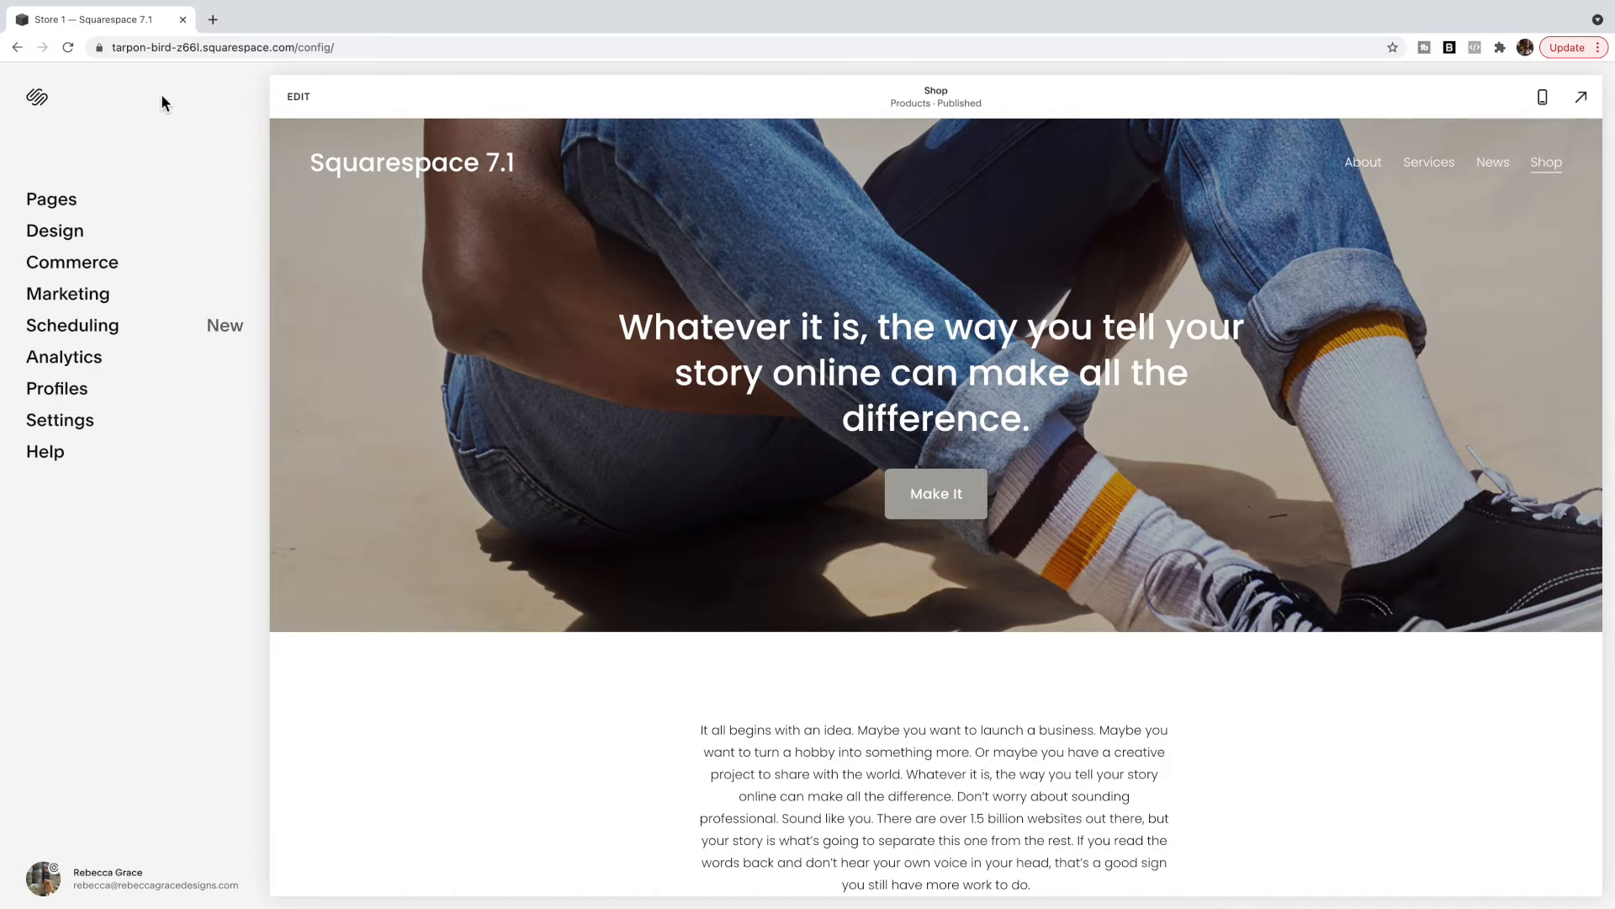
Step: Show the site's pages list with About, Services, News and Shop in the navigation
click(51, 198)
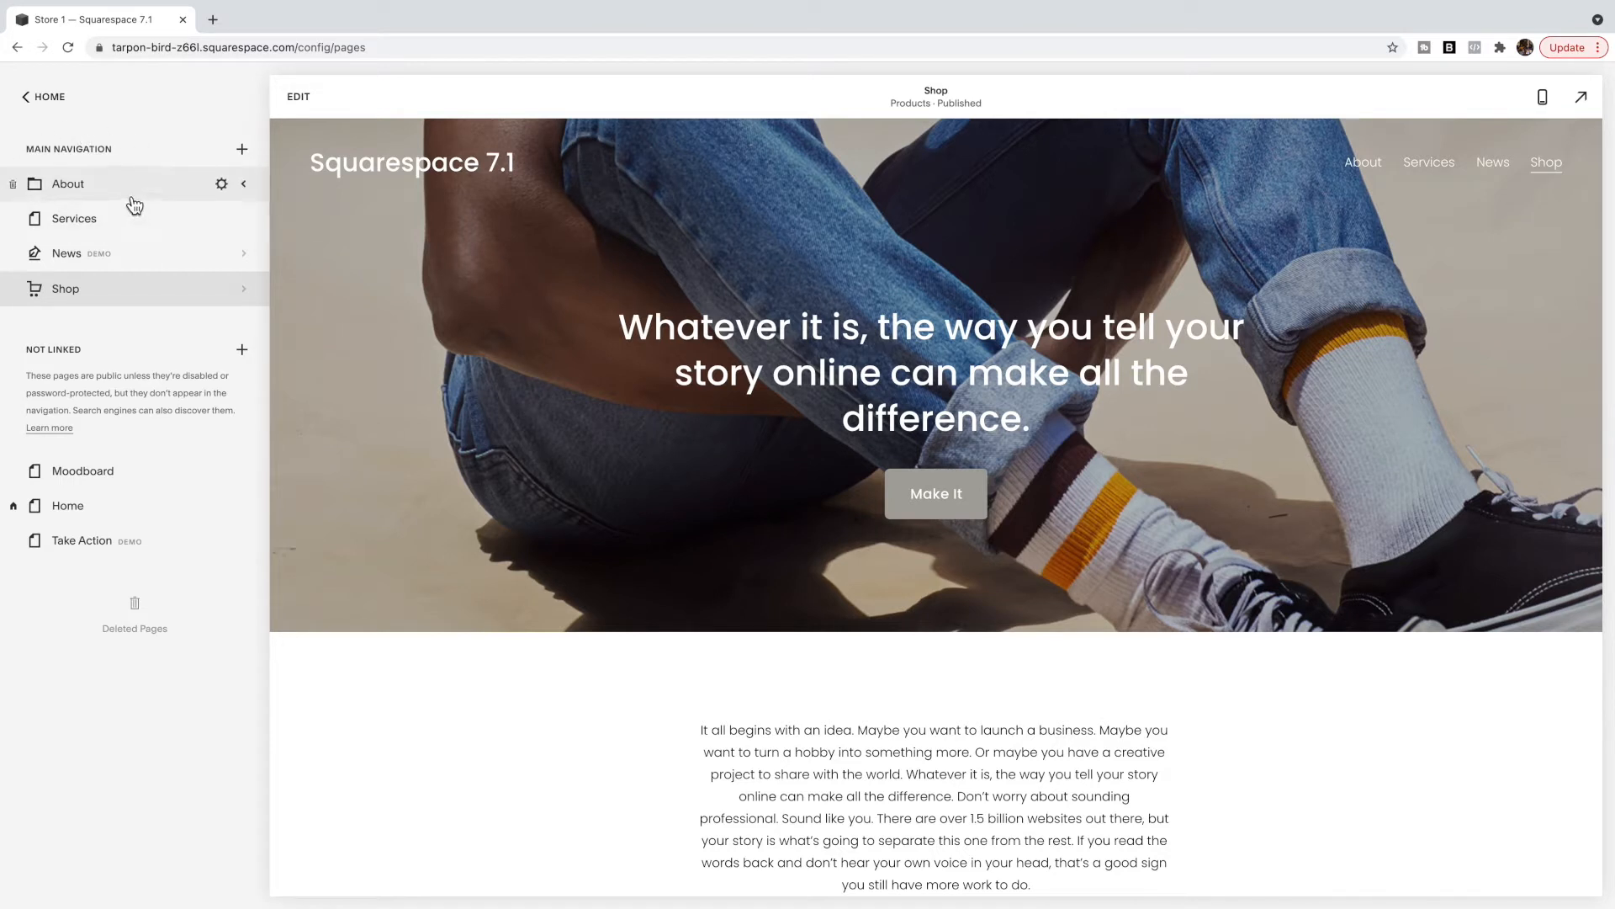
mouse_move(112, 339)
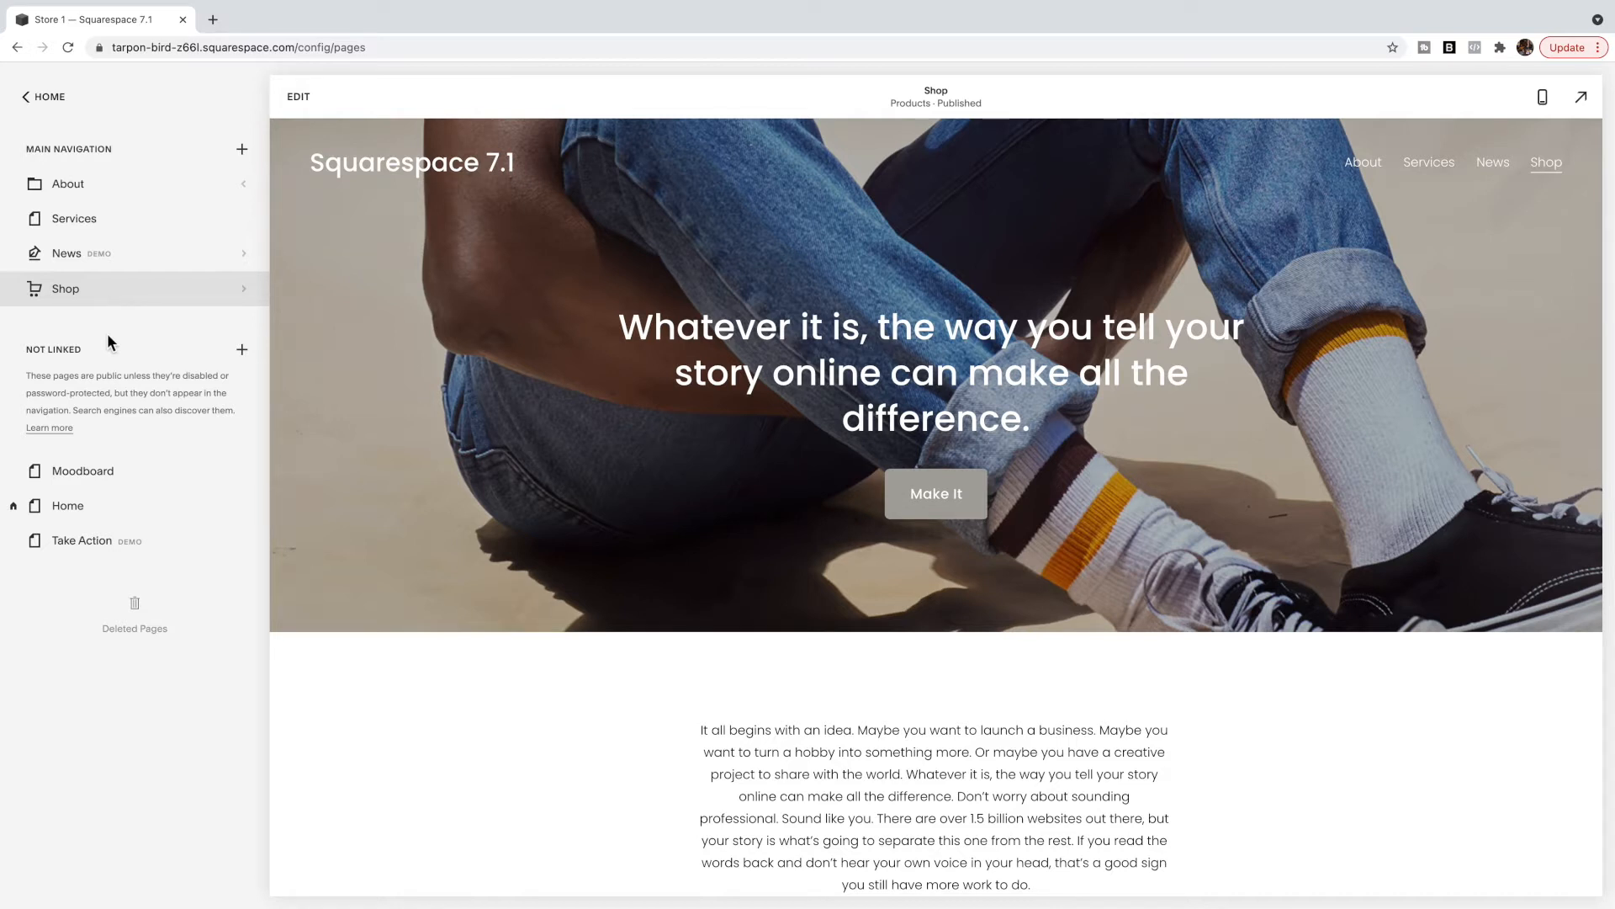
mouse_move(985, 172)
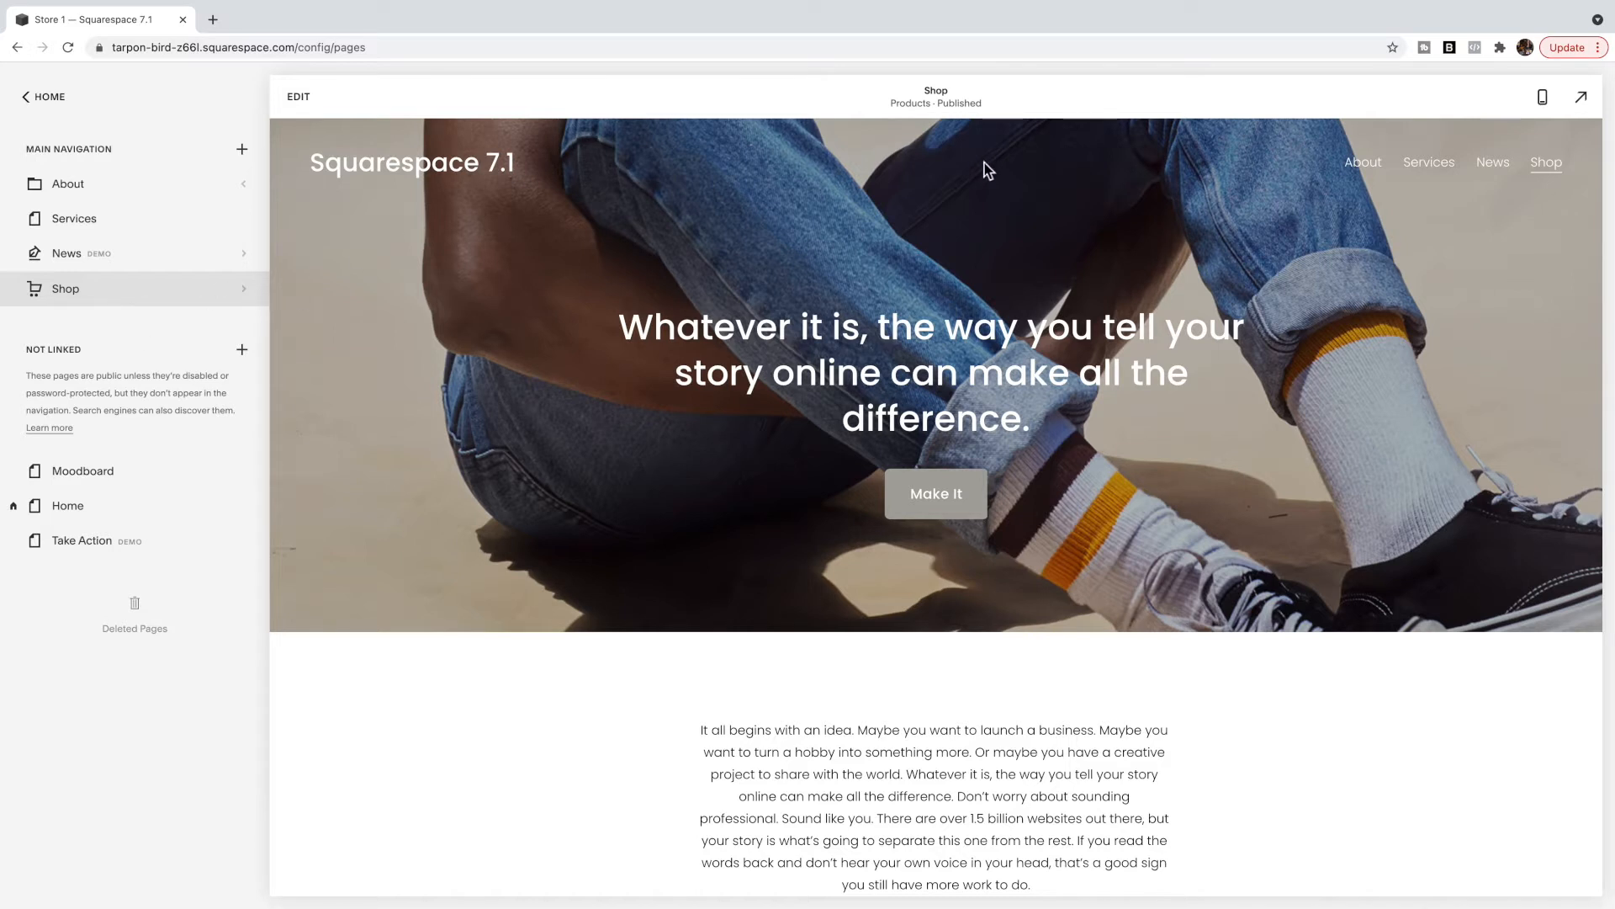
mouse_move(994, 188)
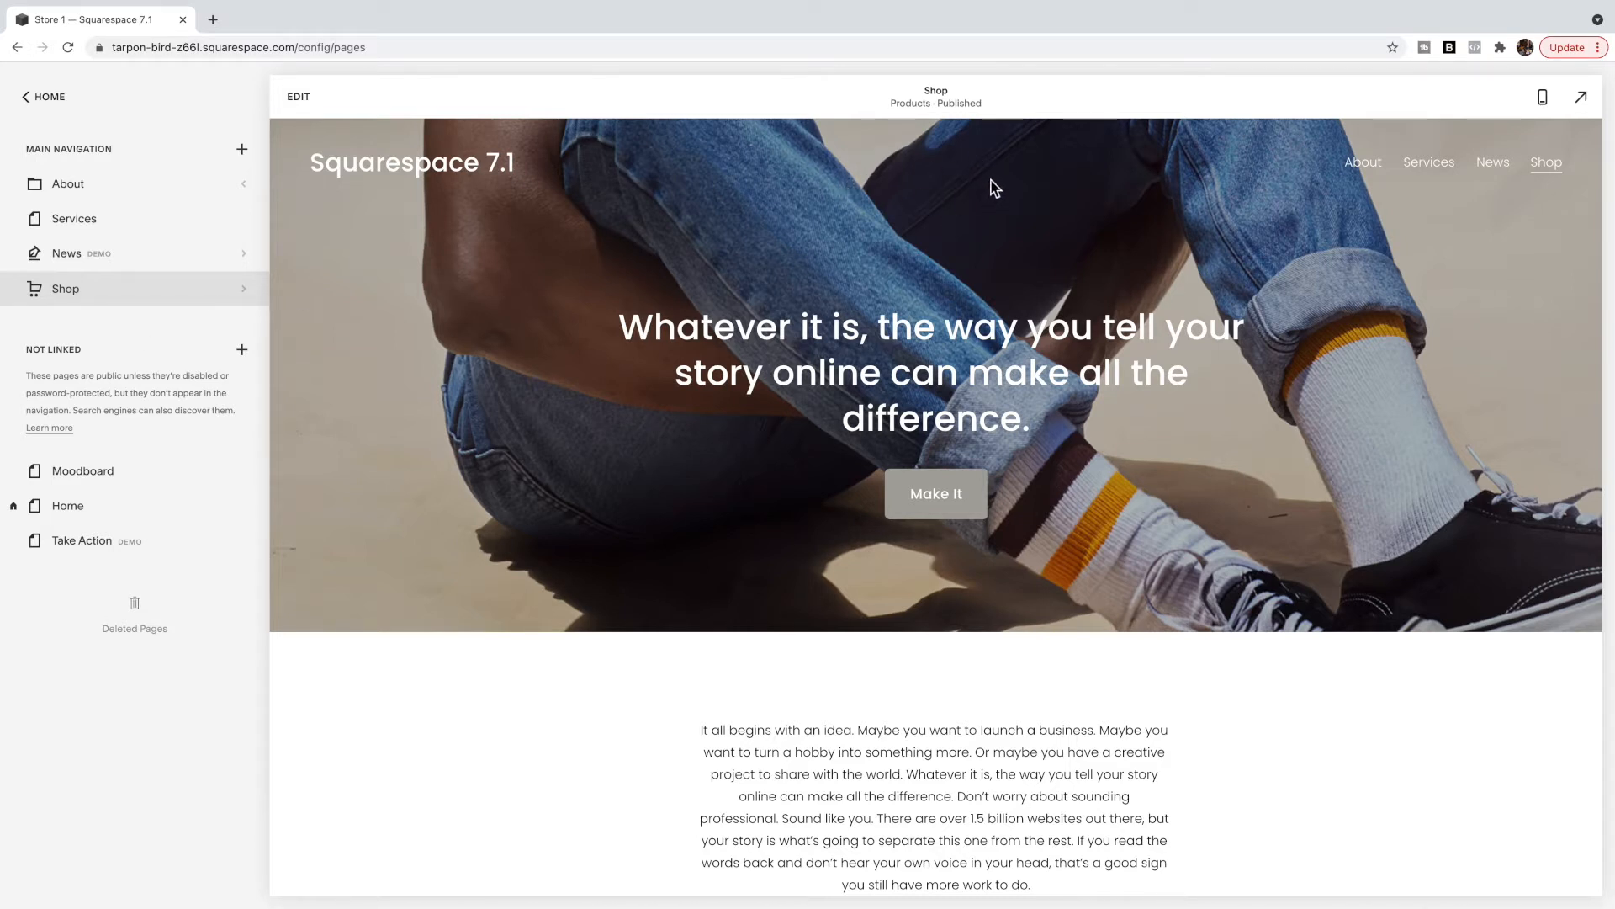
mouse_move(548, 192)
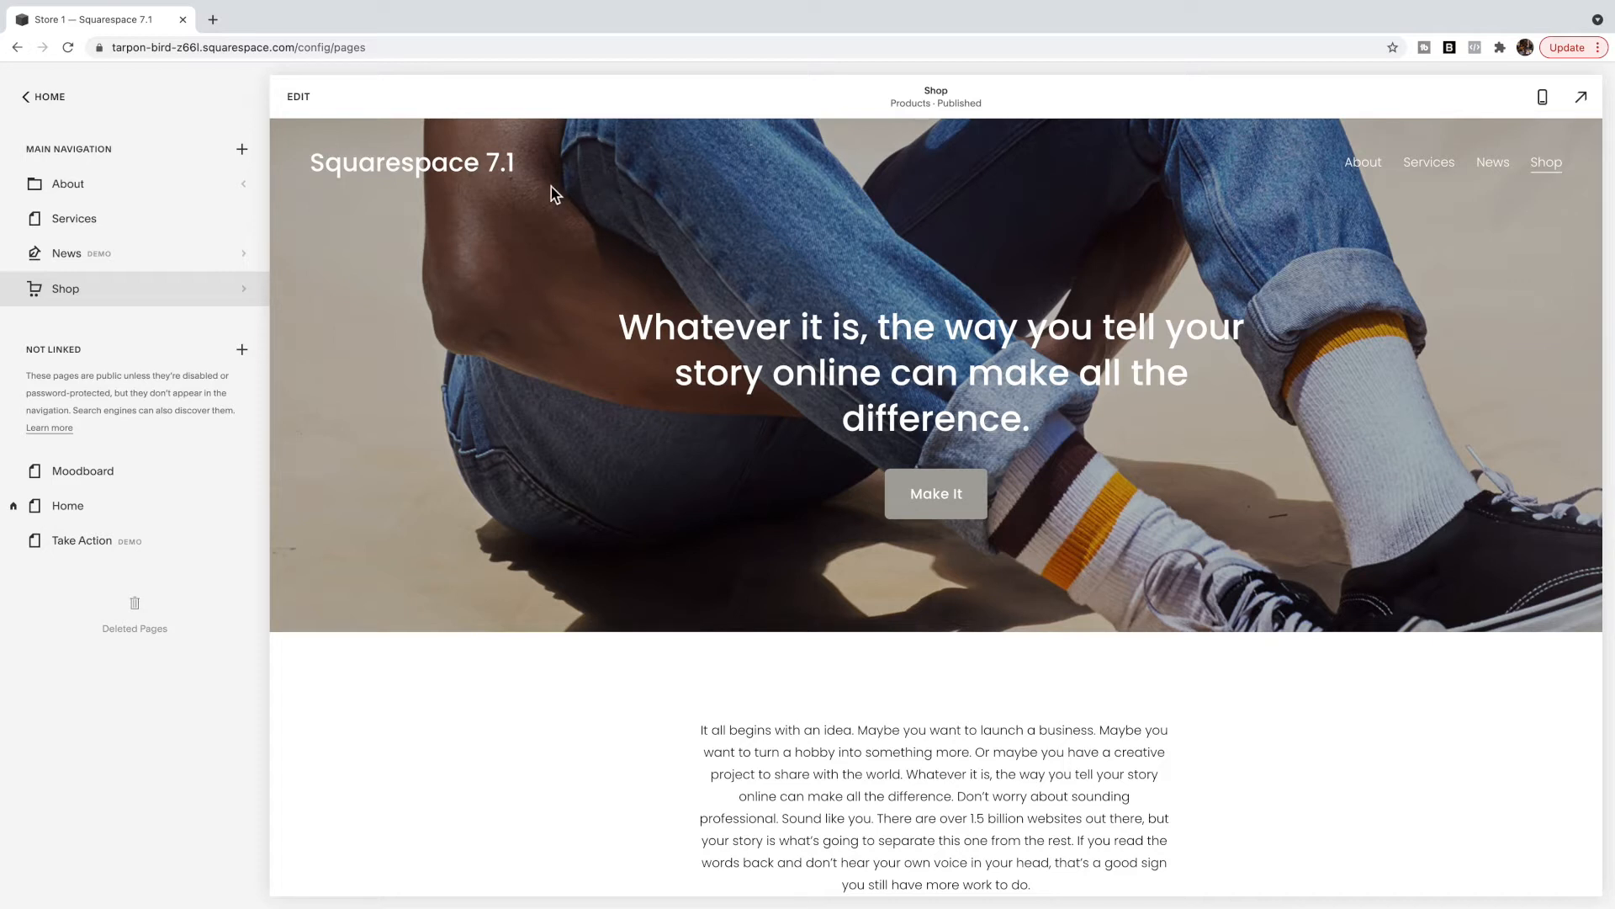
mouse_move(584, 182)
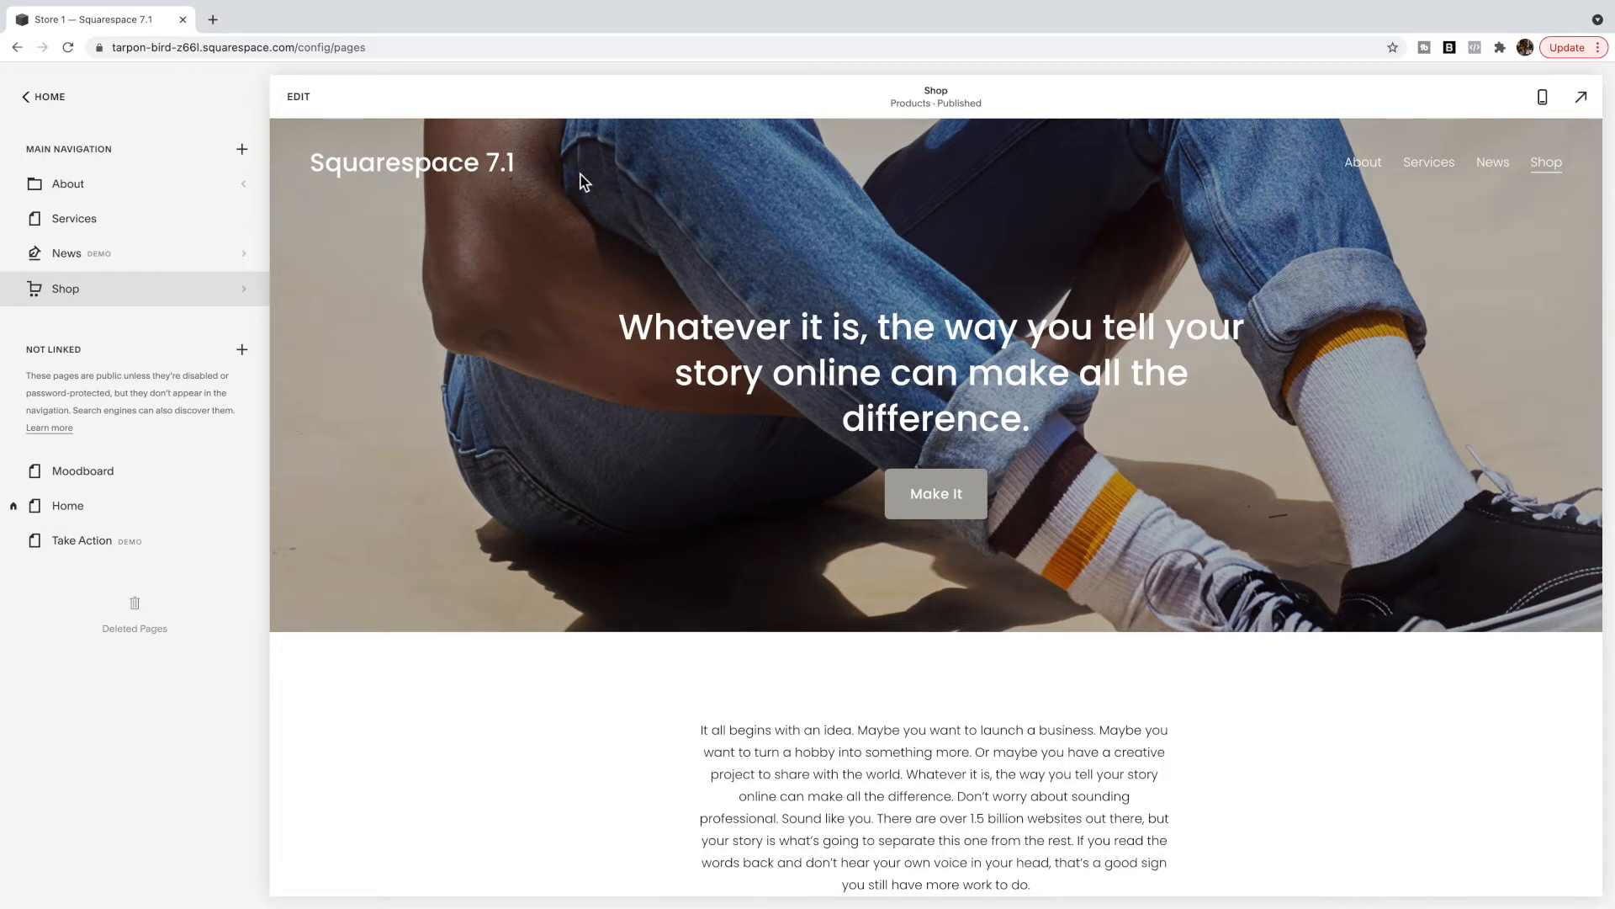
mouse_move(172, 168)
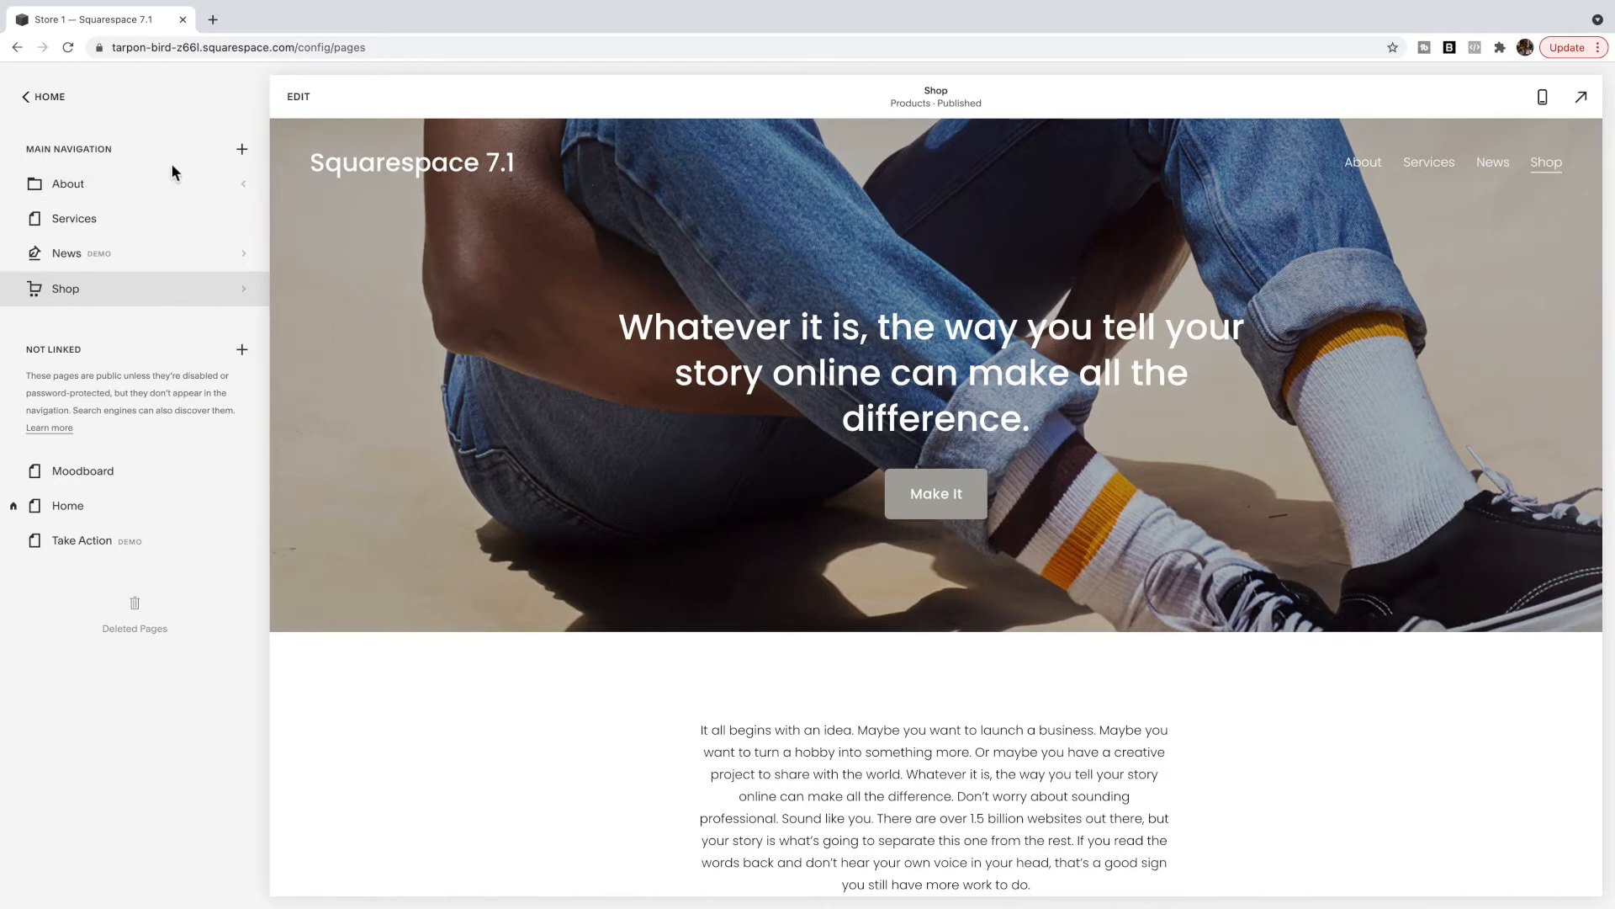
mouse_move(310, 109)
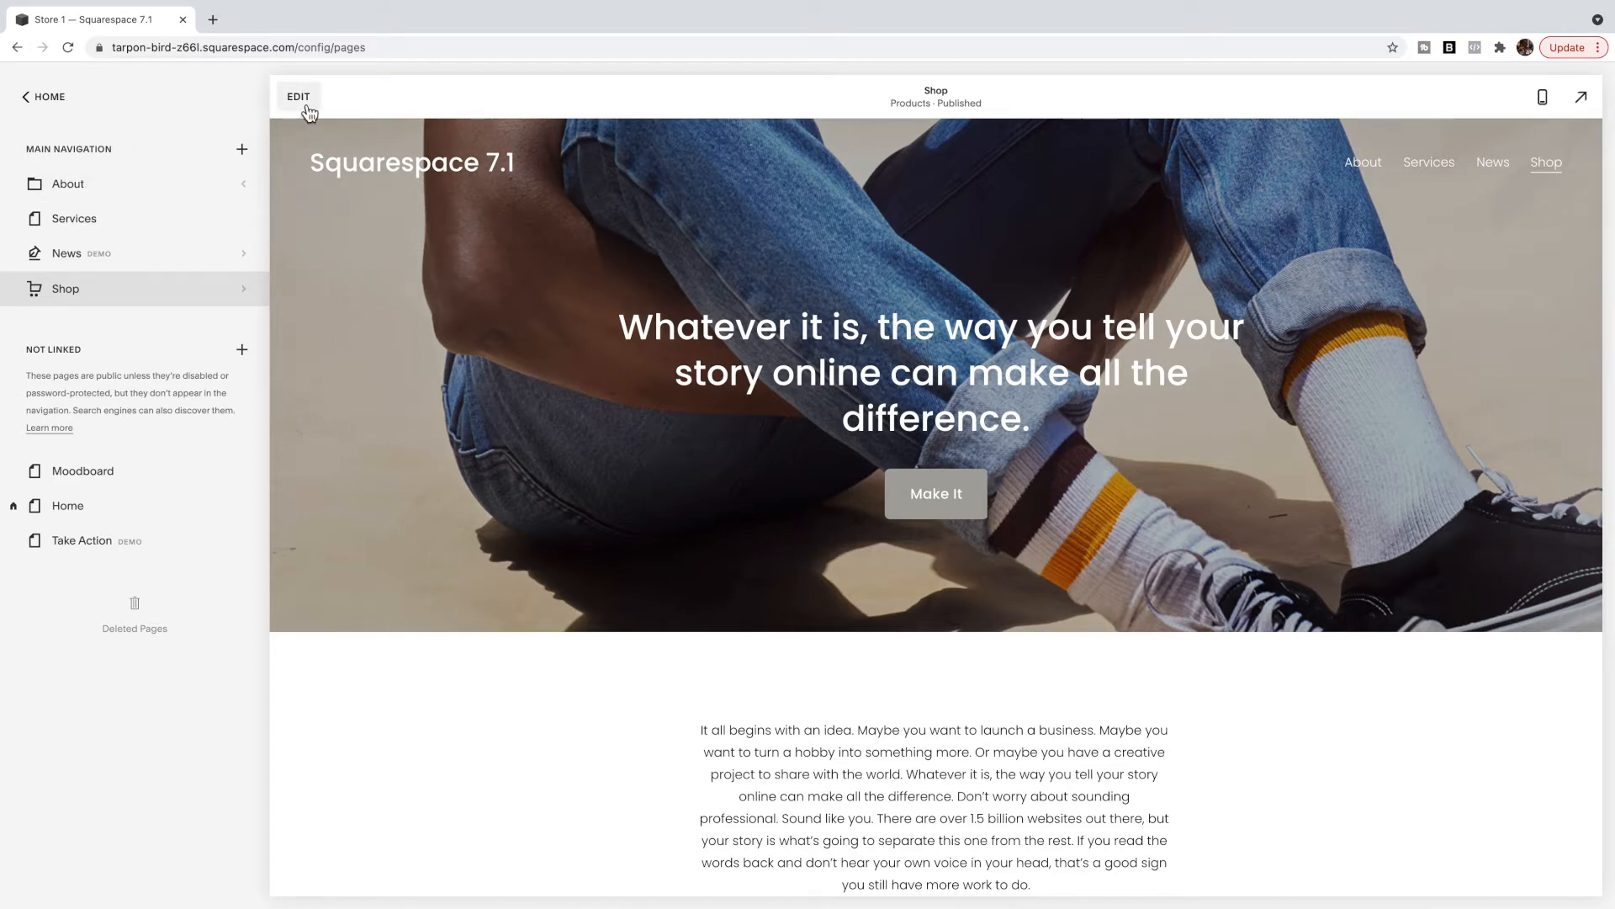
Step: Enter site header editing and browse the desktop header layout options
click(299, 94)
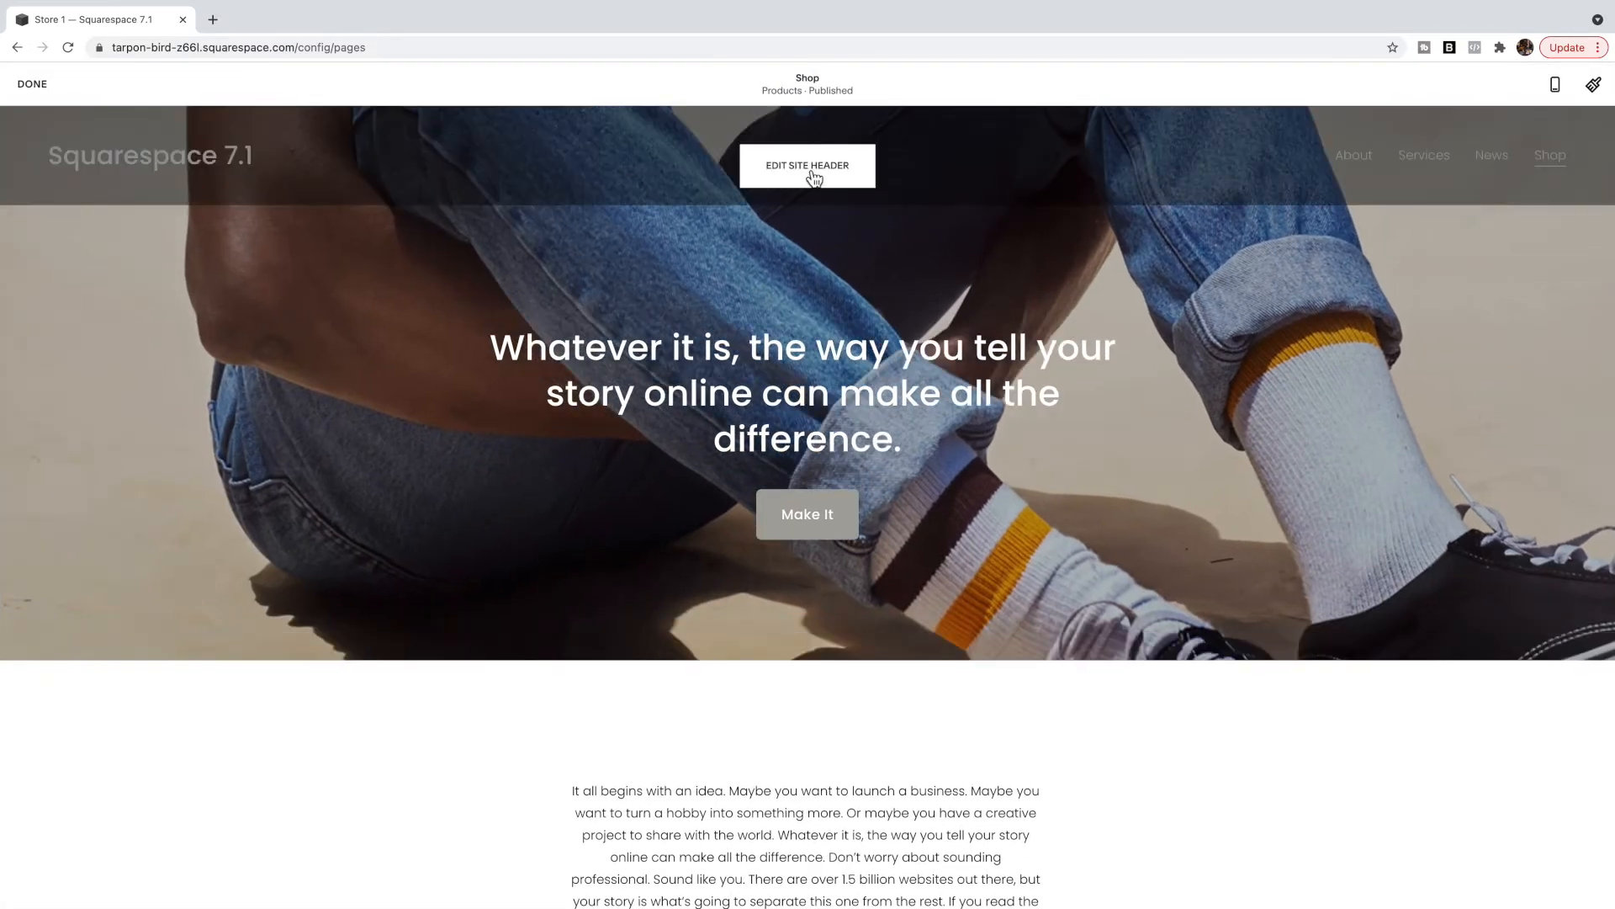
click(808, 165)
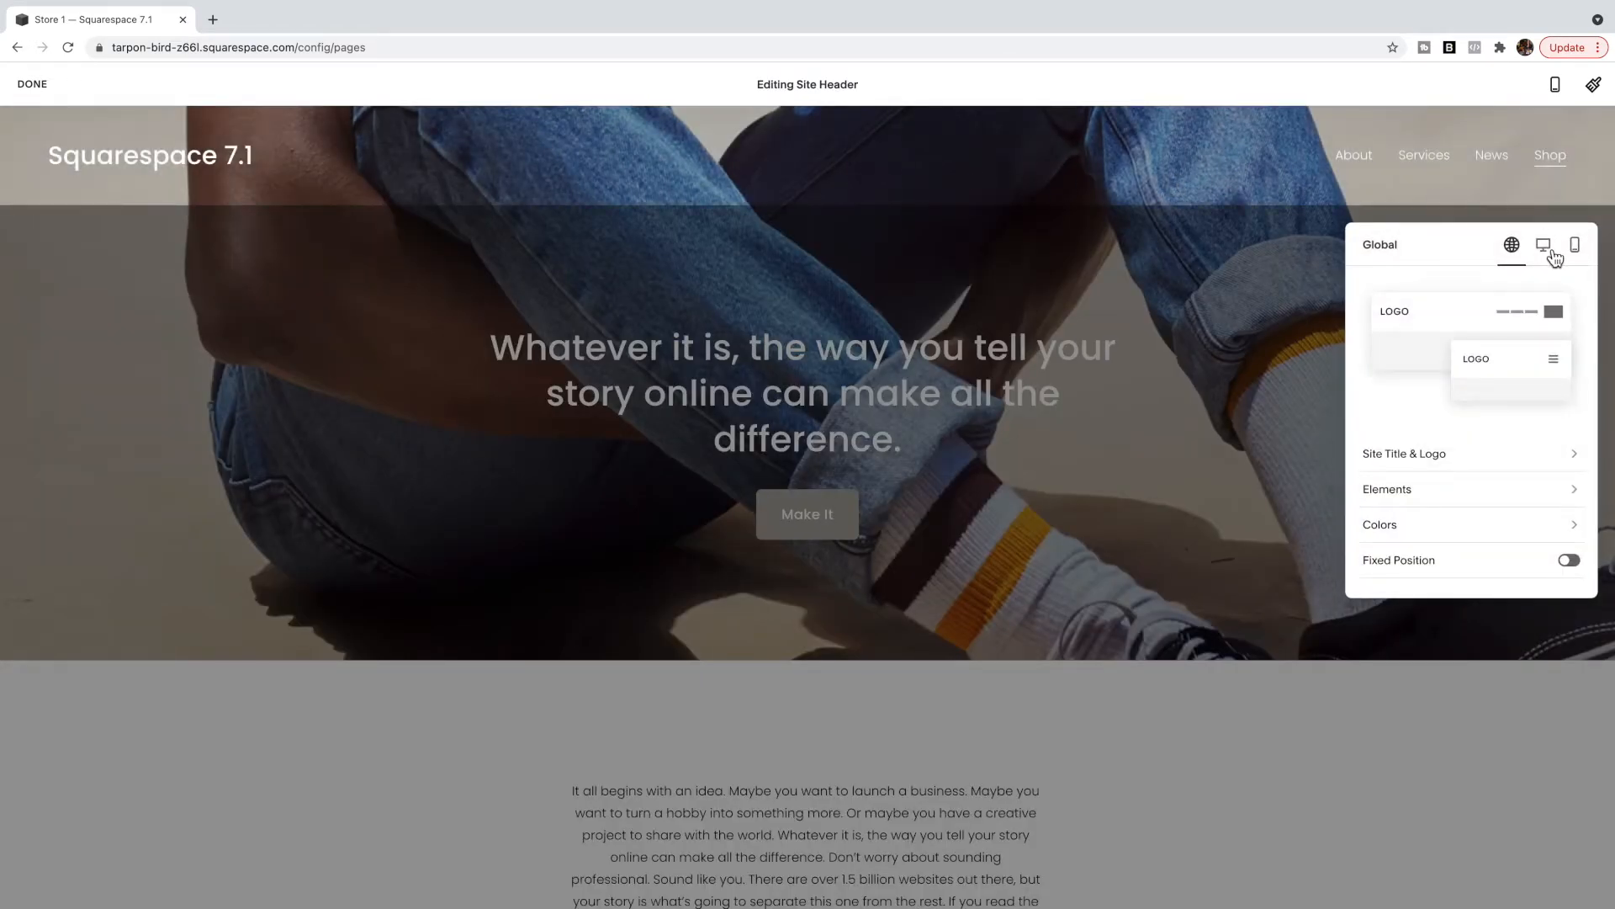
click(1543, 245)
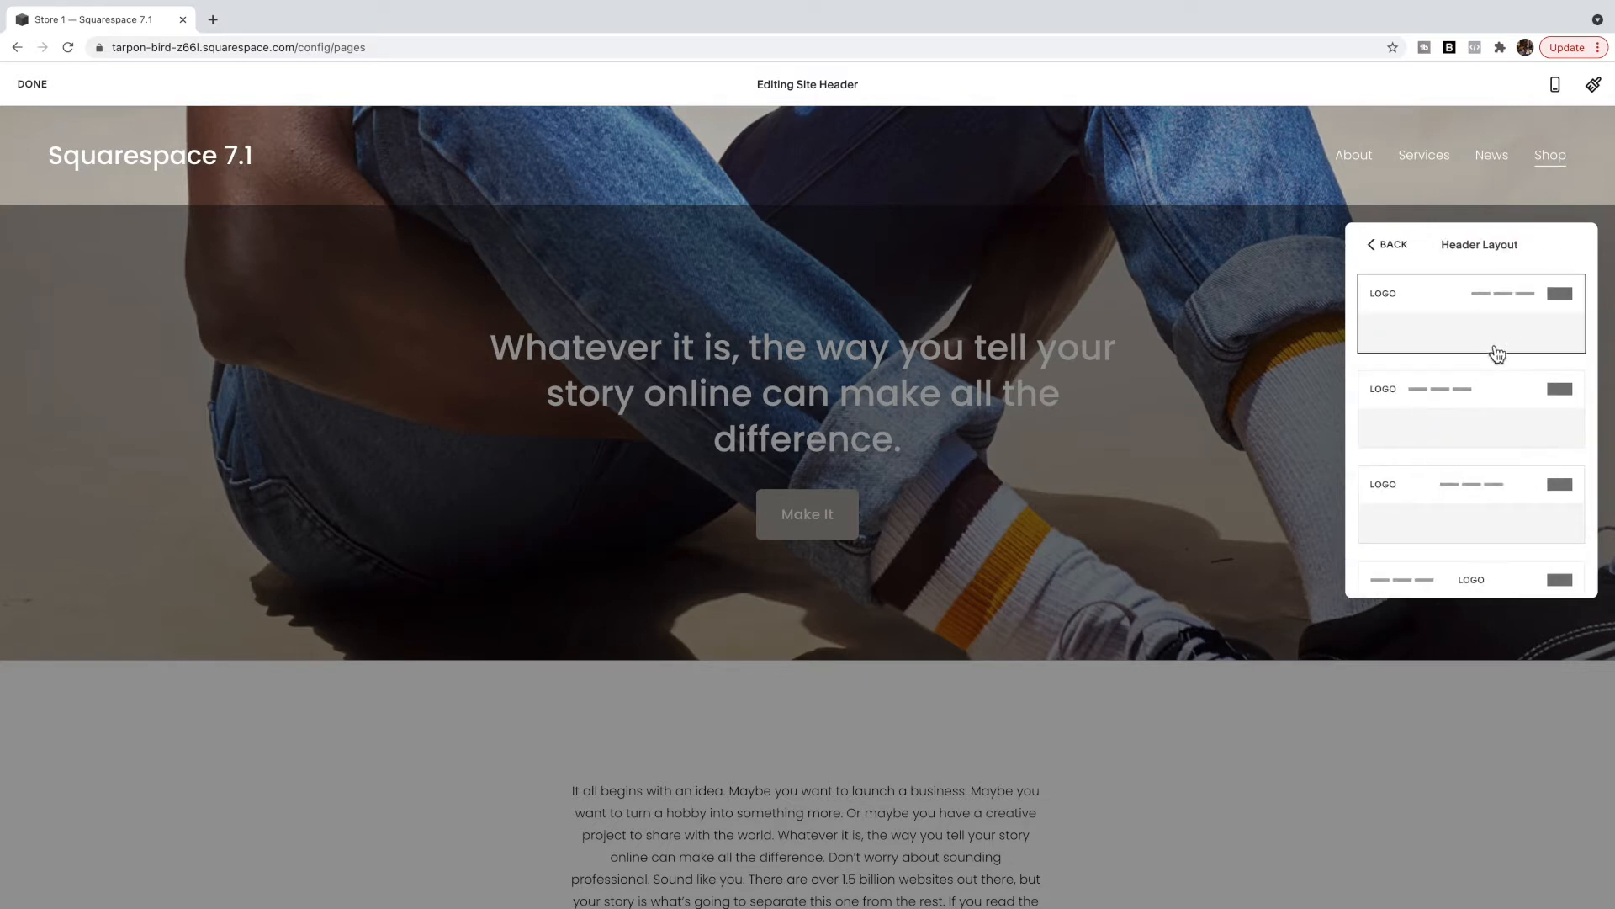
scroll(down, 3)
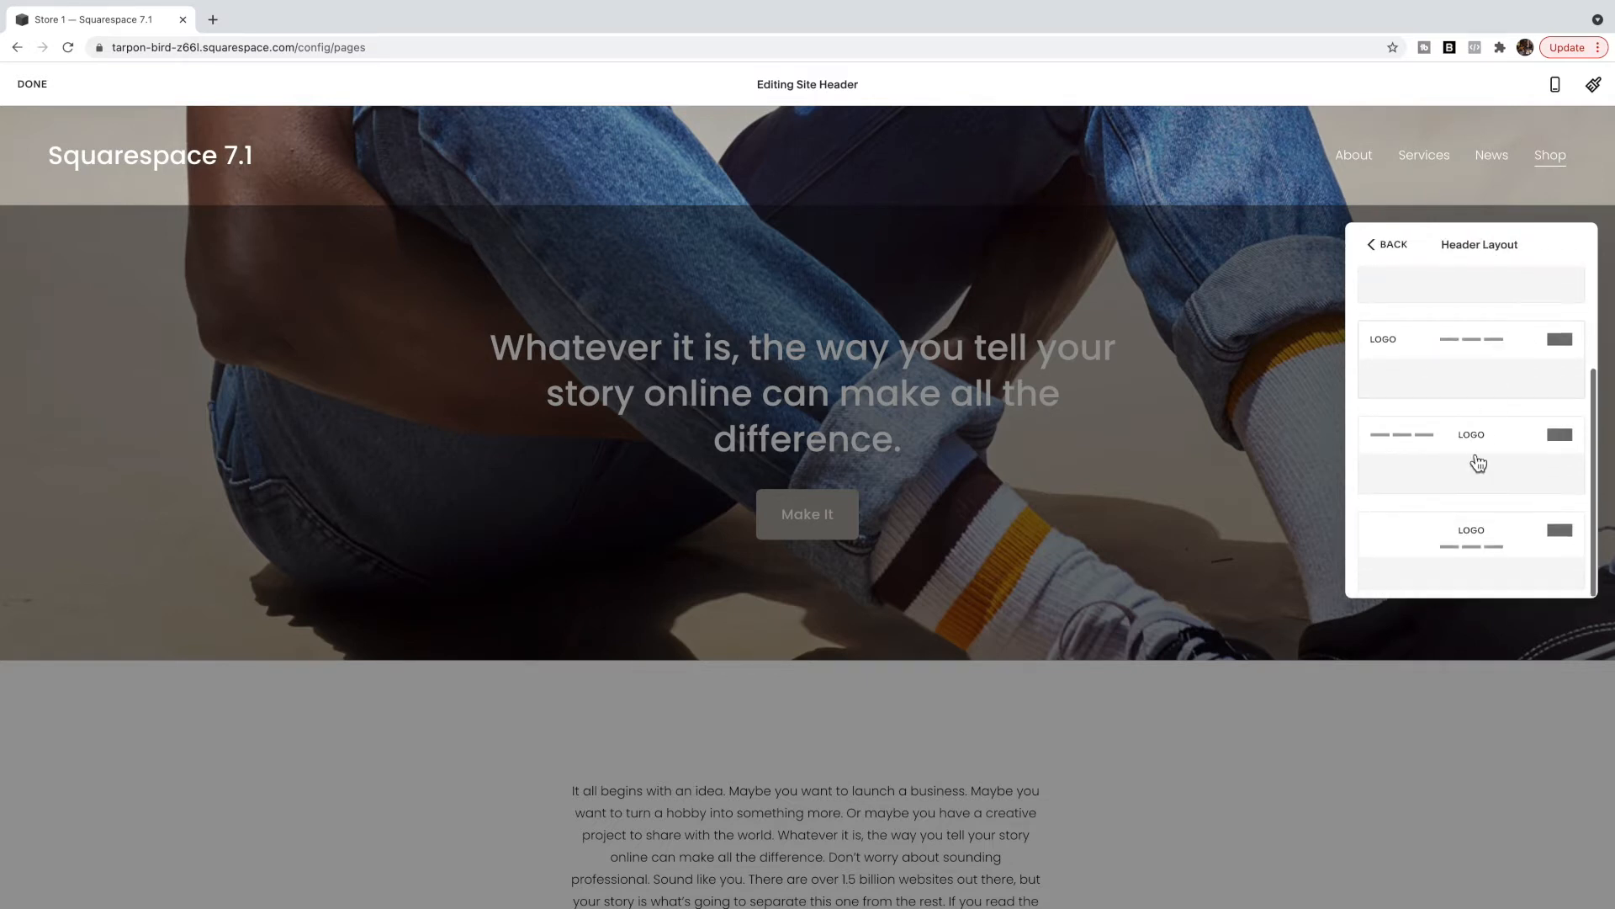
mouse_move(1491, 457)
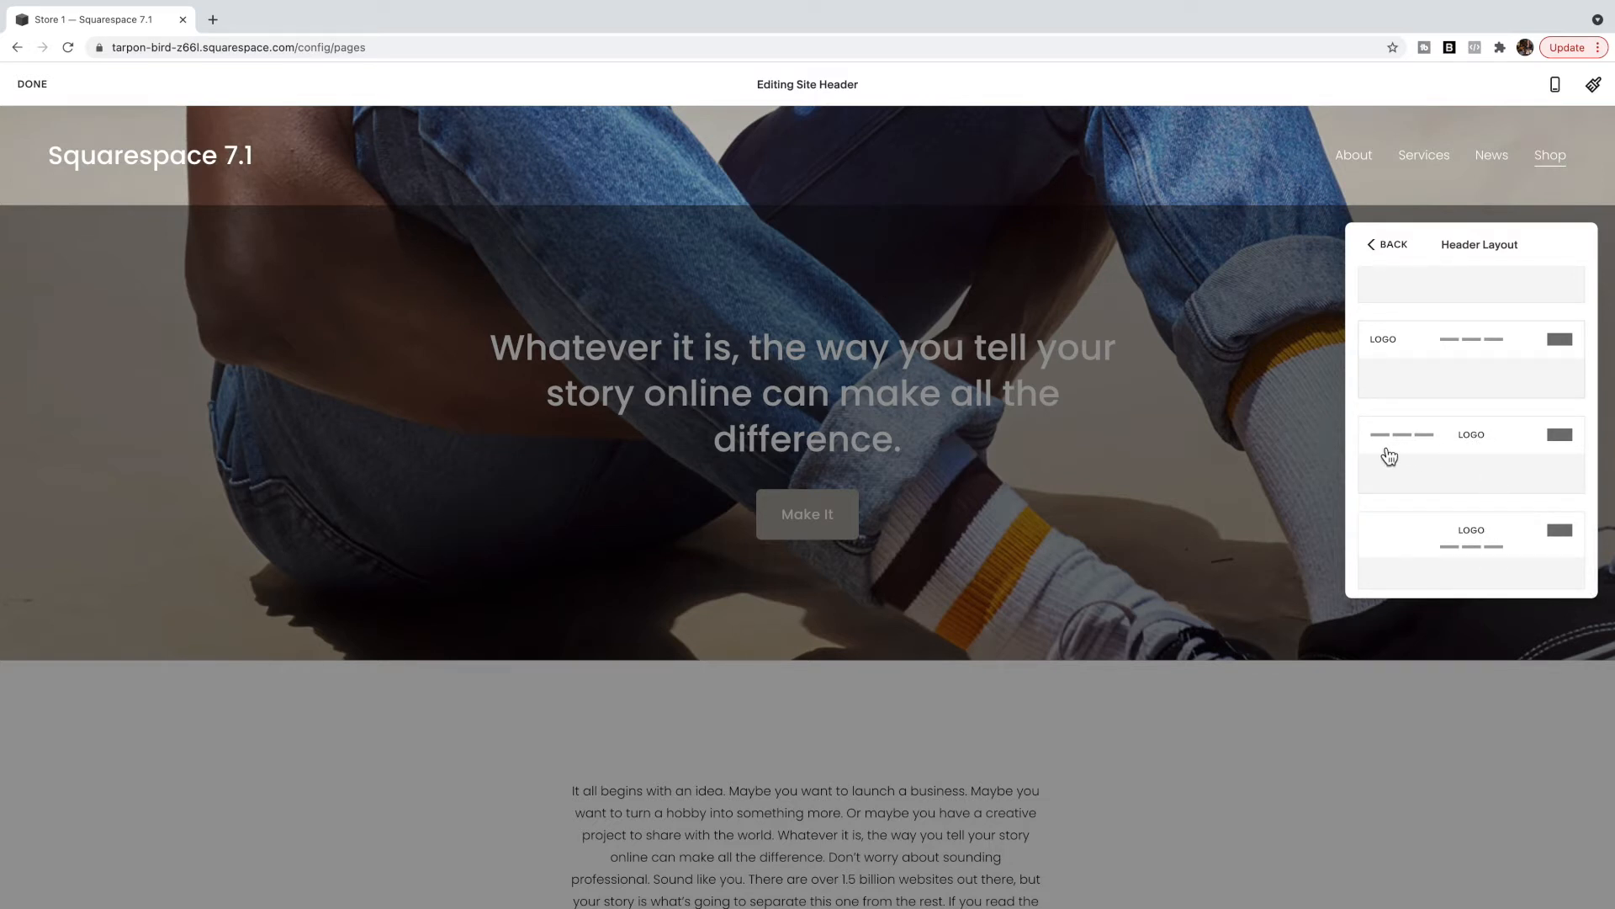
mouse_move(1572, 449)
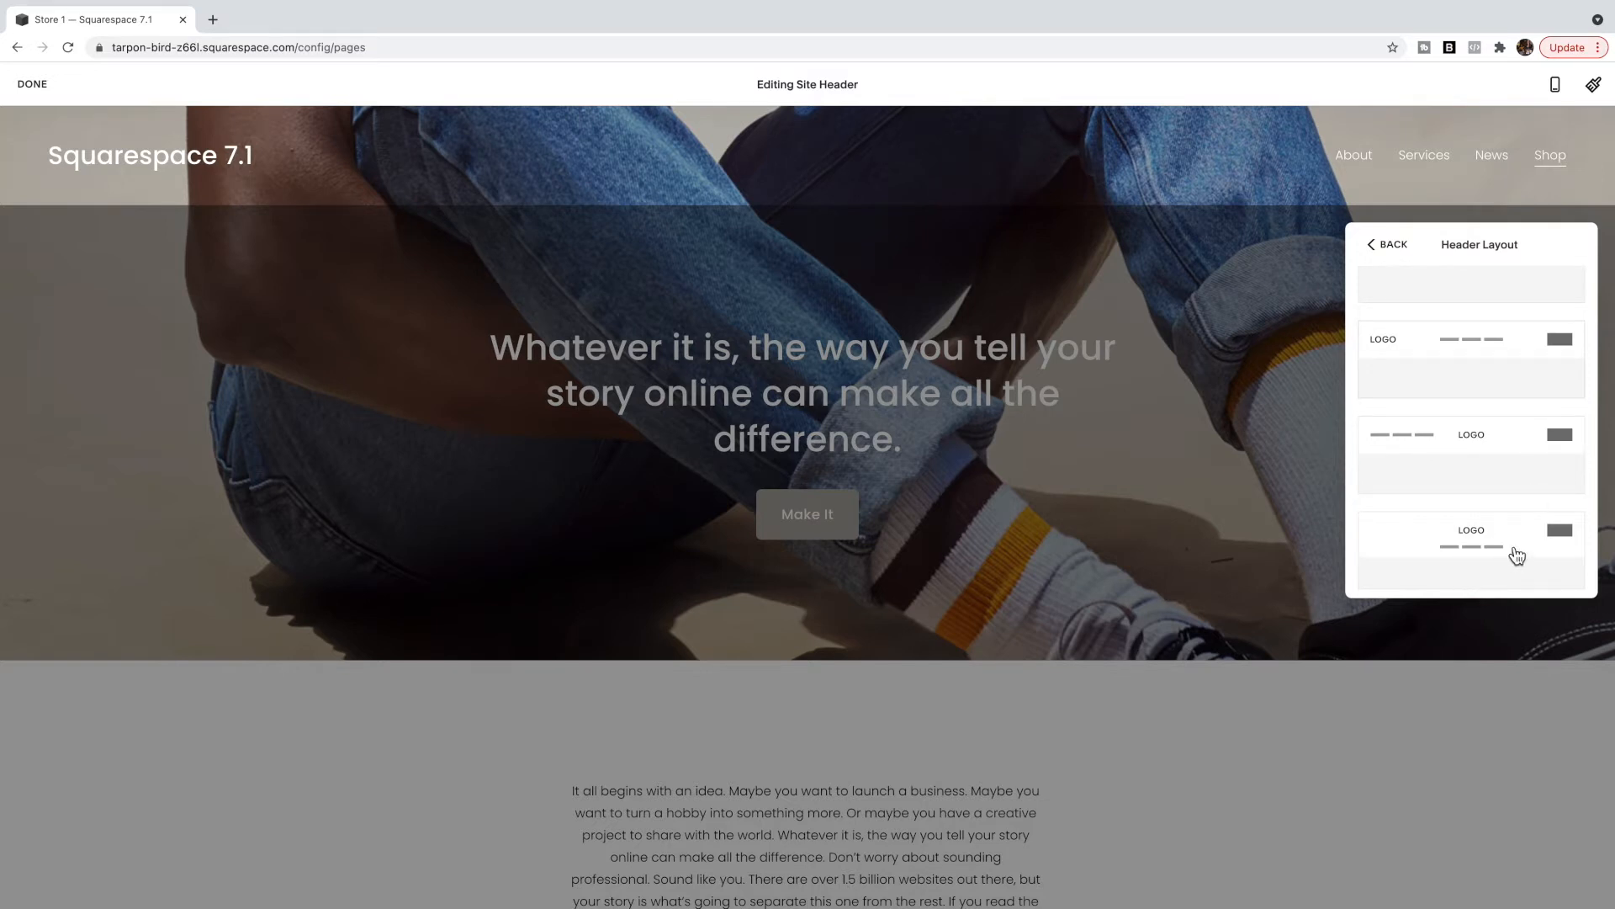
mouse_move(1505, 561)
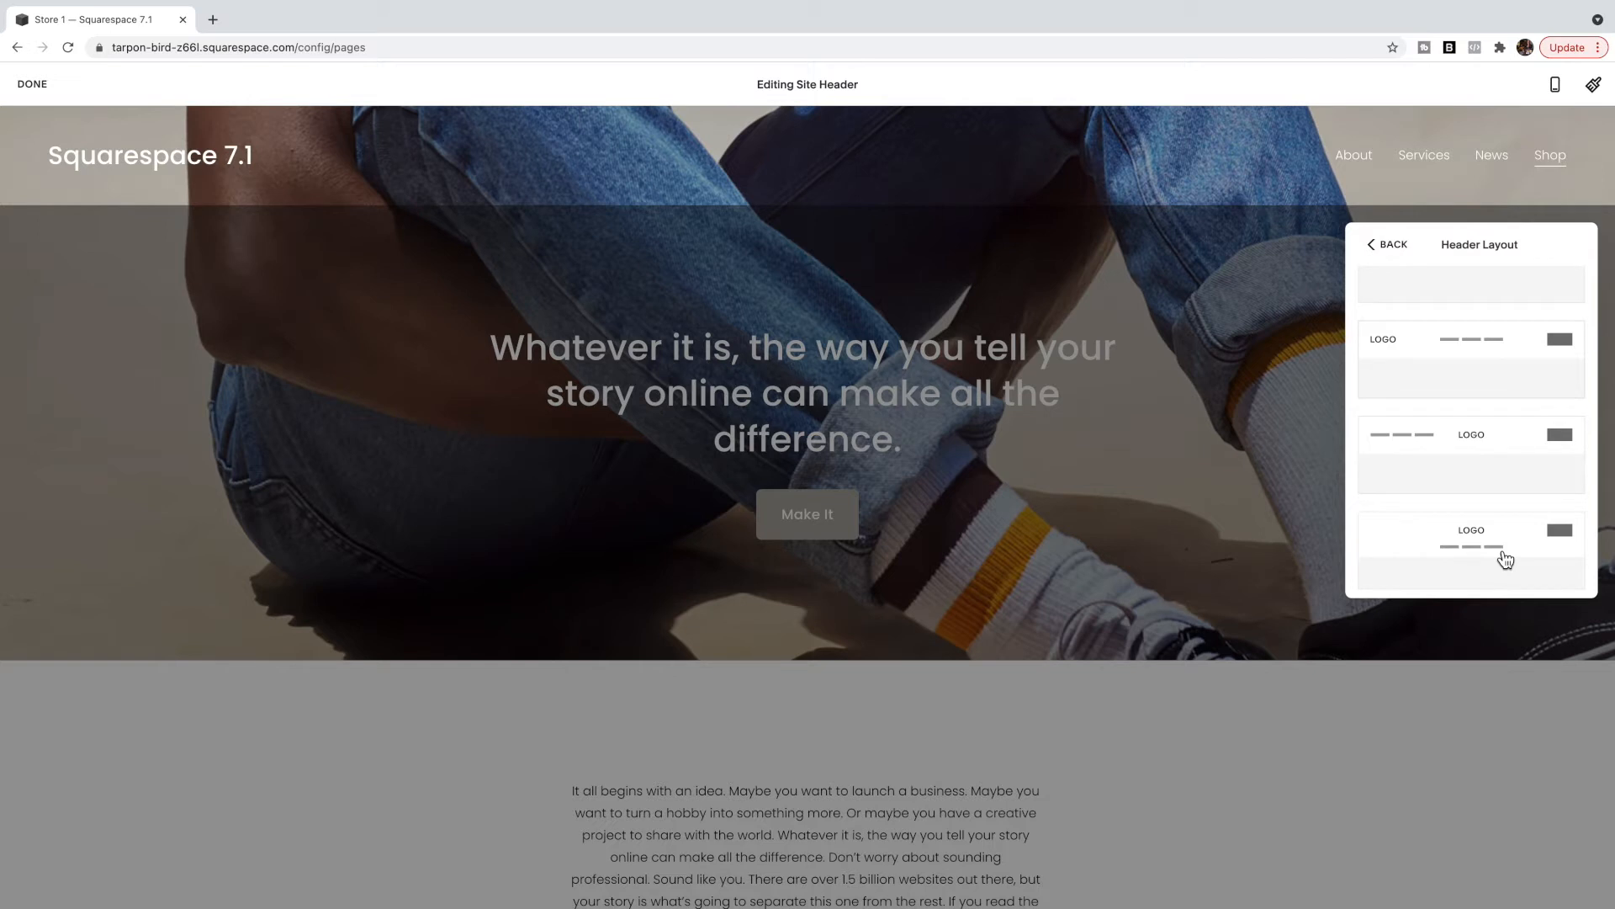
mouse_move(1569, 546)
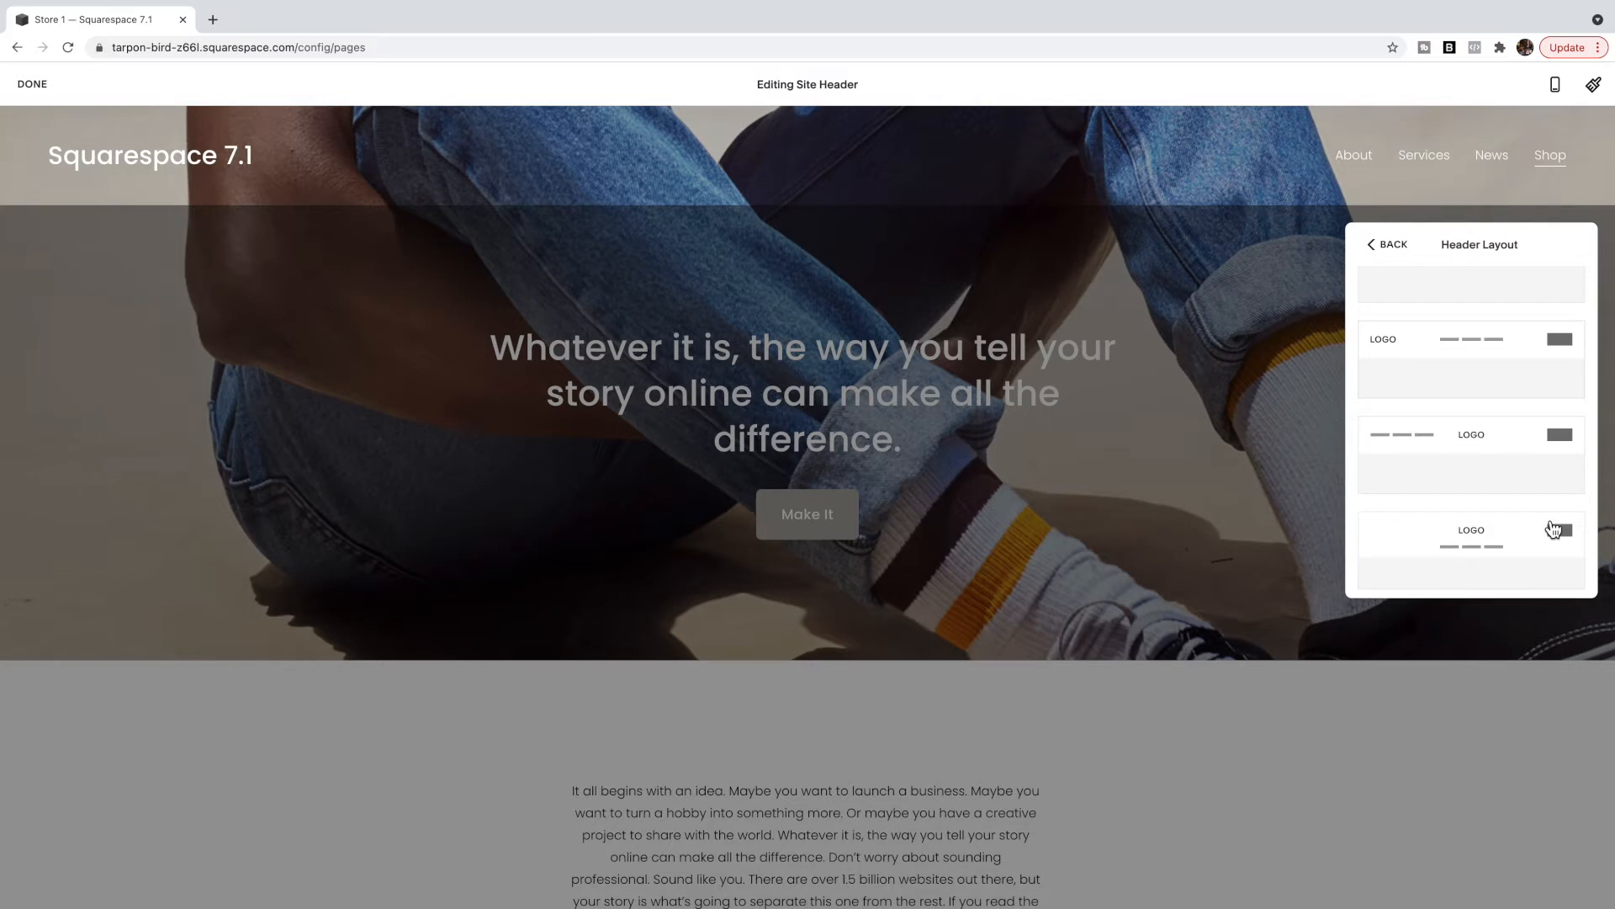
mouse_move(1448, 538)
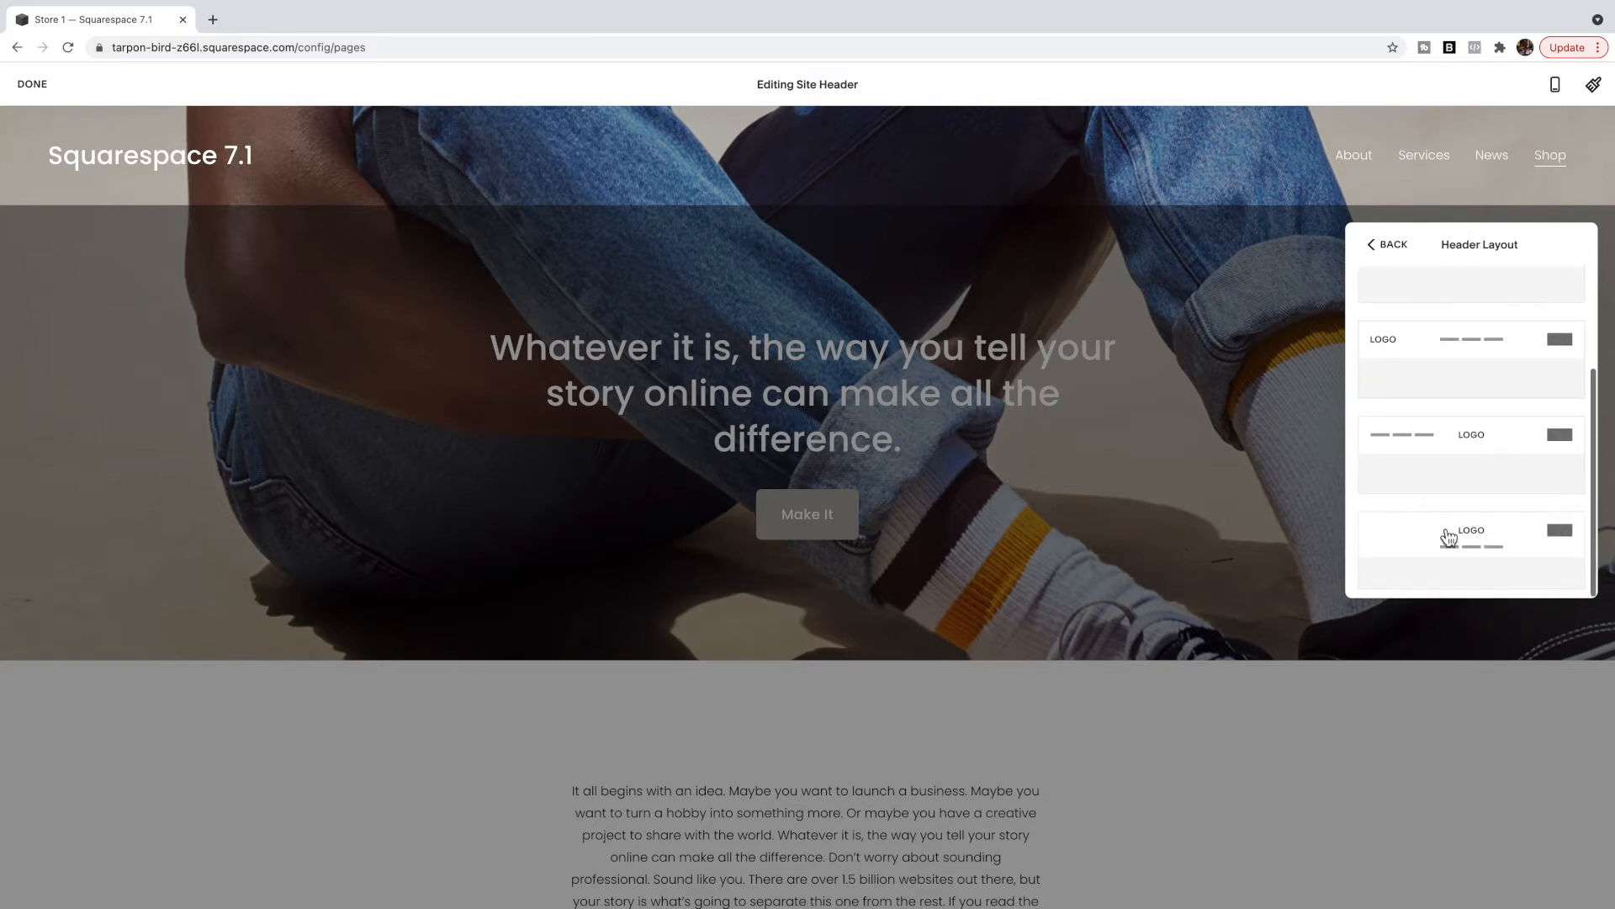
mouse_move(1467, 545)
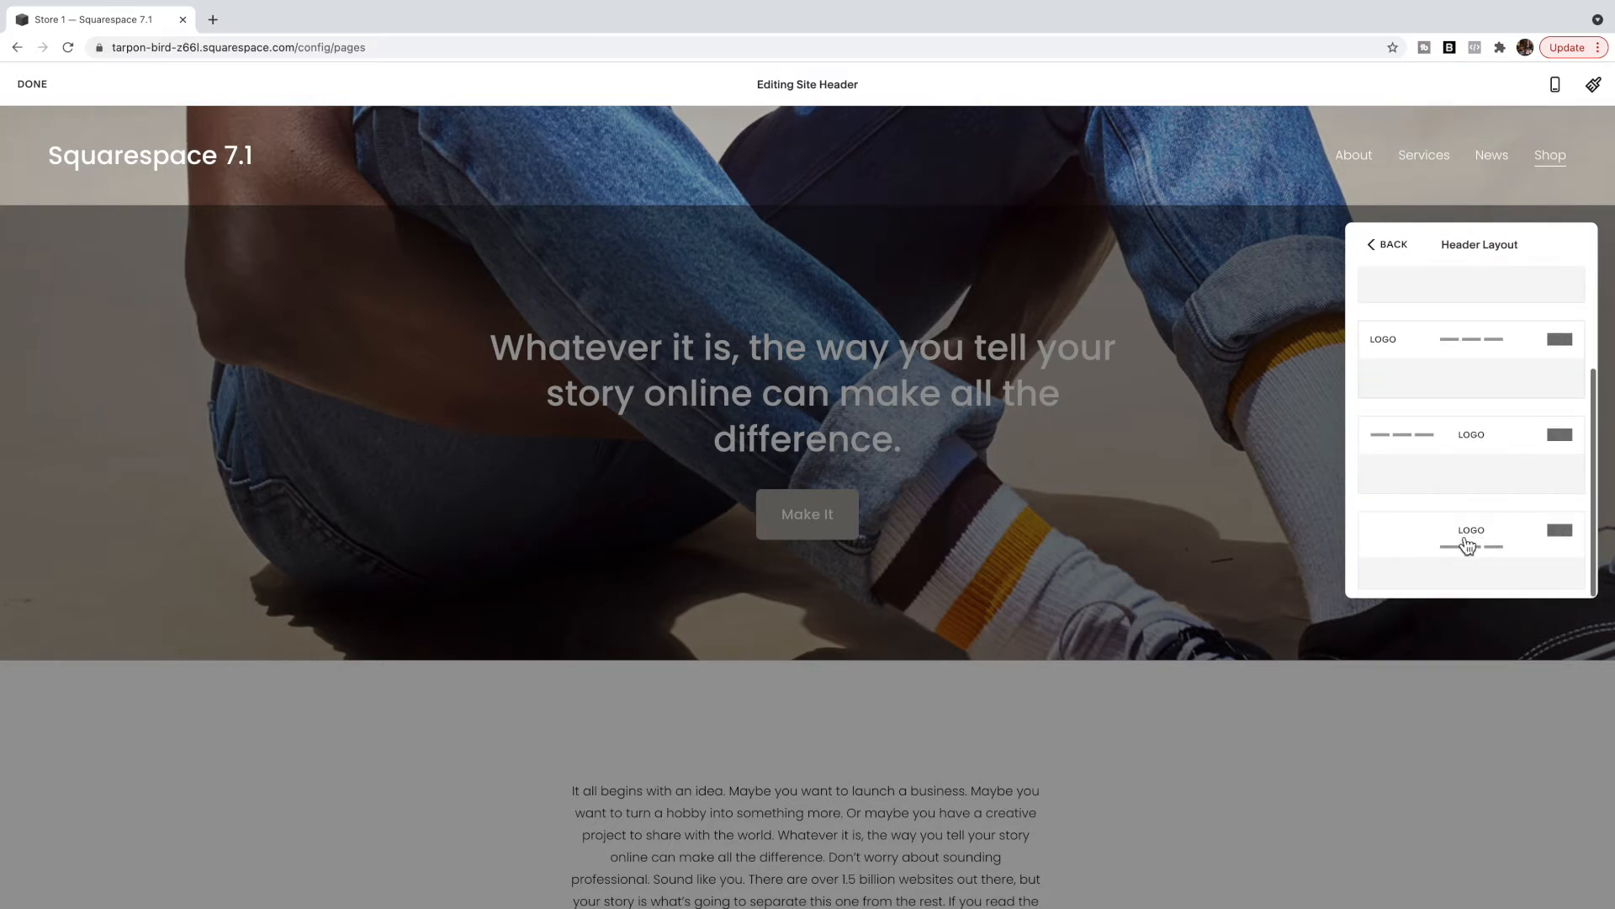
mouse_move(1481, 560)
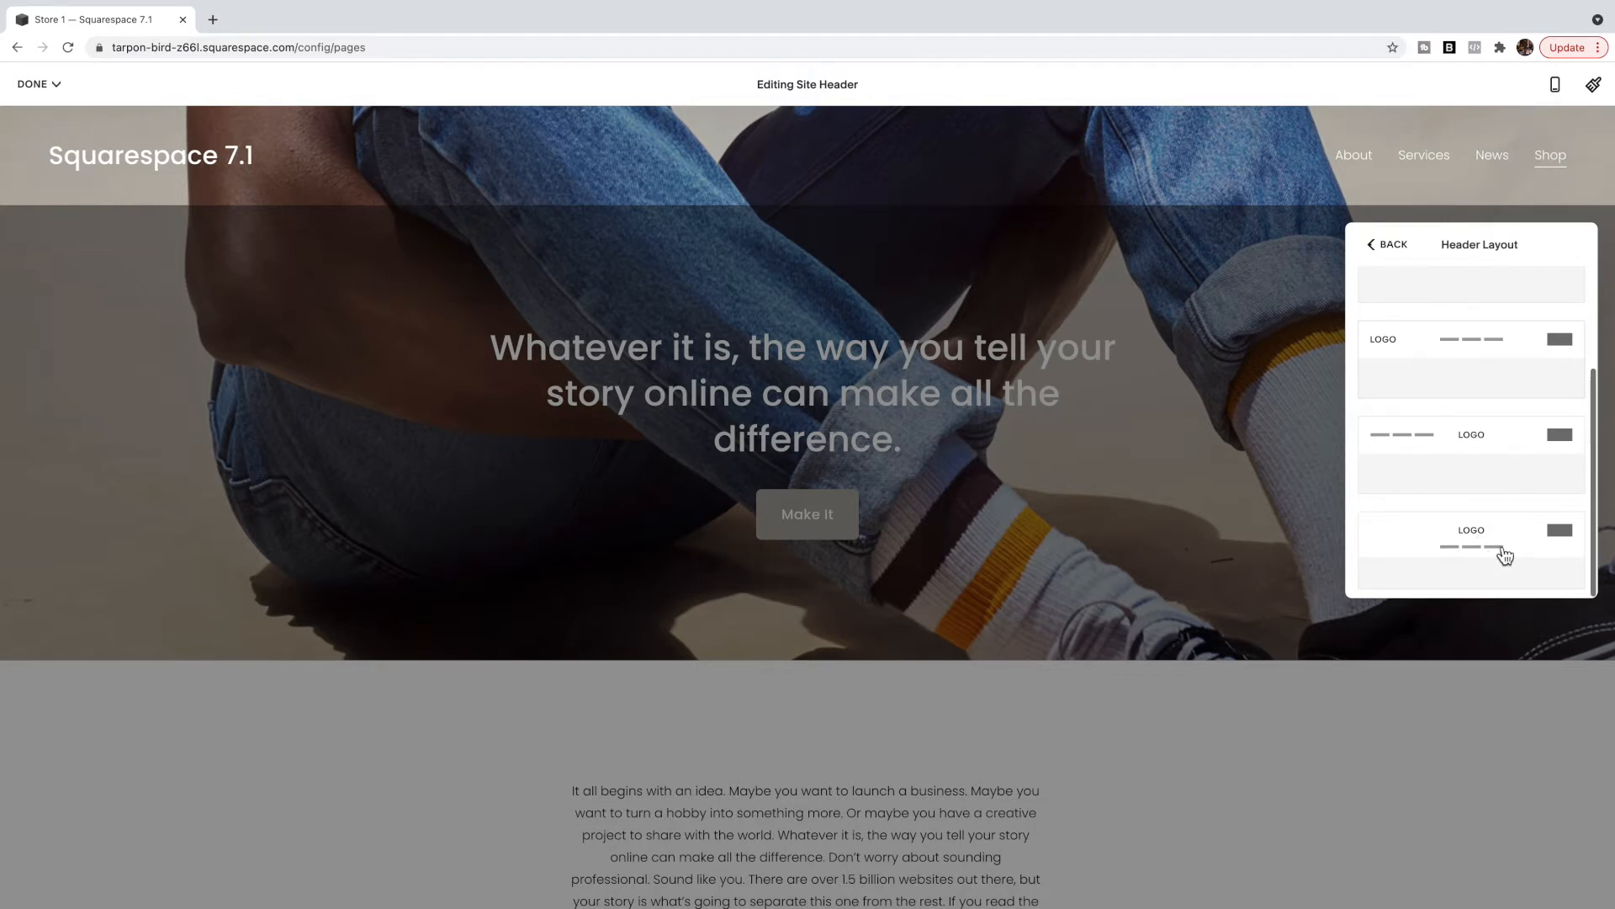
Step: Apply the layout with the site title centred above the navigation links
click(1470, 549)
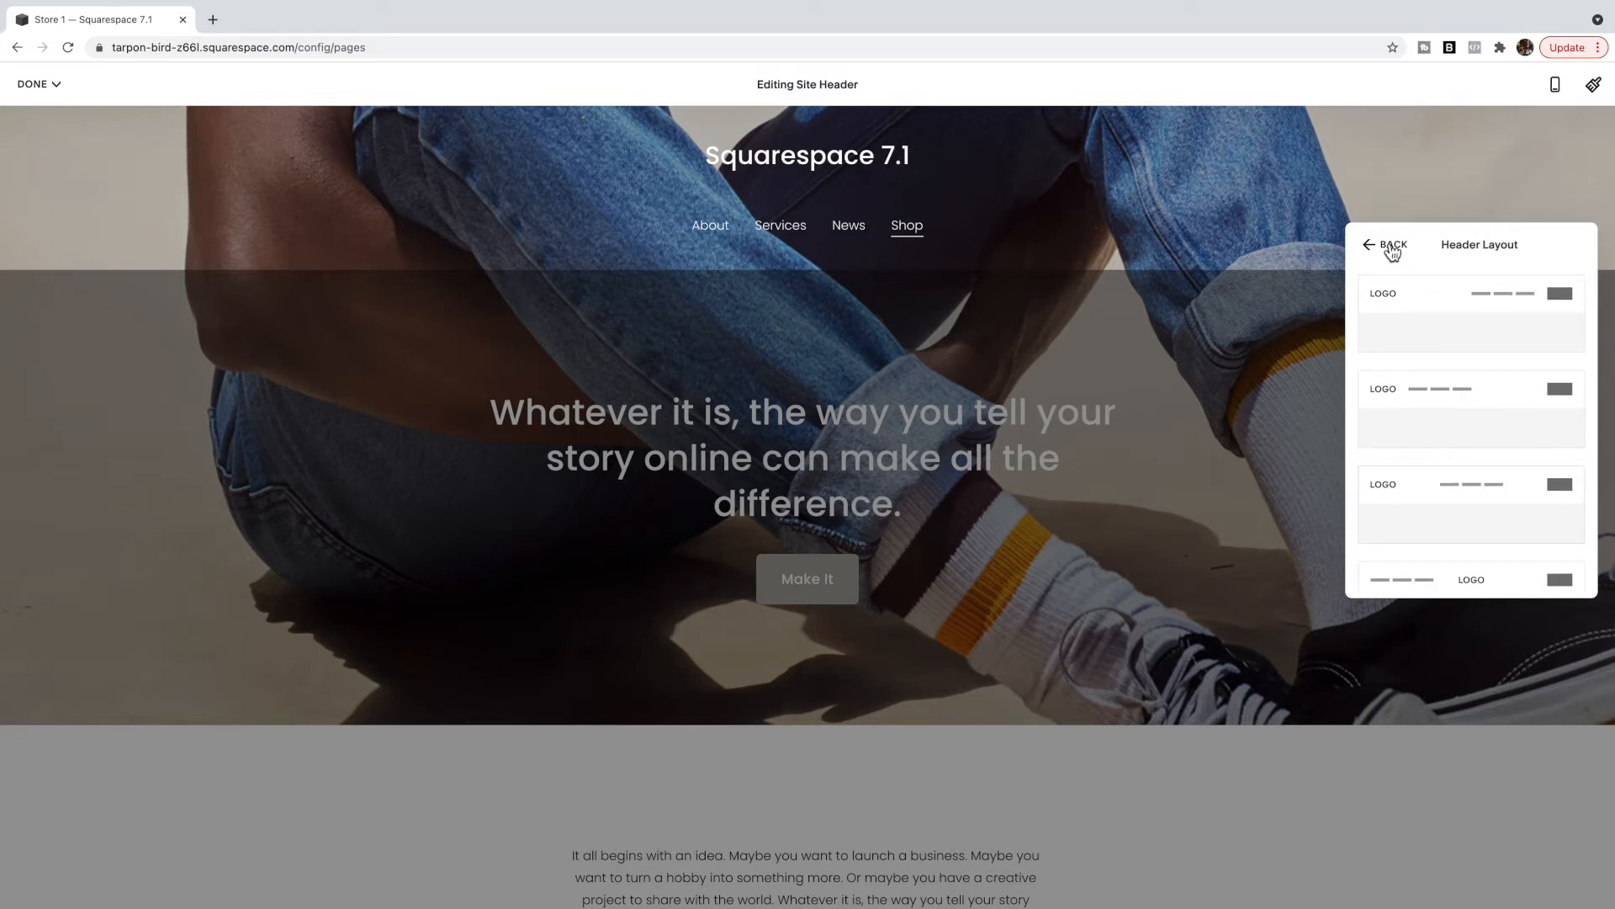
click(1369, 246)
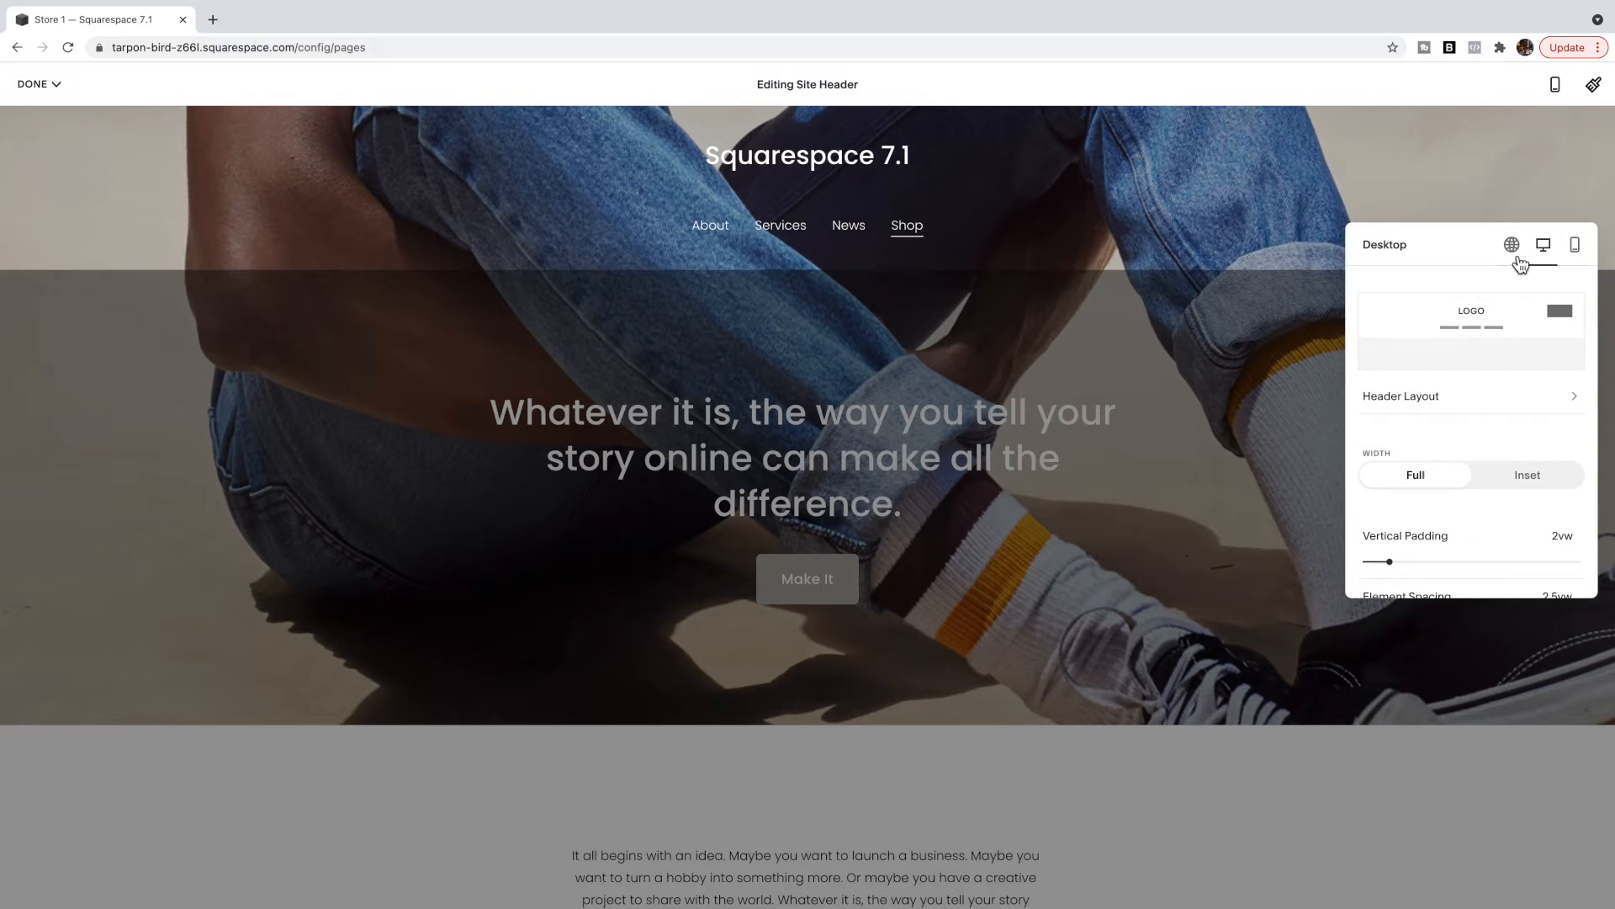
Step: Review the global header Elements toggles: Button, Social Links, Cart off, Account Login on
click(1513, 245)
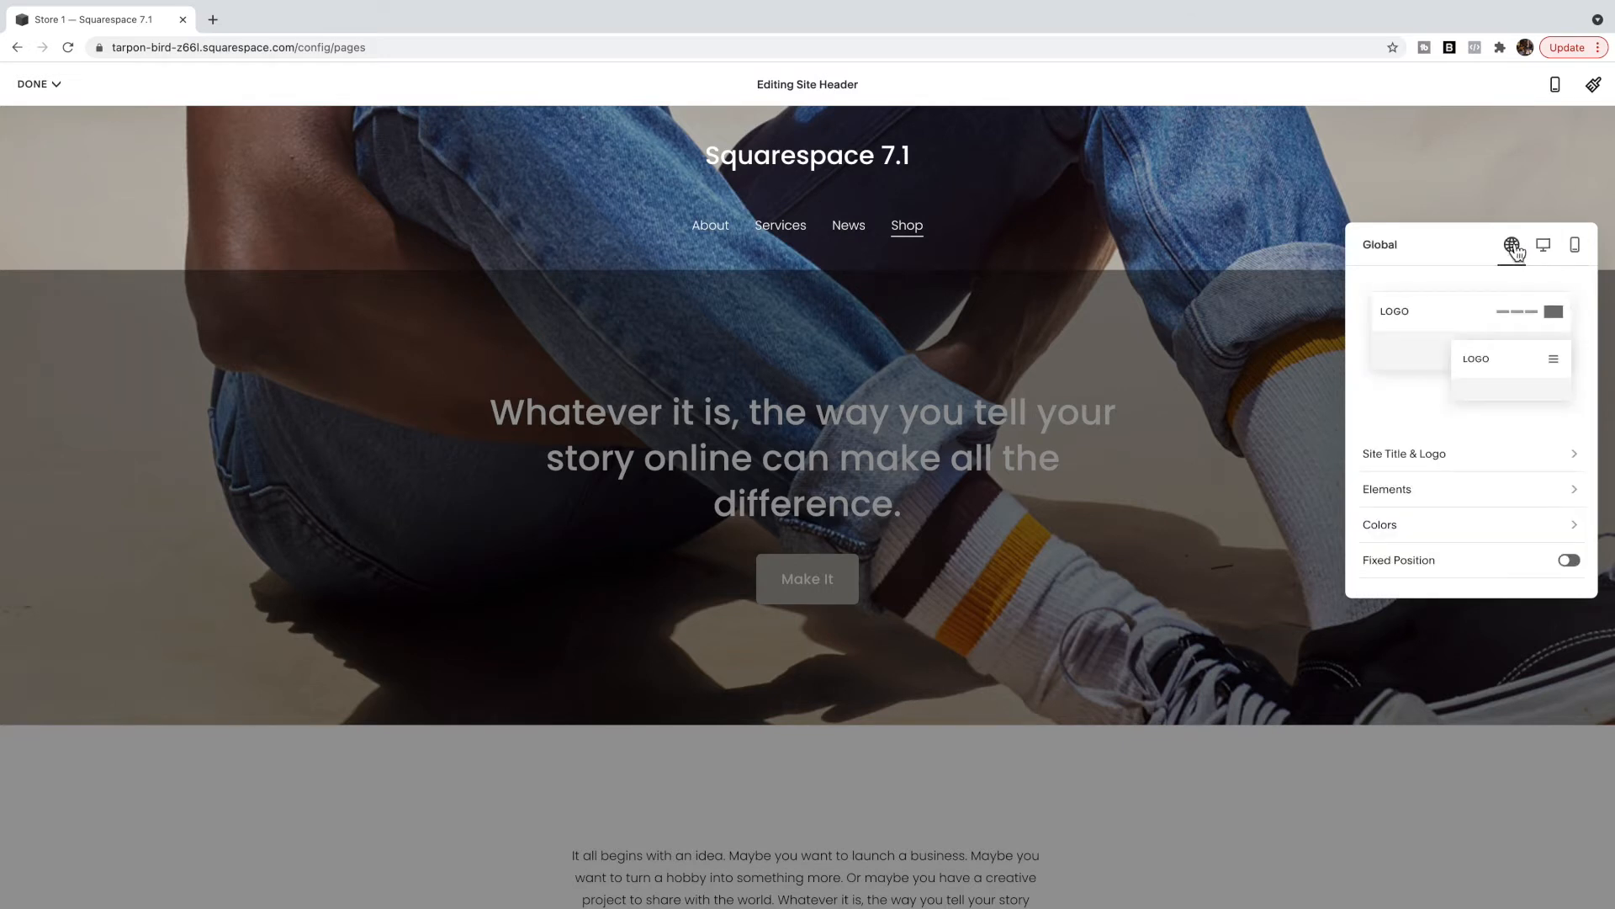
mouse_move(1404, 502)
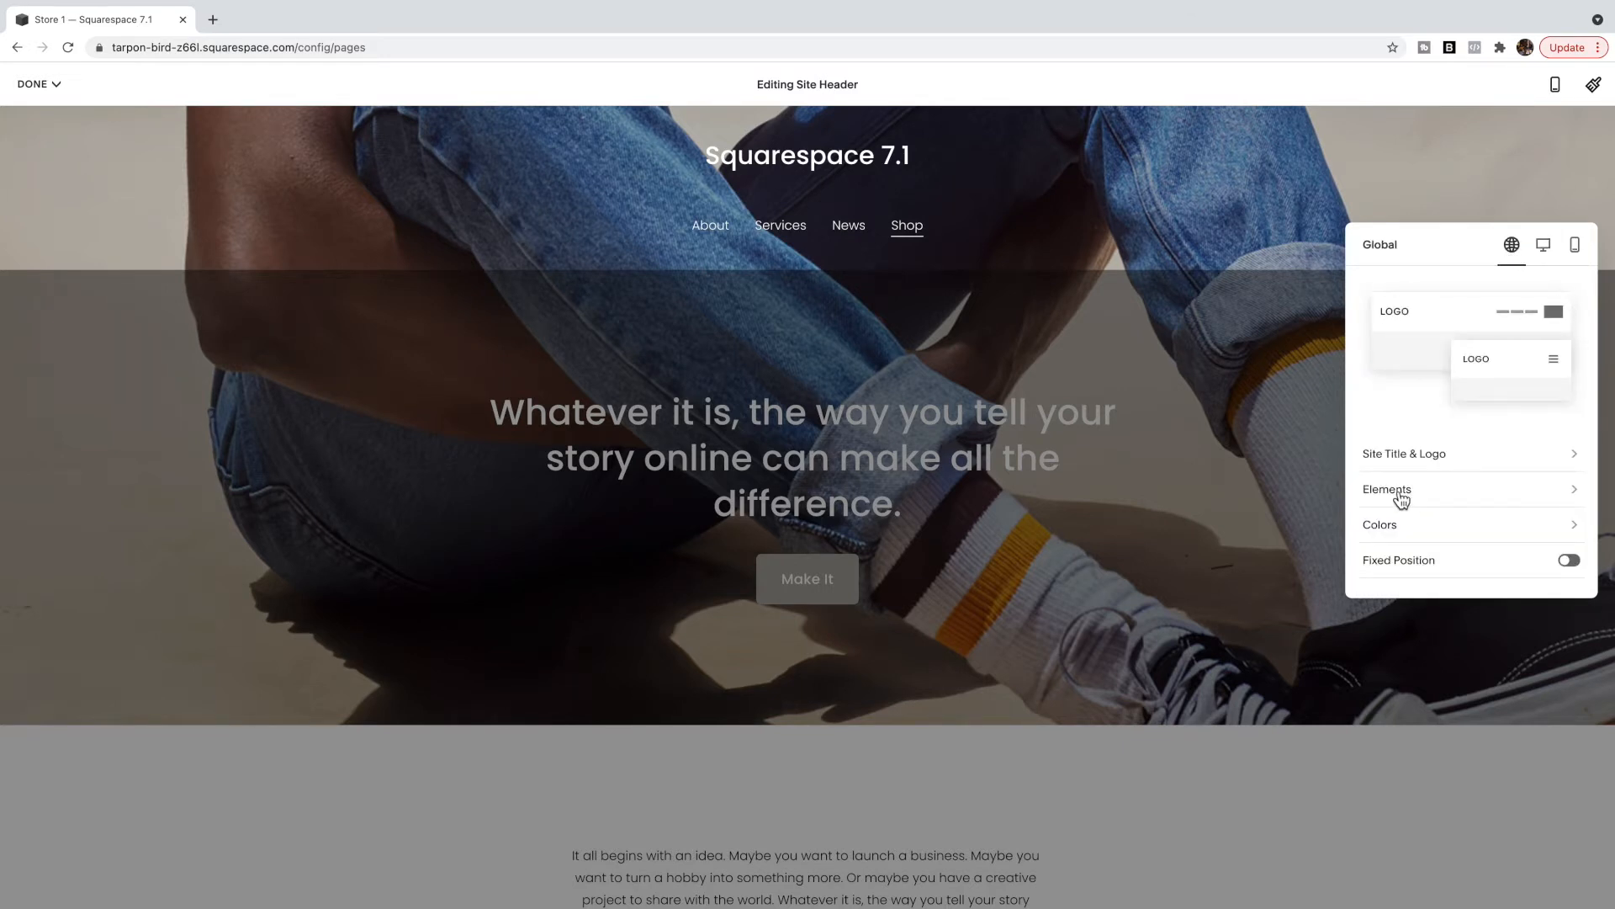
click(1387, 489)
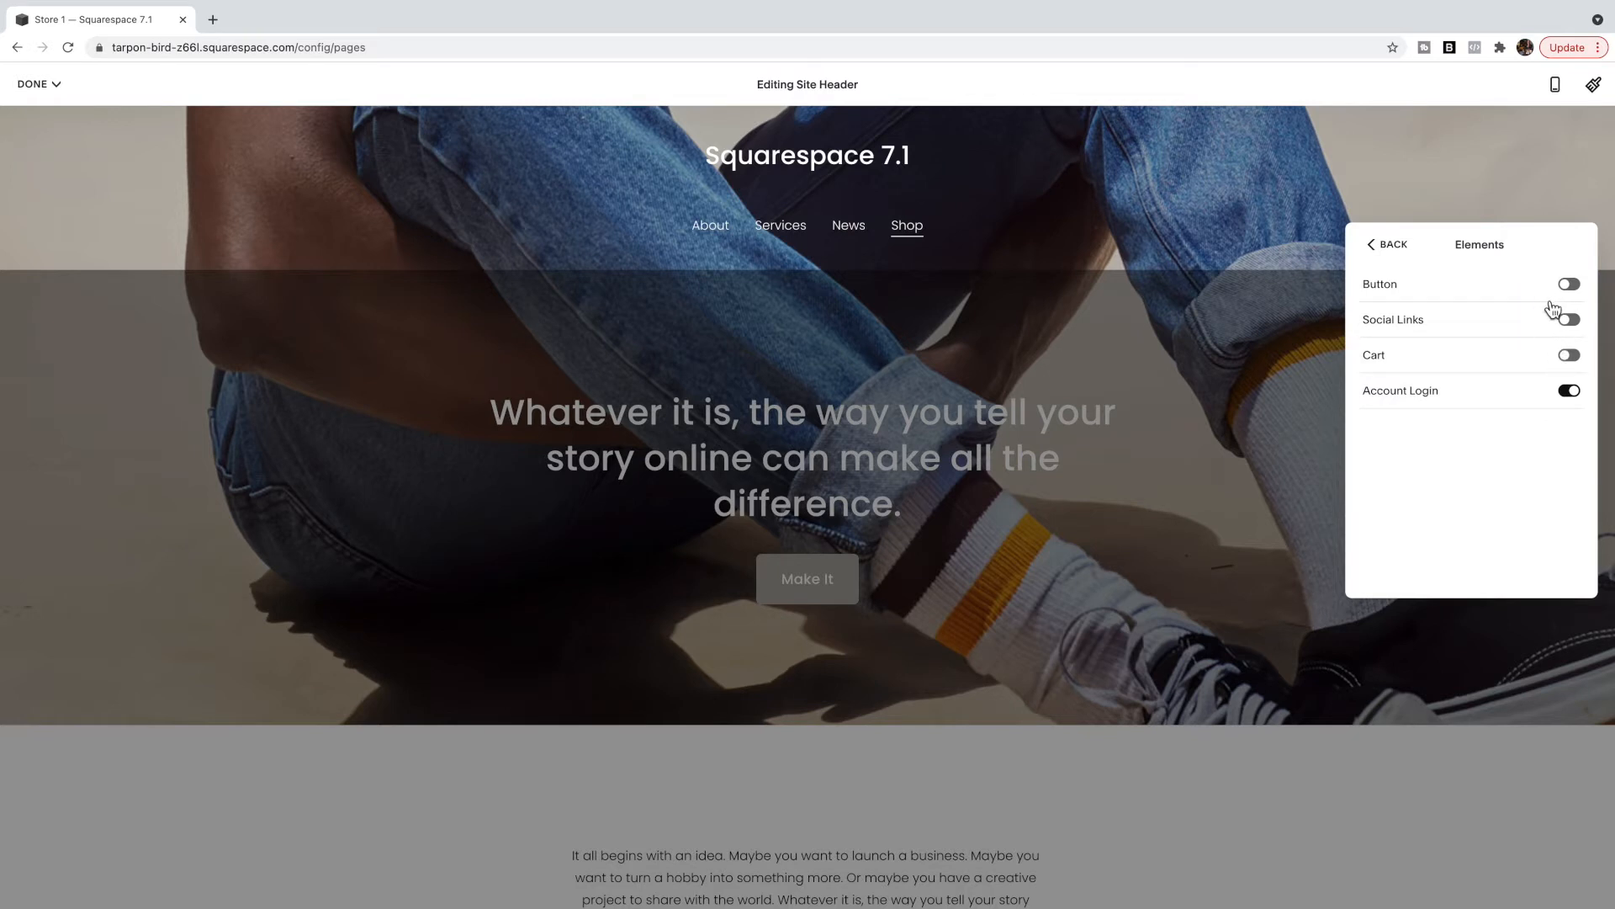
mouse_move(1539, 361)
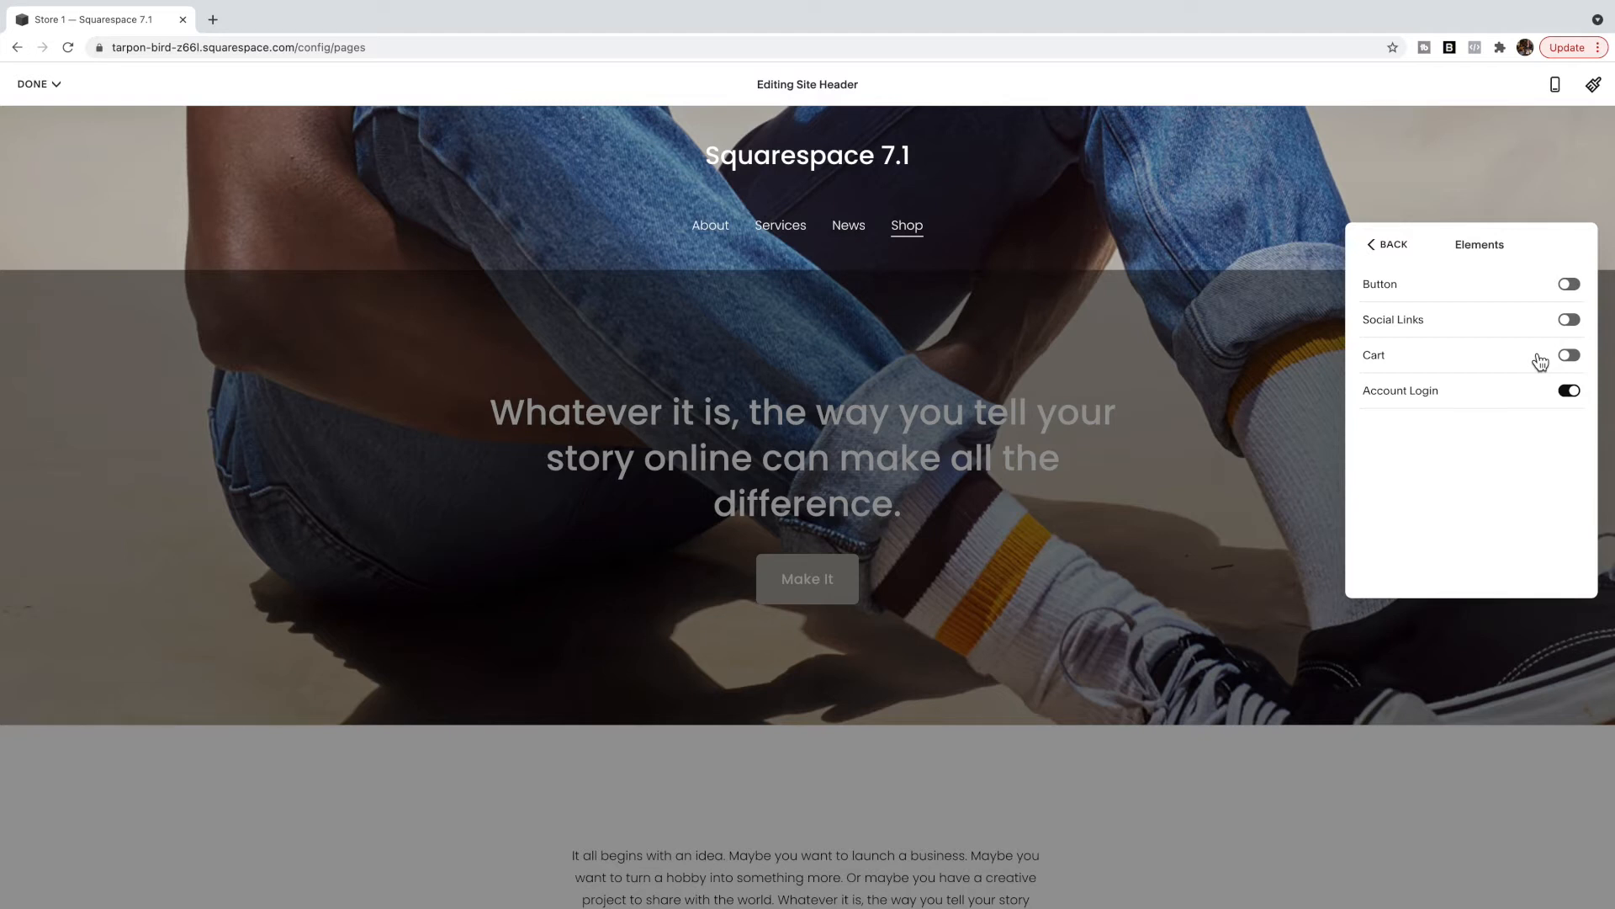
mouse_move(1403, 256)
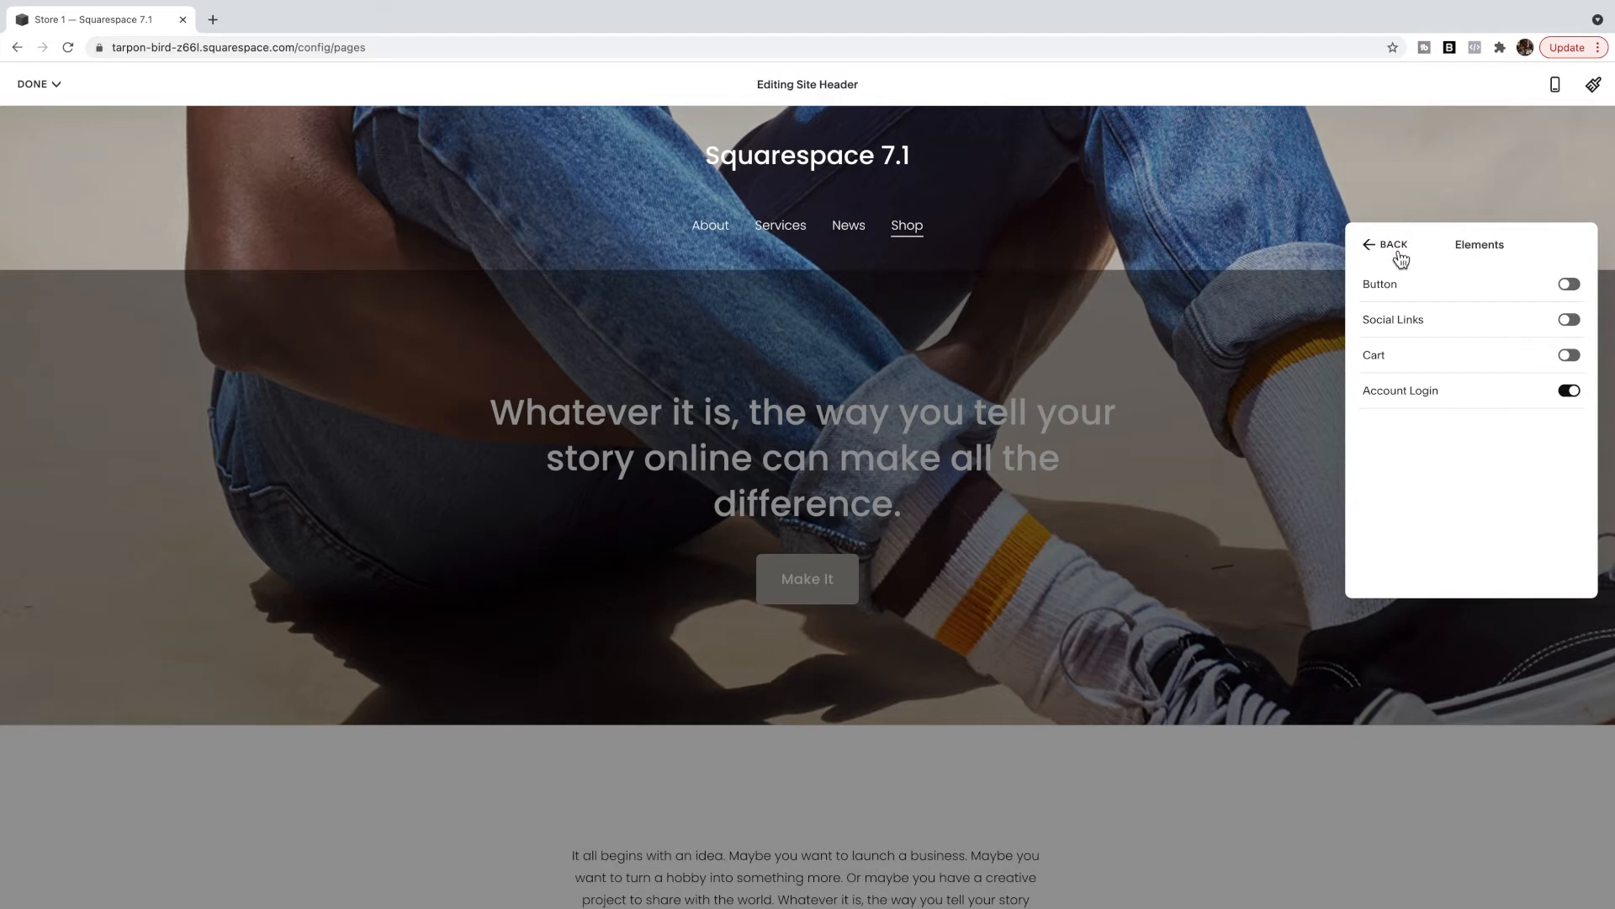
click(1373, 246)
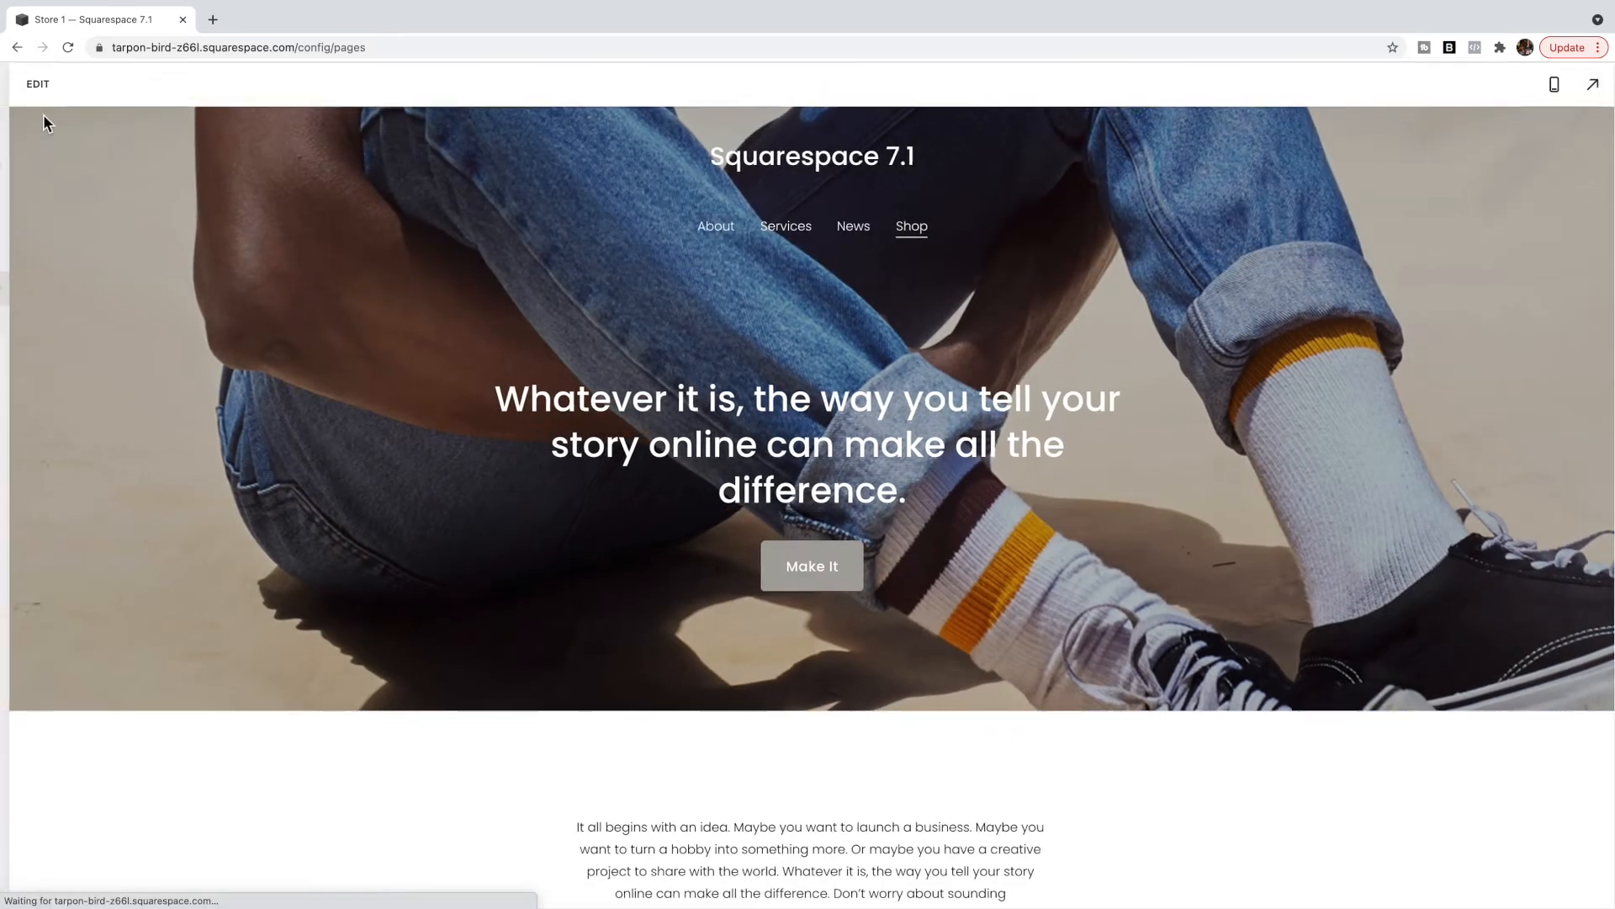
Step: Leave the page editor and go to the site's Design settings
click(32, 84)
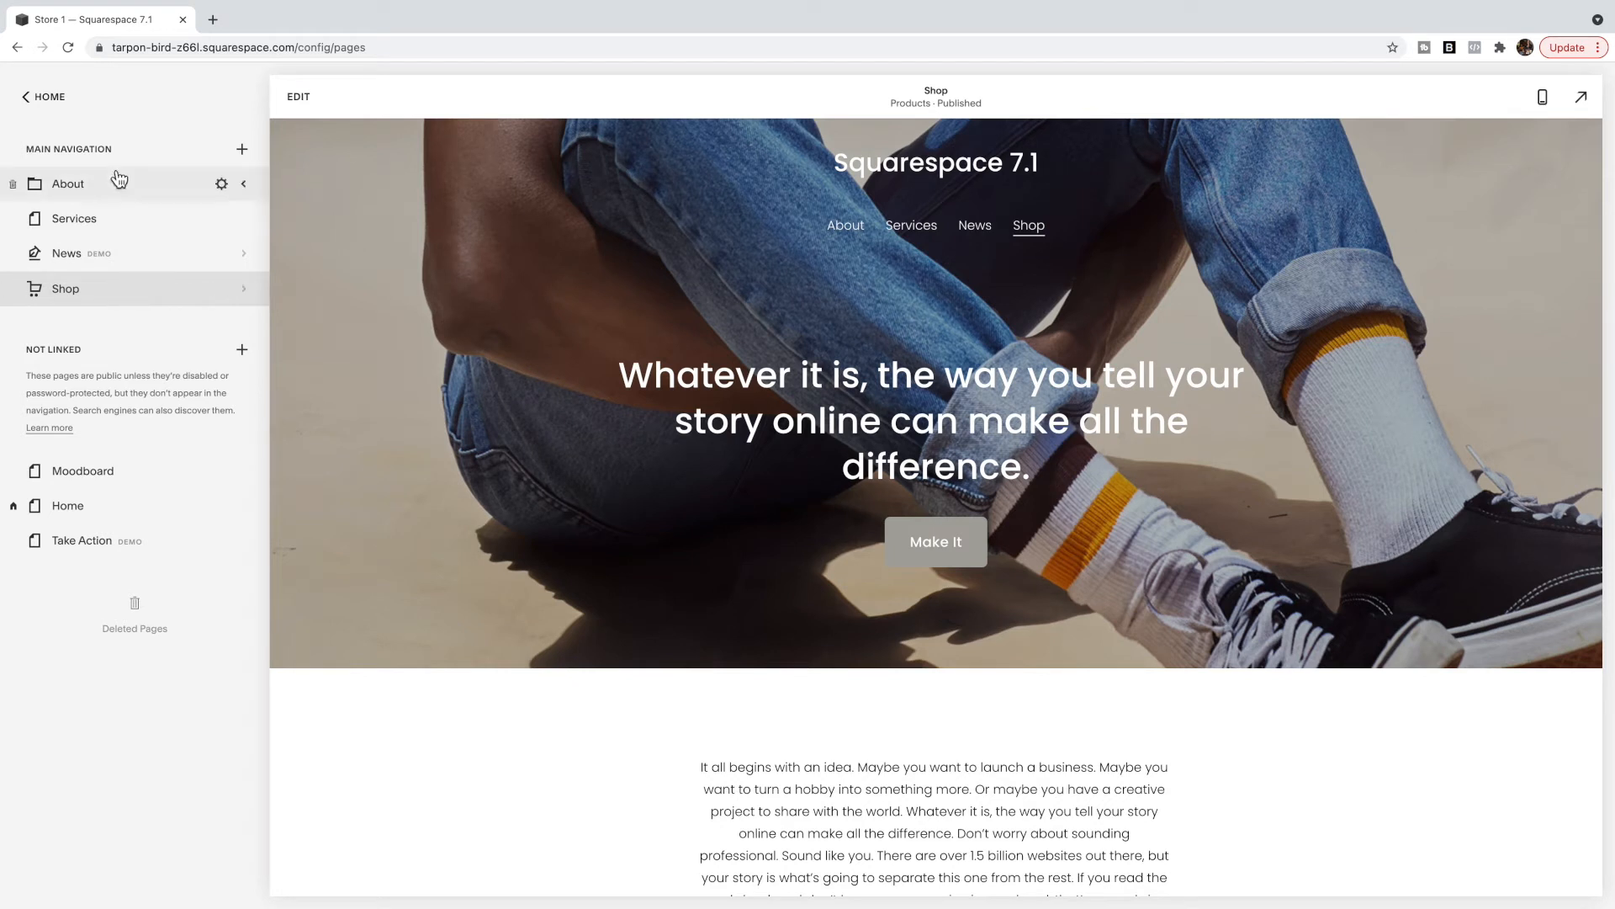
mouse_move(116, 109)
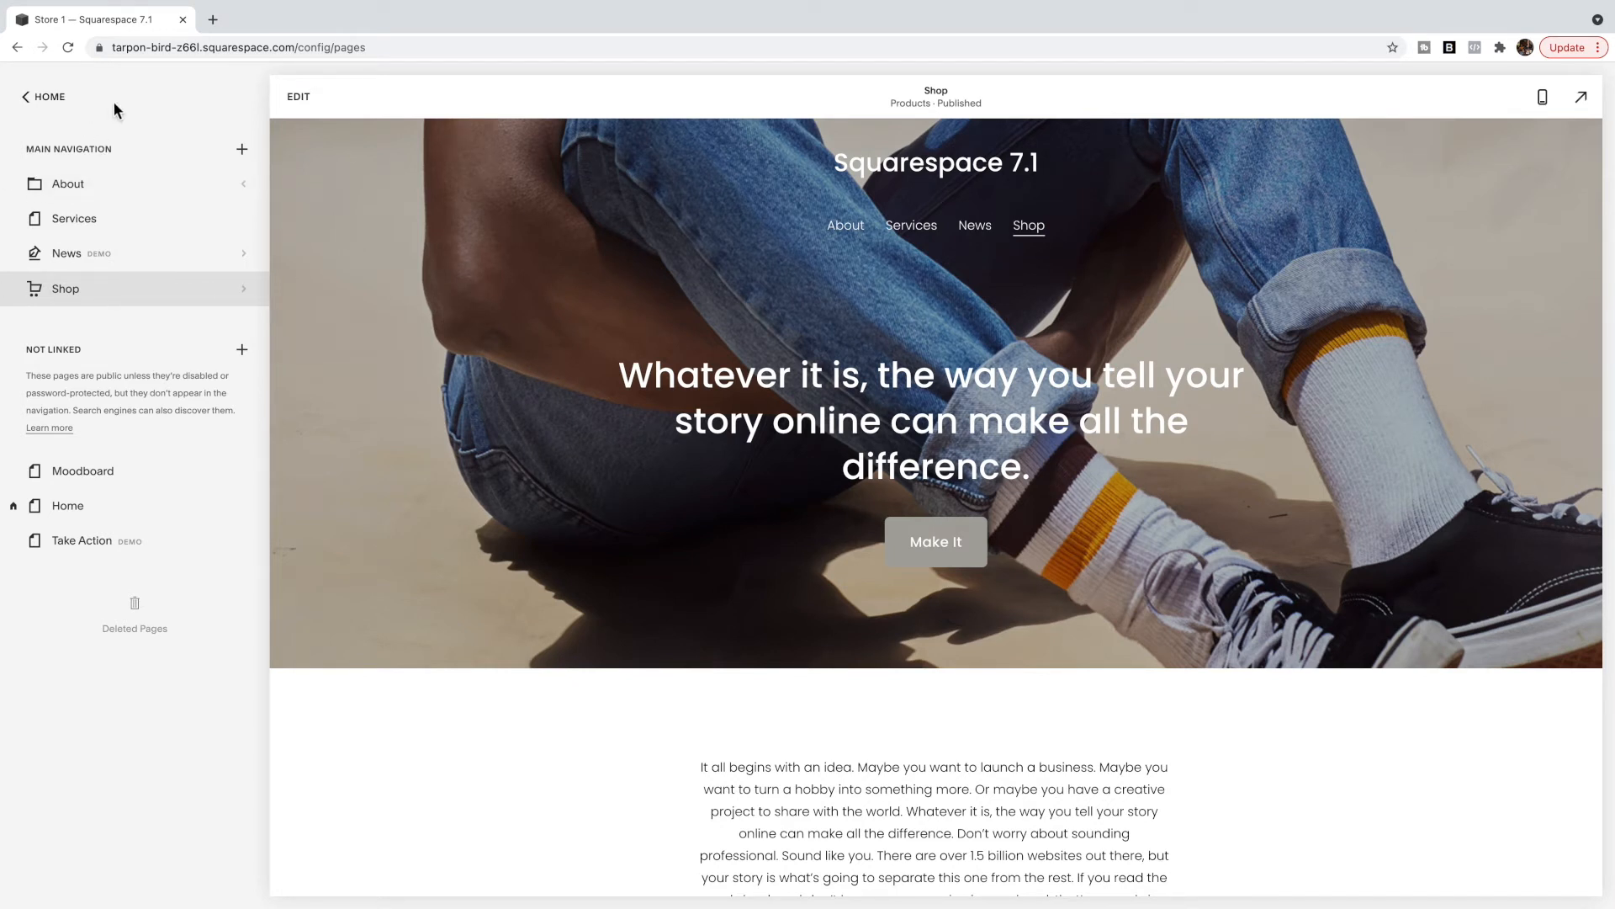
click(40, 96)
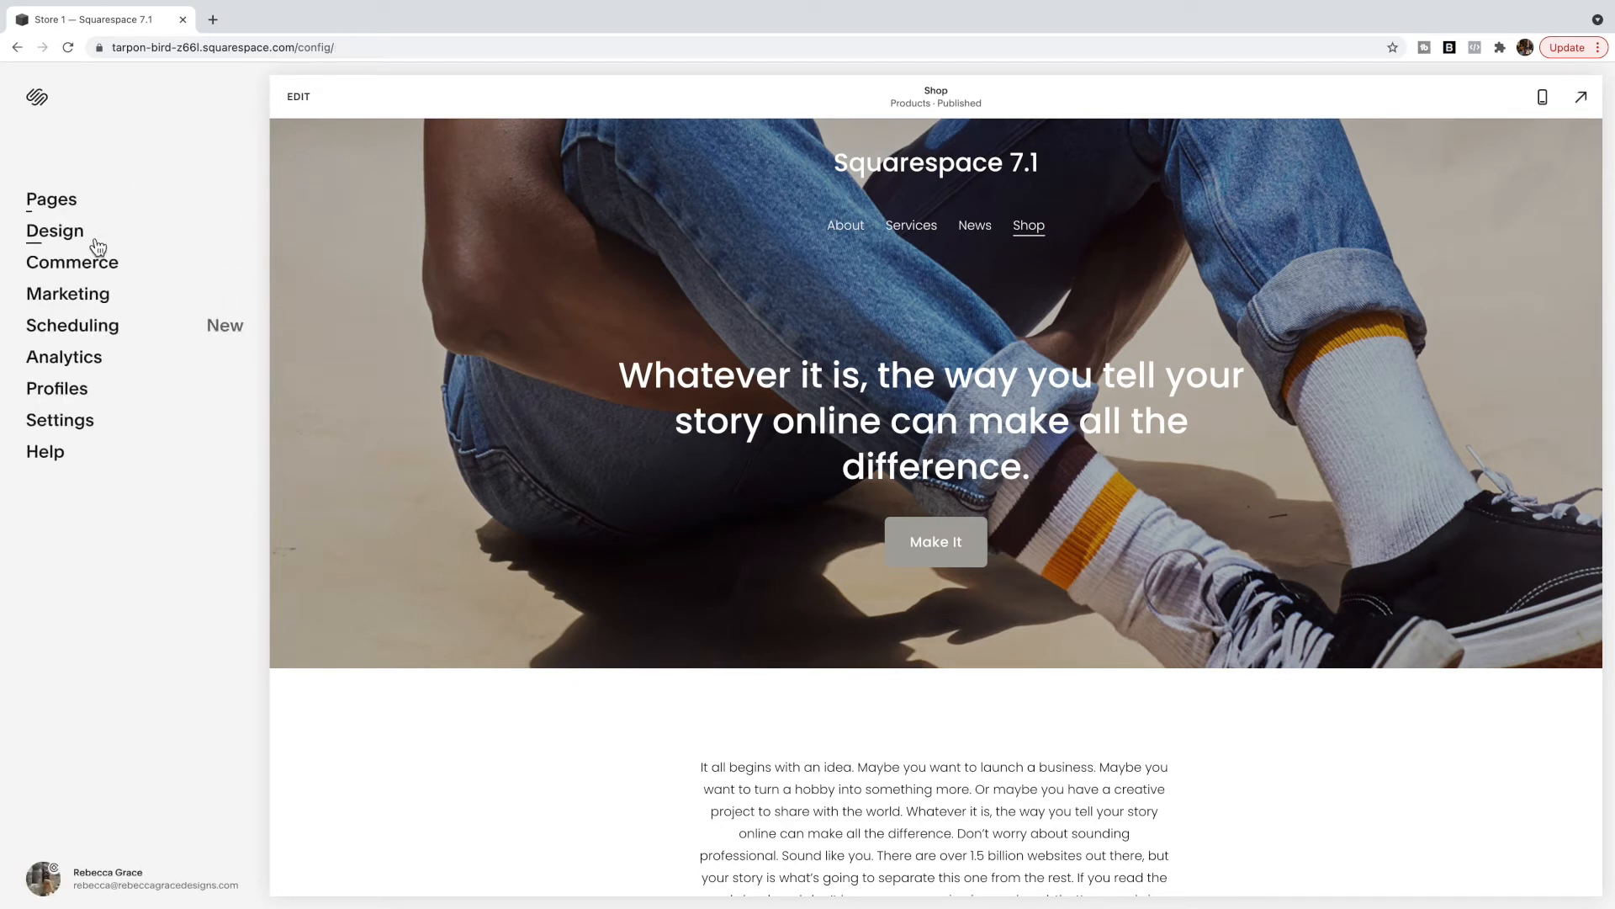
click(54, 230)
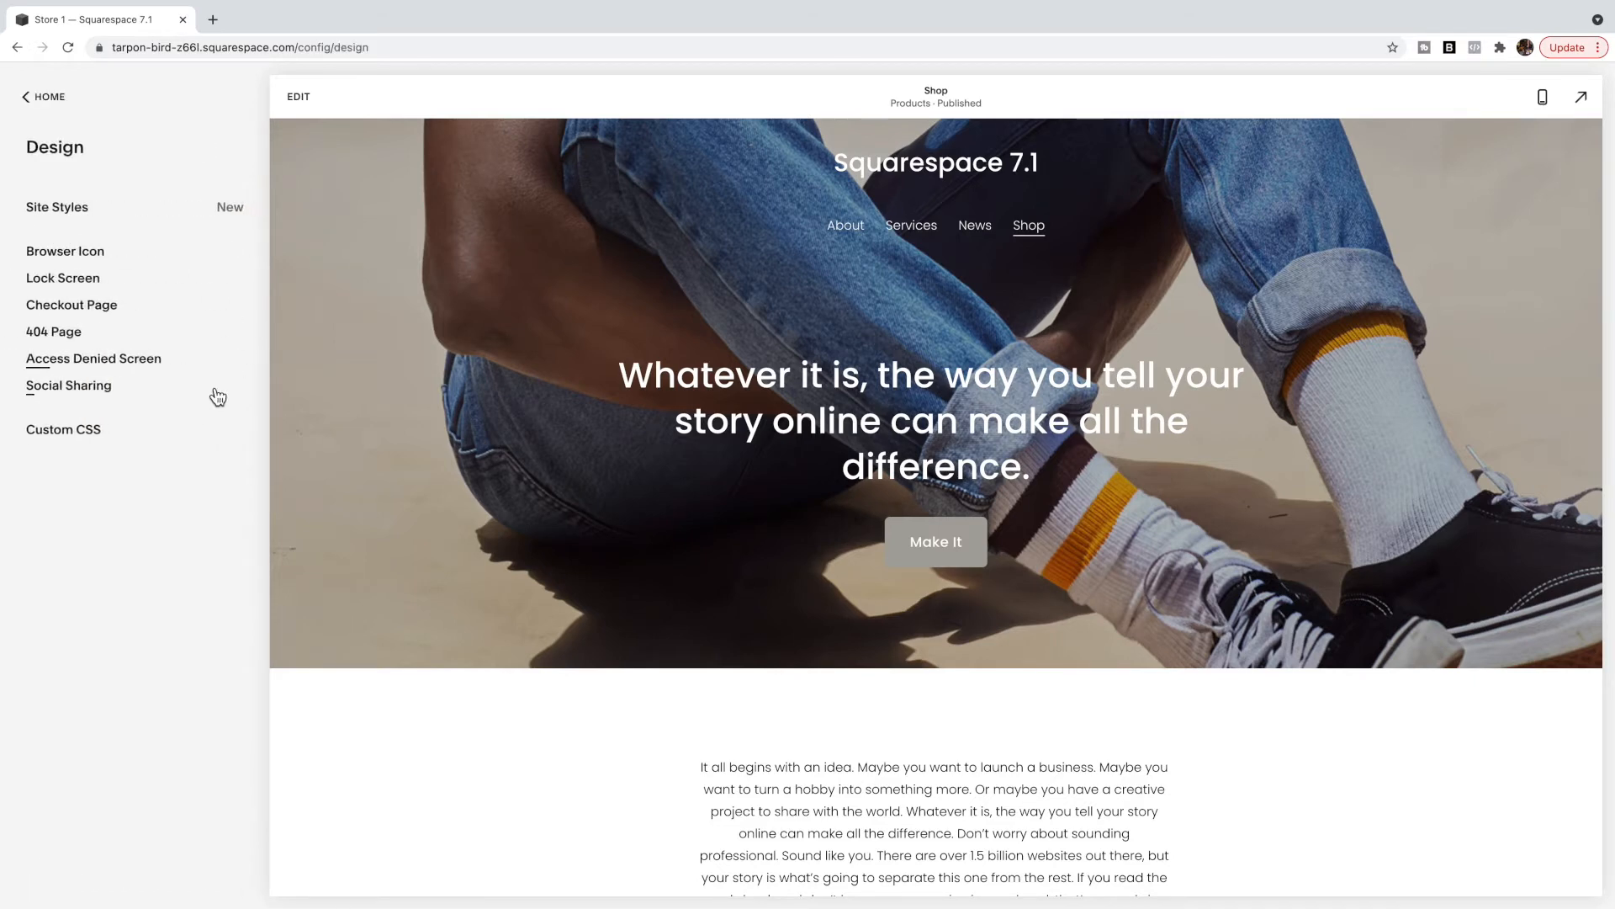
Step: Show the Custom CSS header rules and preview the site at phone size
click(64, 429)
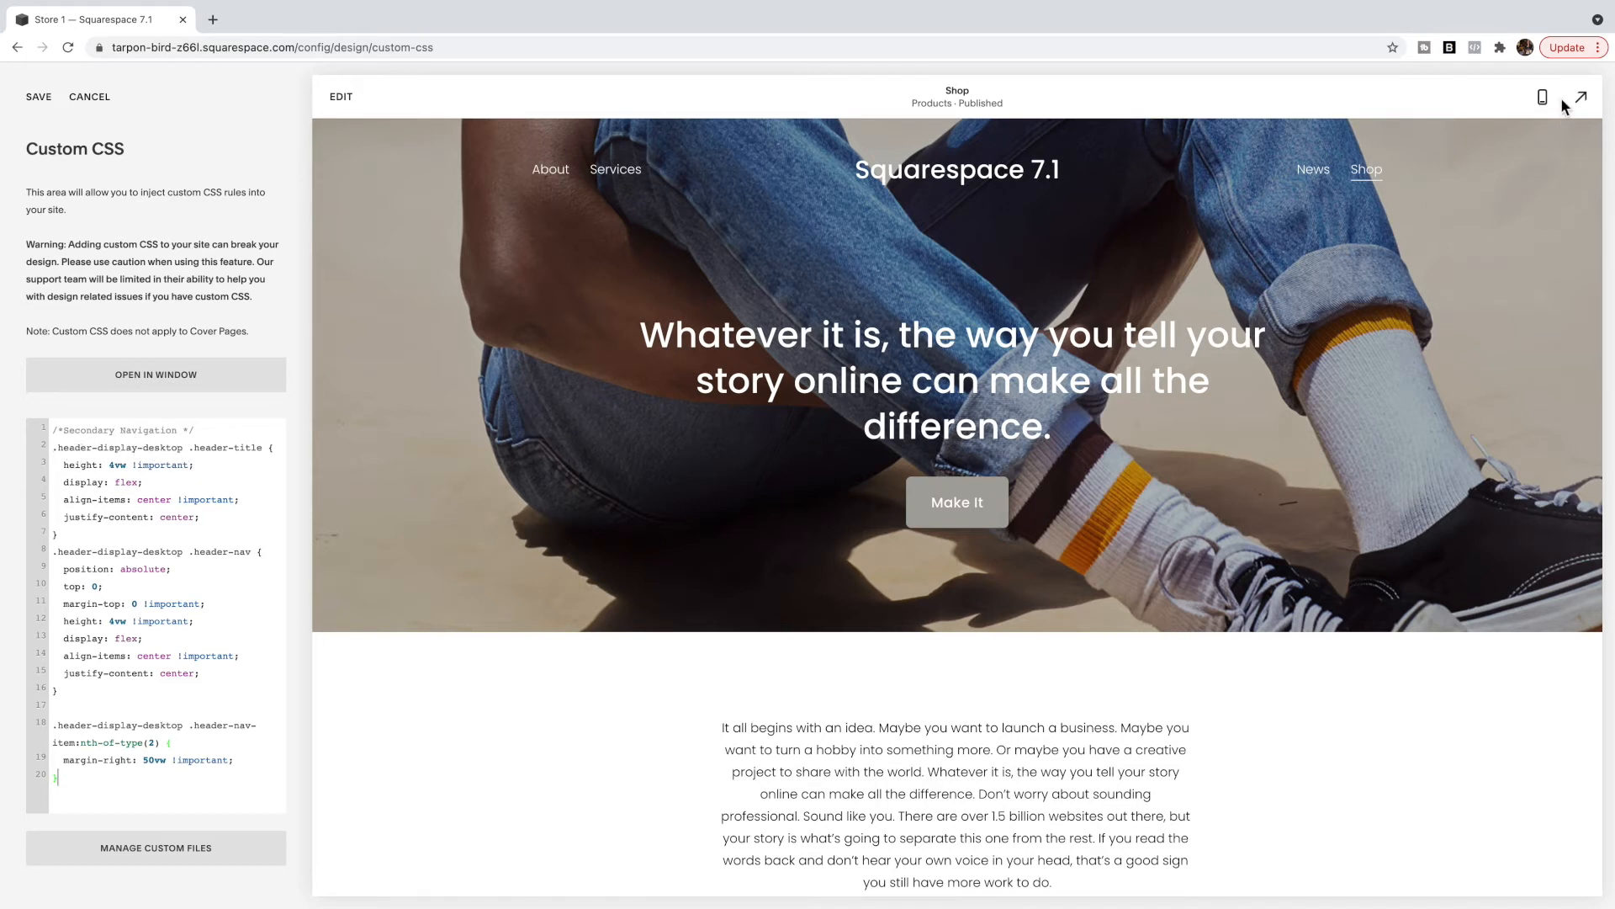
click(1541, 98)
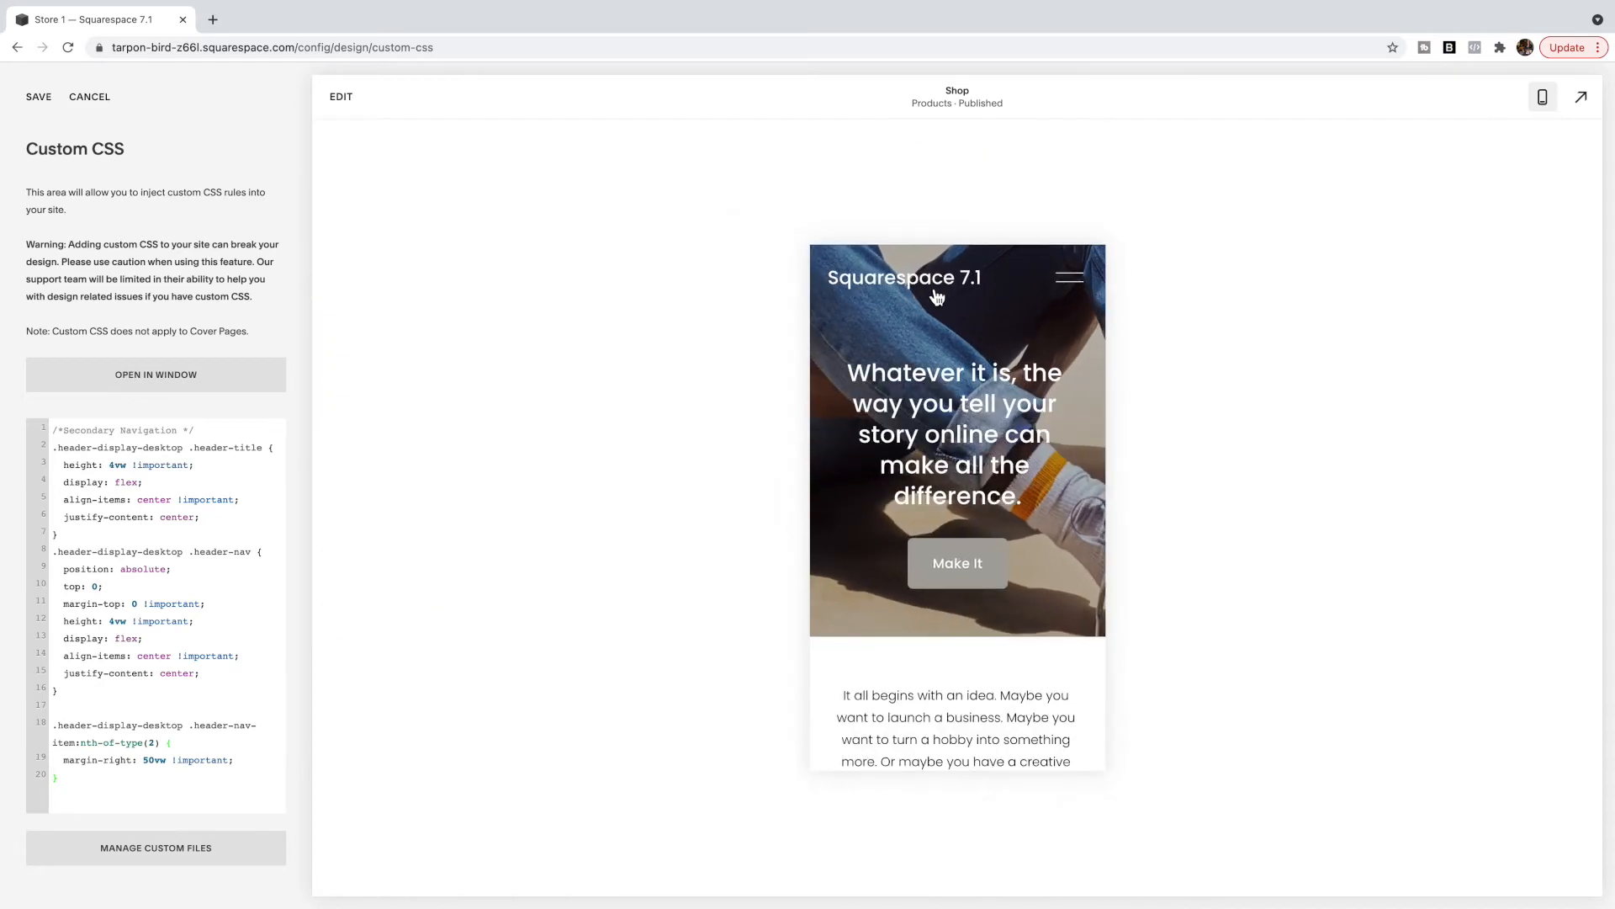
mouse_move(875, 294)
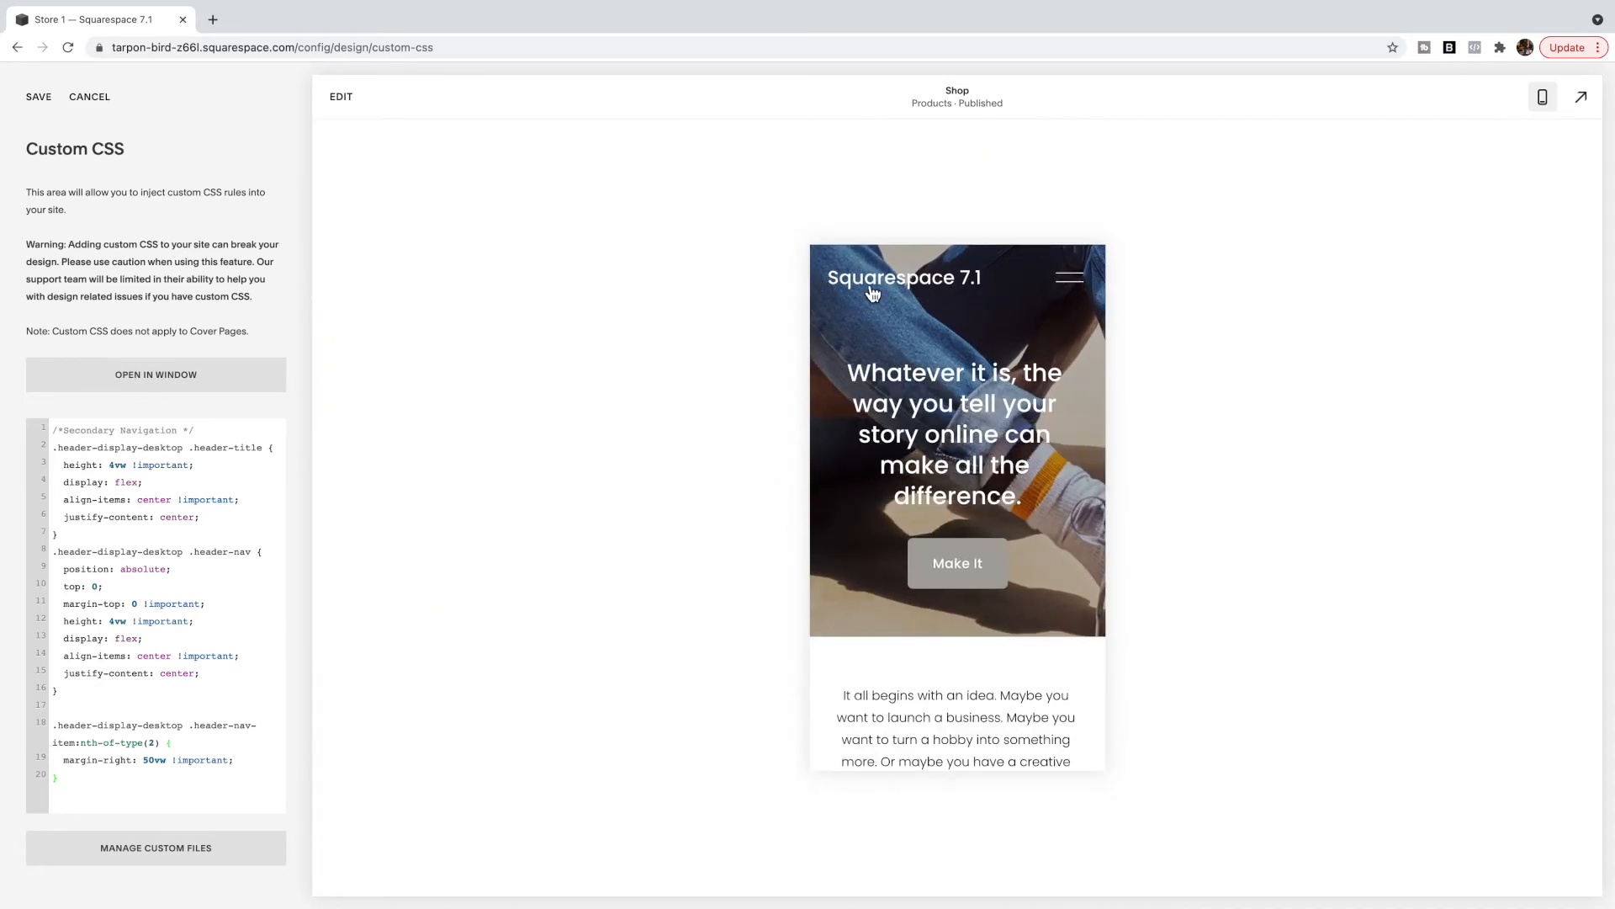
Step: Check the mobile hamburger menu still lists all four links normally
click(1070, 276)
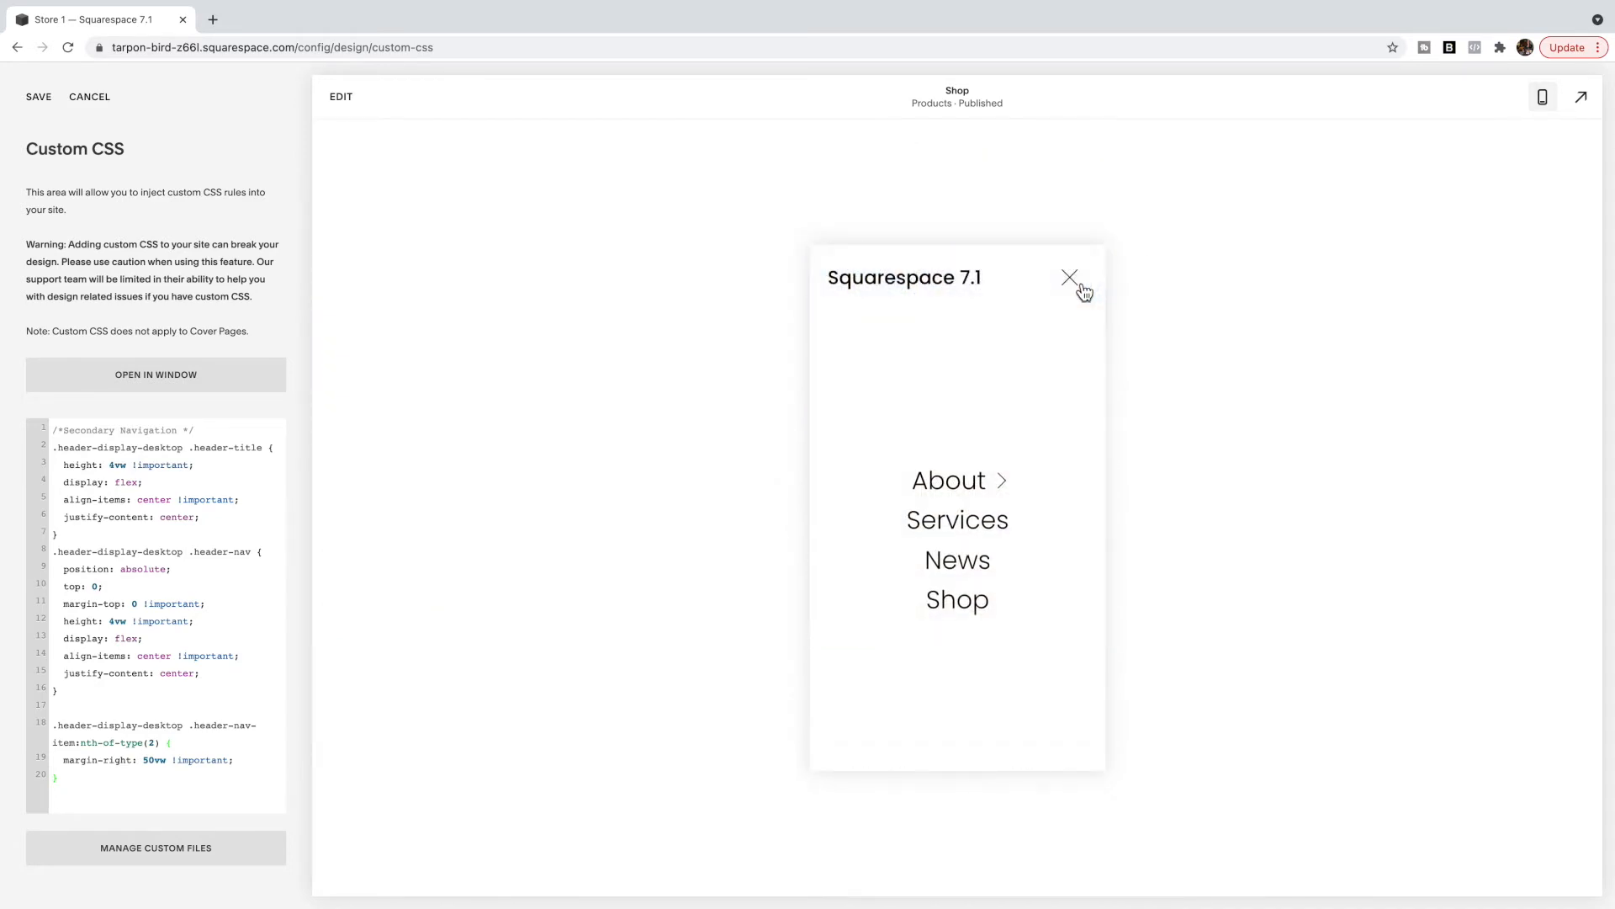
click(1071, 276)
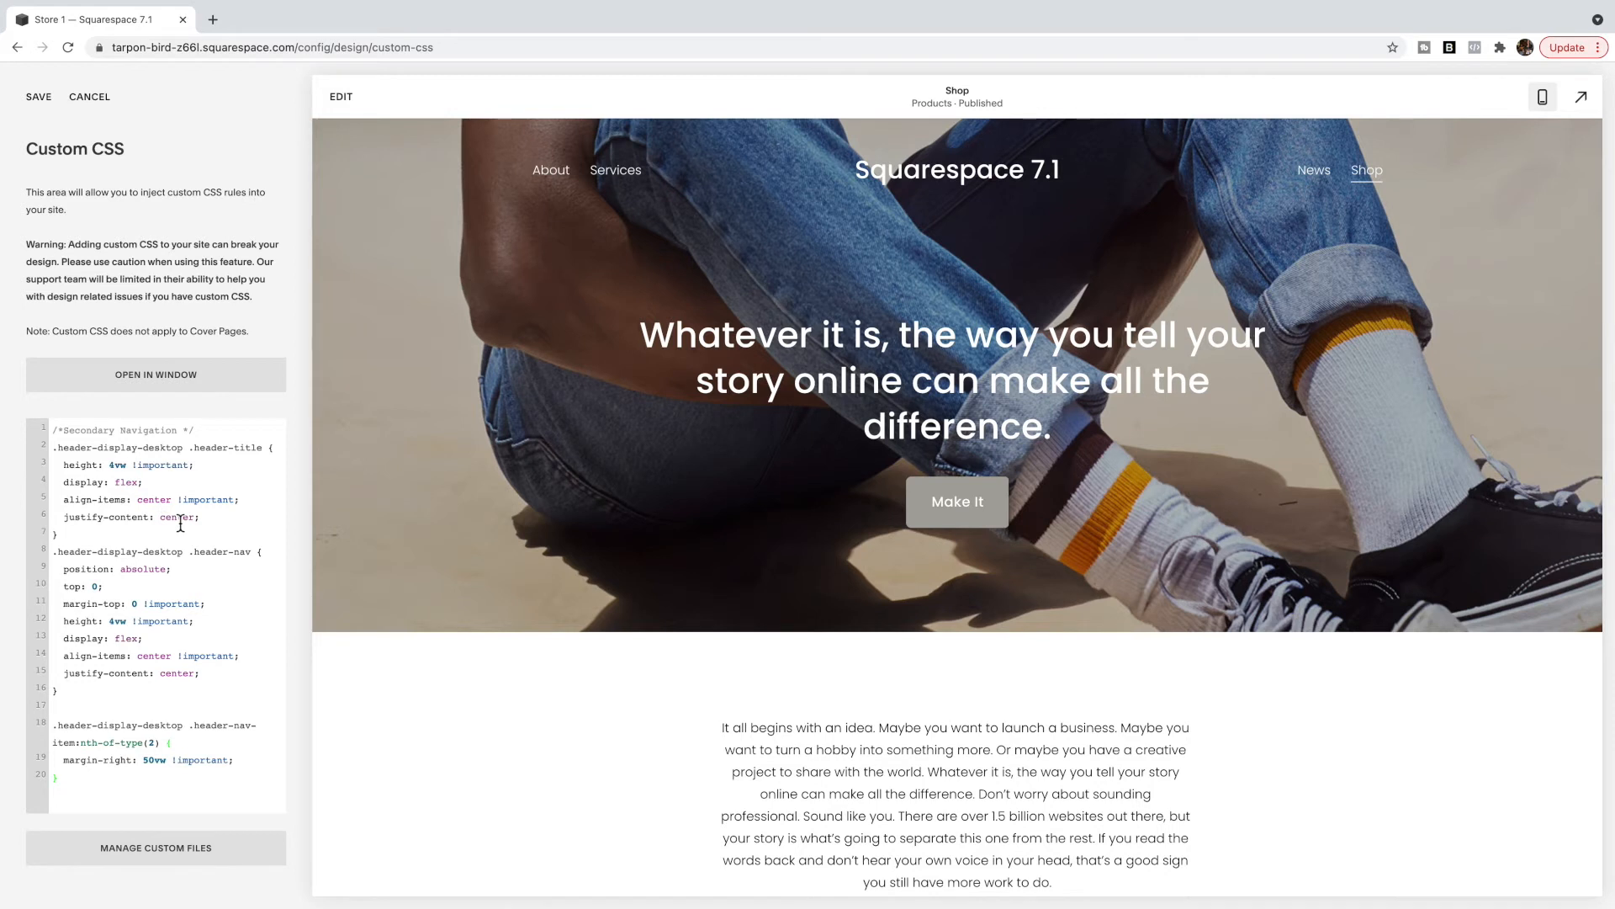
mouse_move(118, 481)
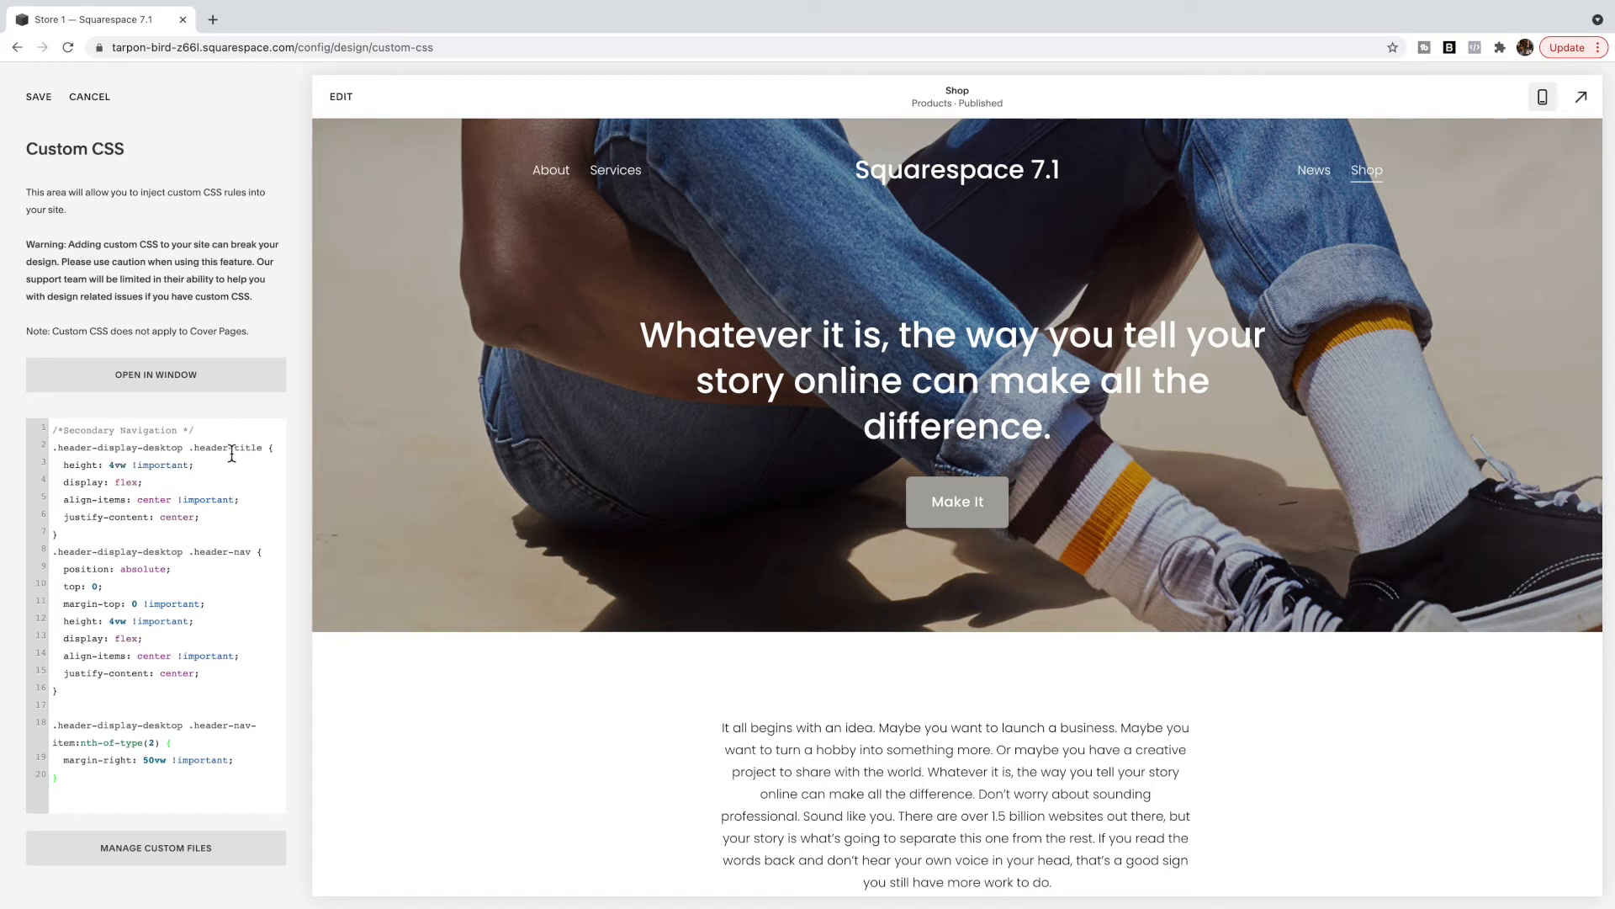
mouse_move(971, 190)
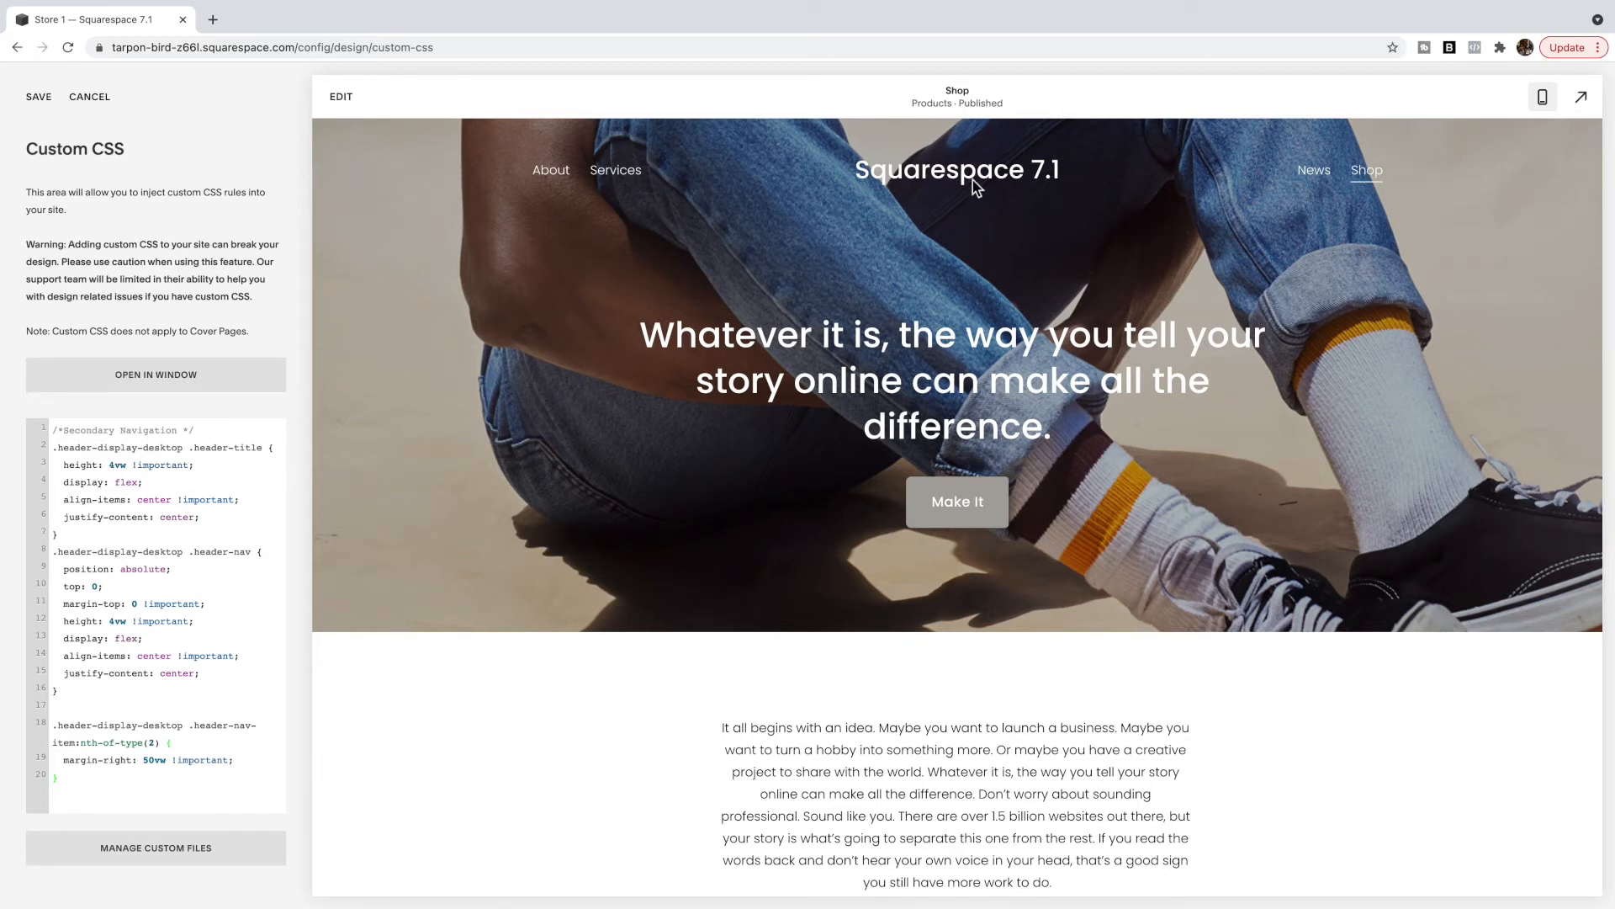
mouse_move(1060, 187)
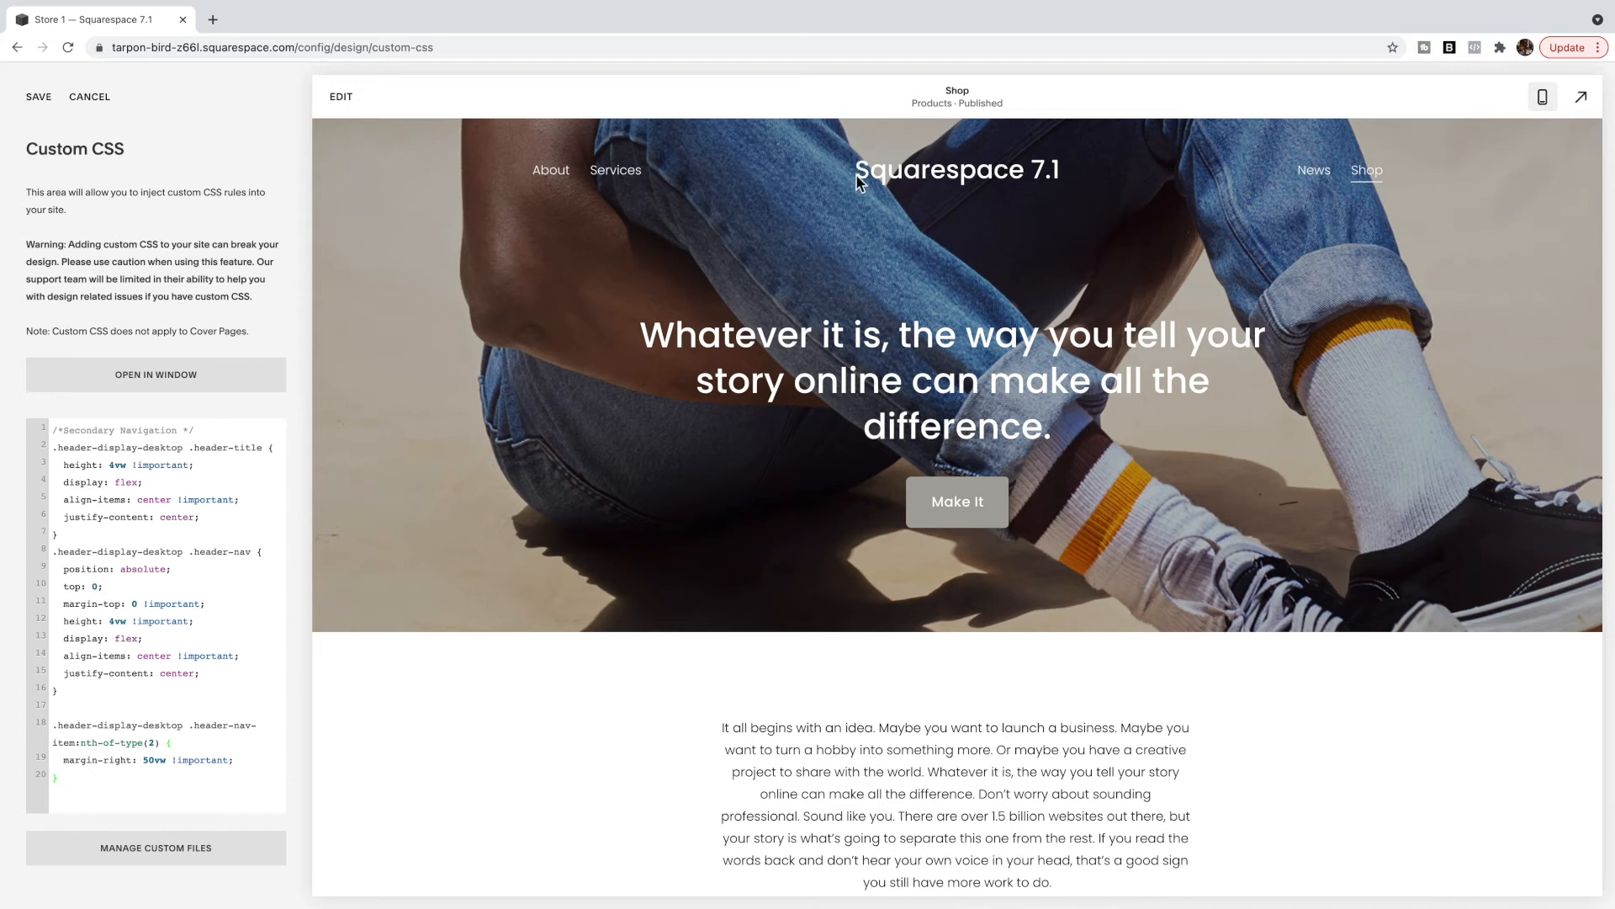
mouse_move(847, 198)
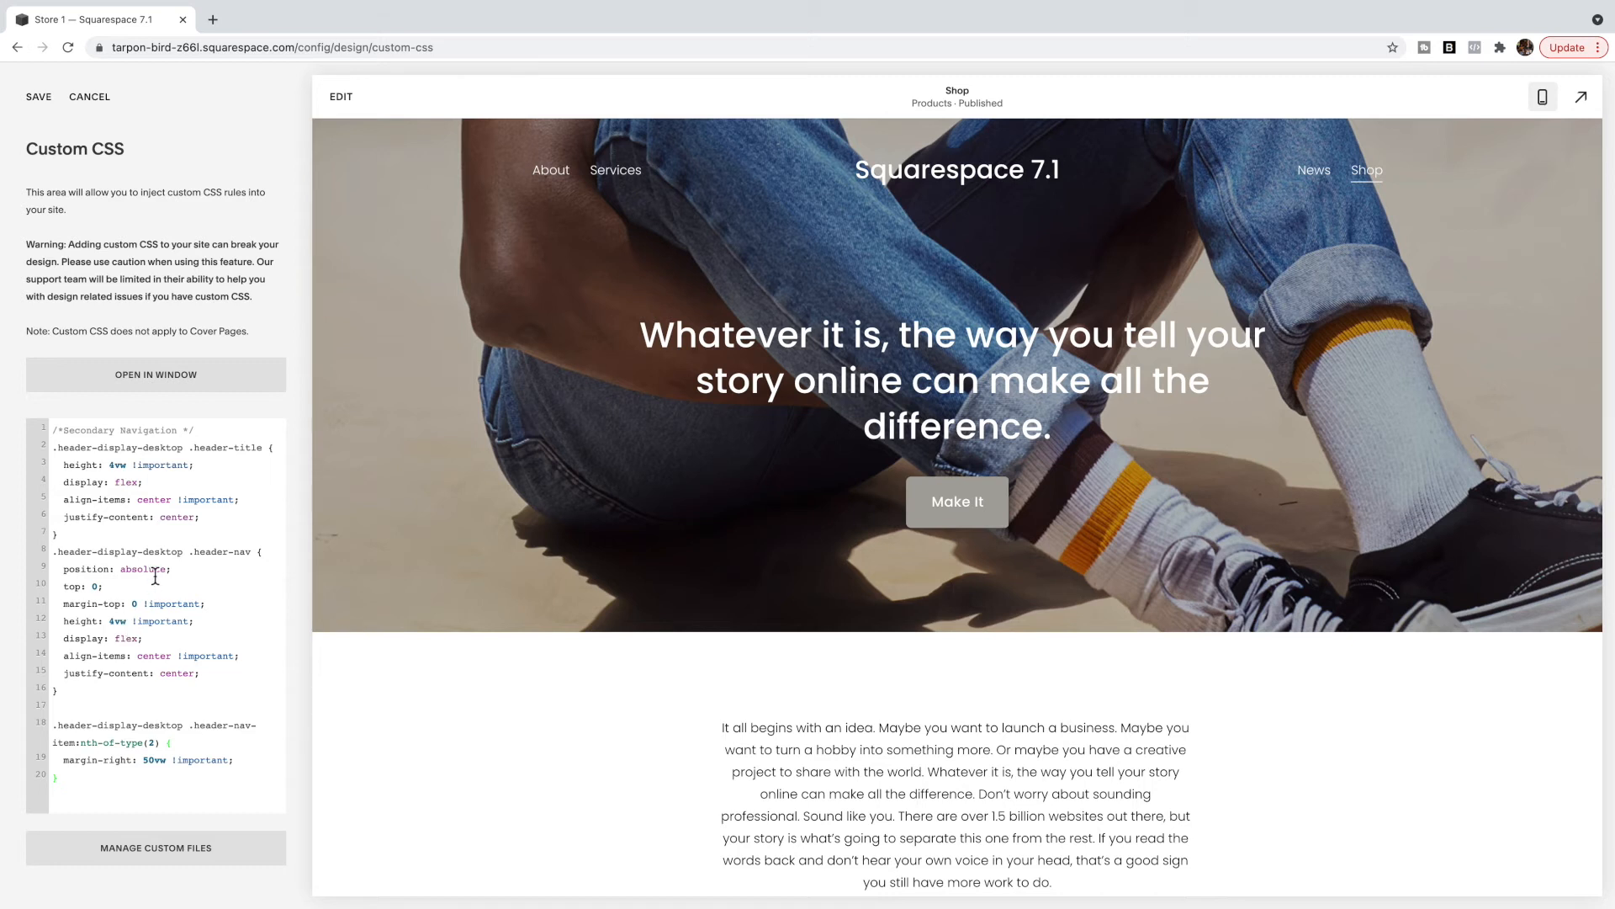
mouse_move(124, 580)
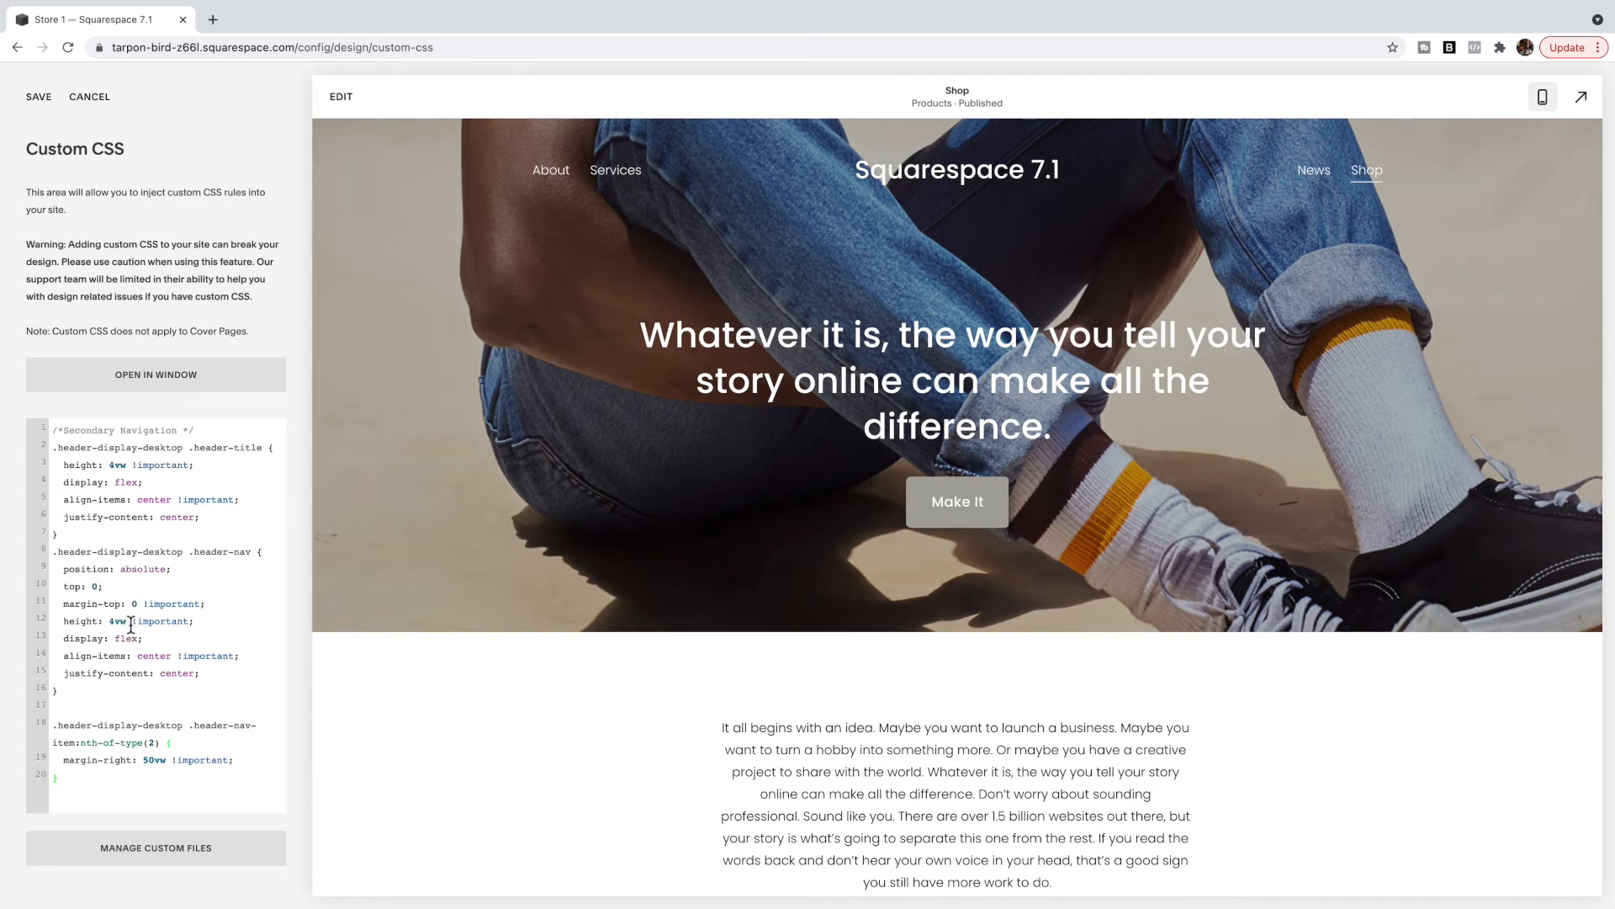
mouse_move(130, 639)
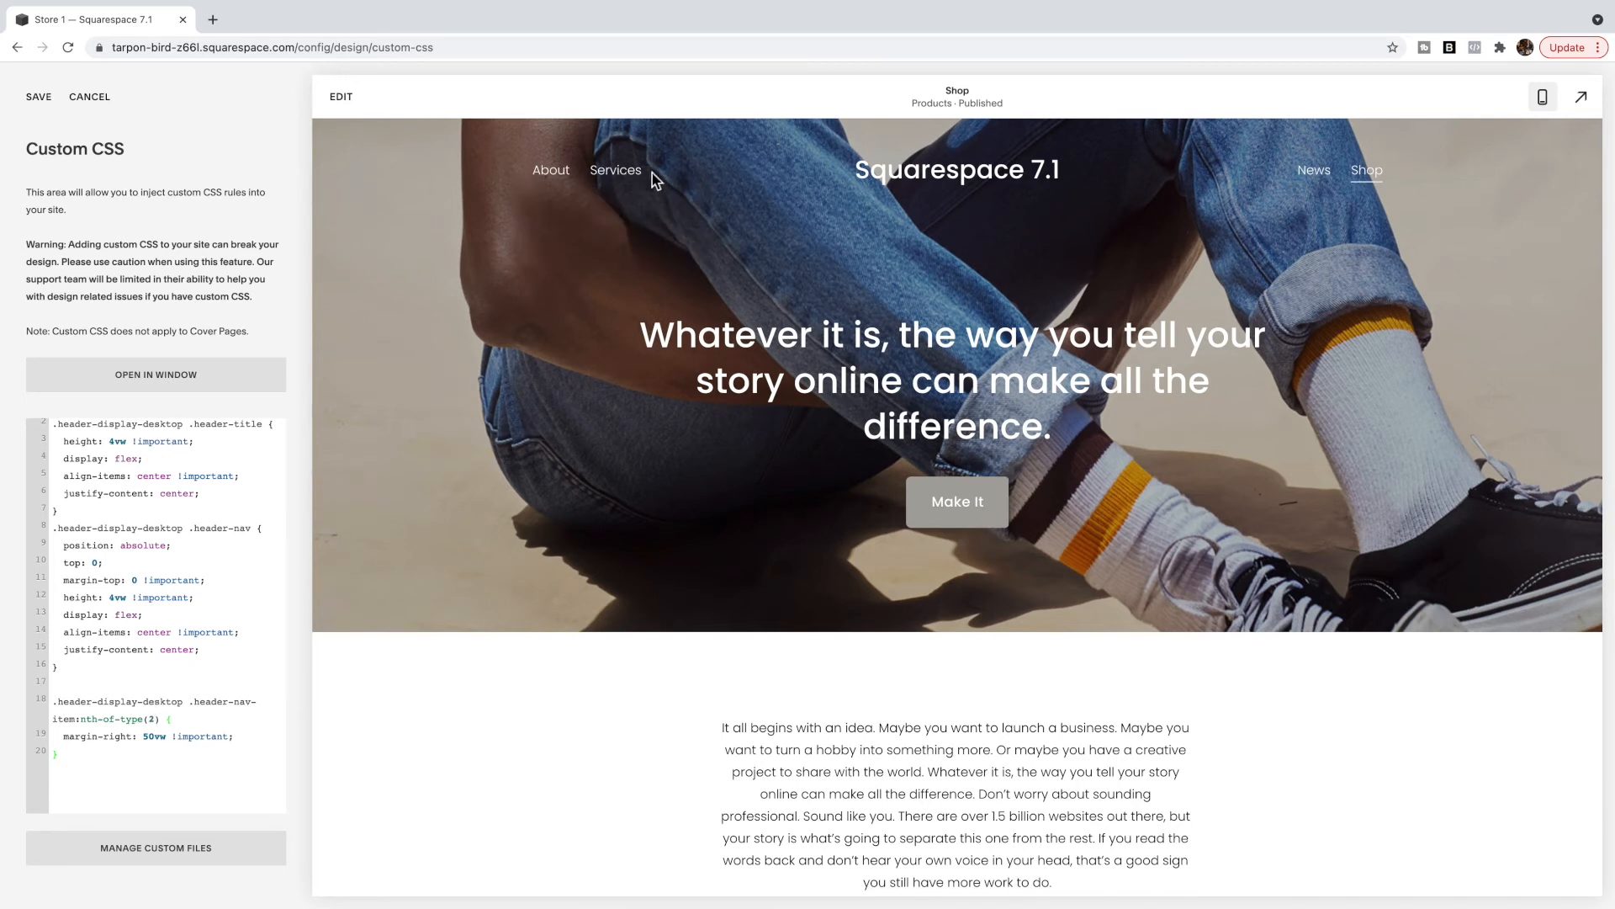
mouse_move(607, 190)
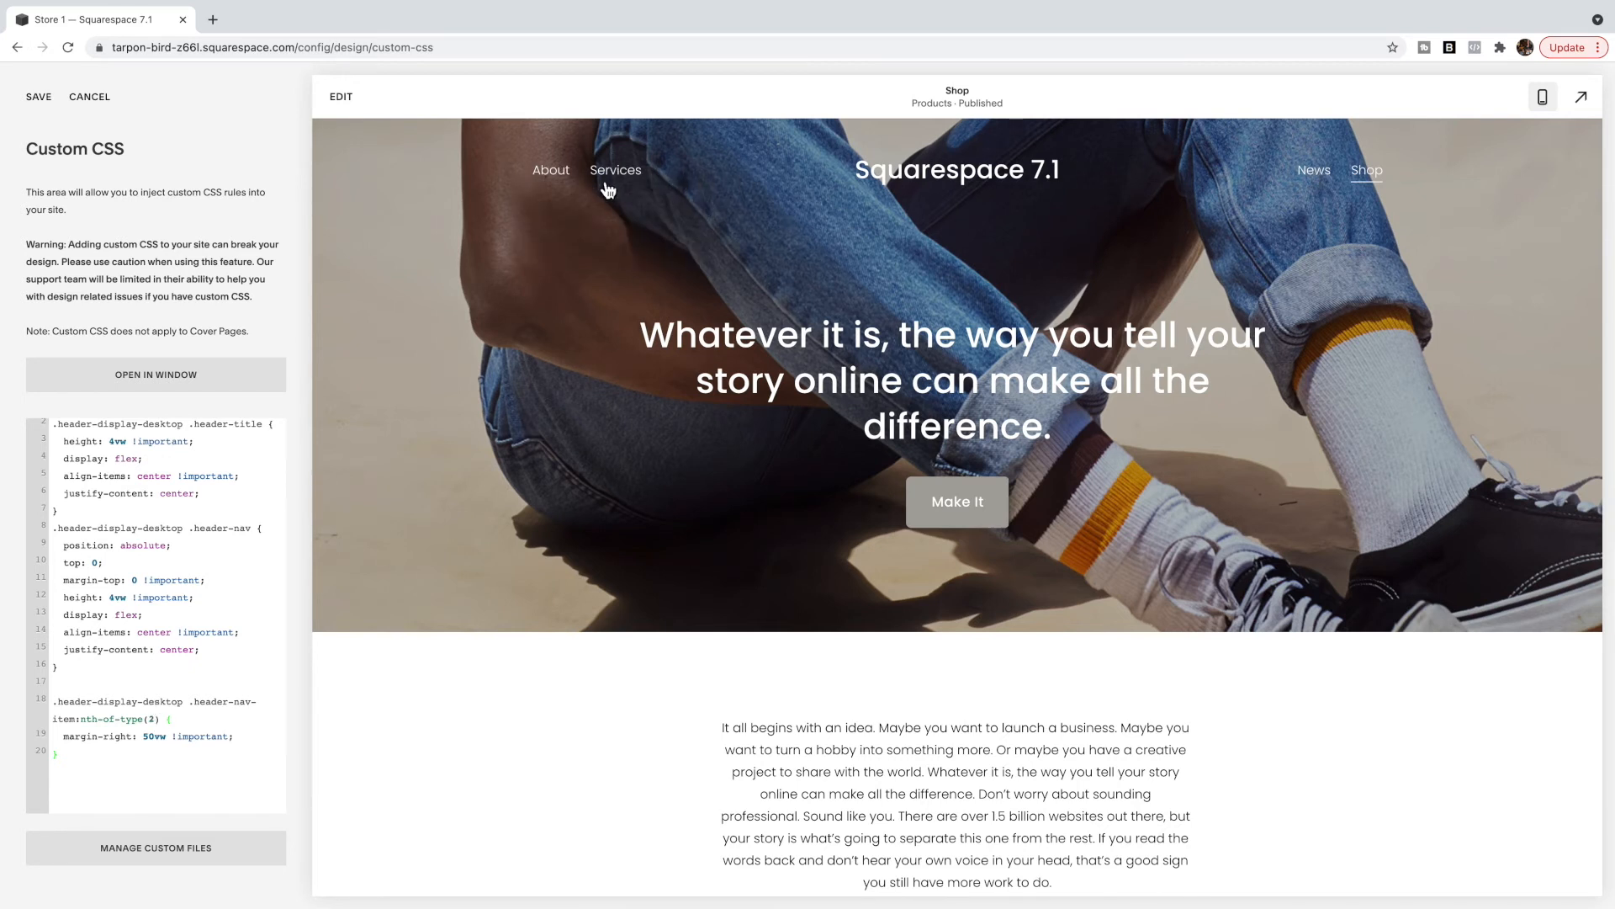
mouse_move(1366, 176)
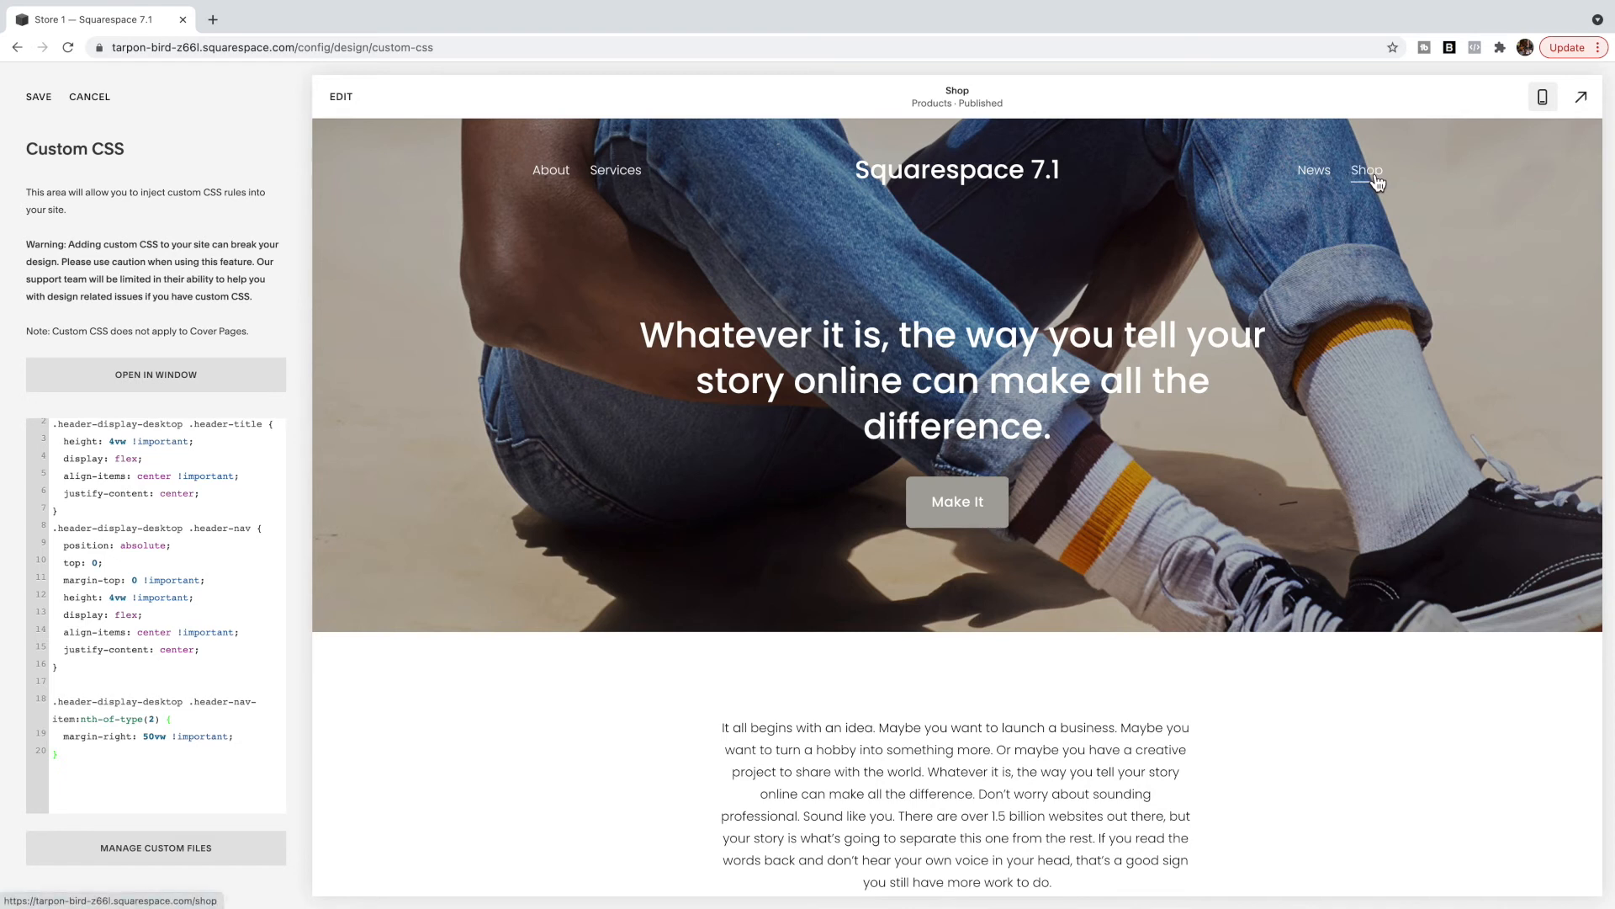
mouse_move(1024, 186)
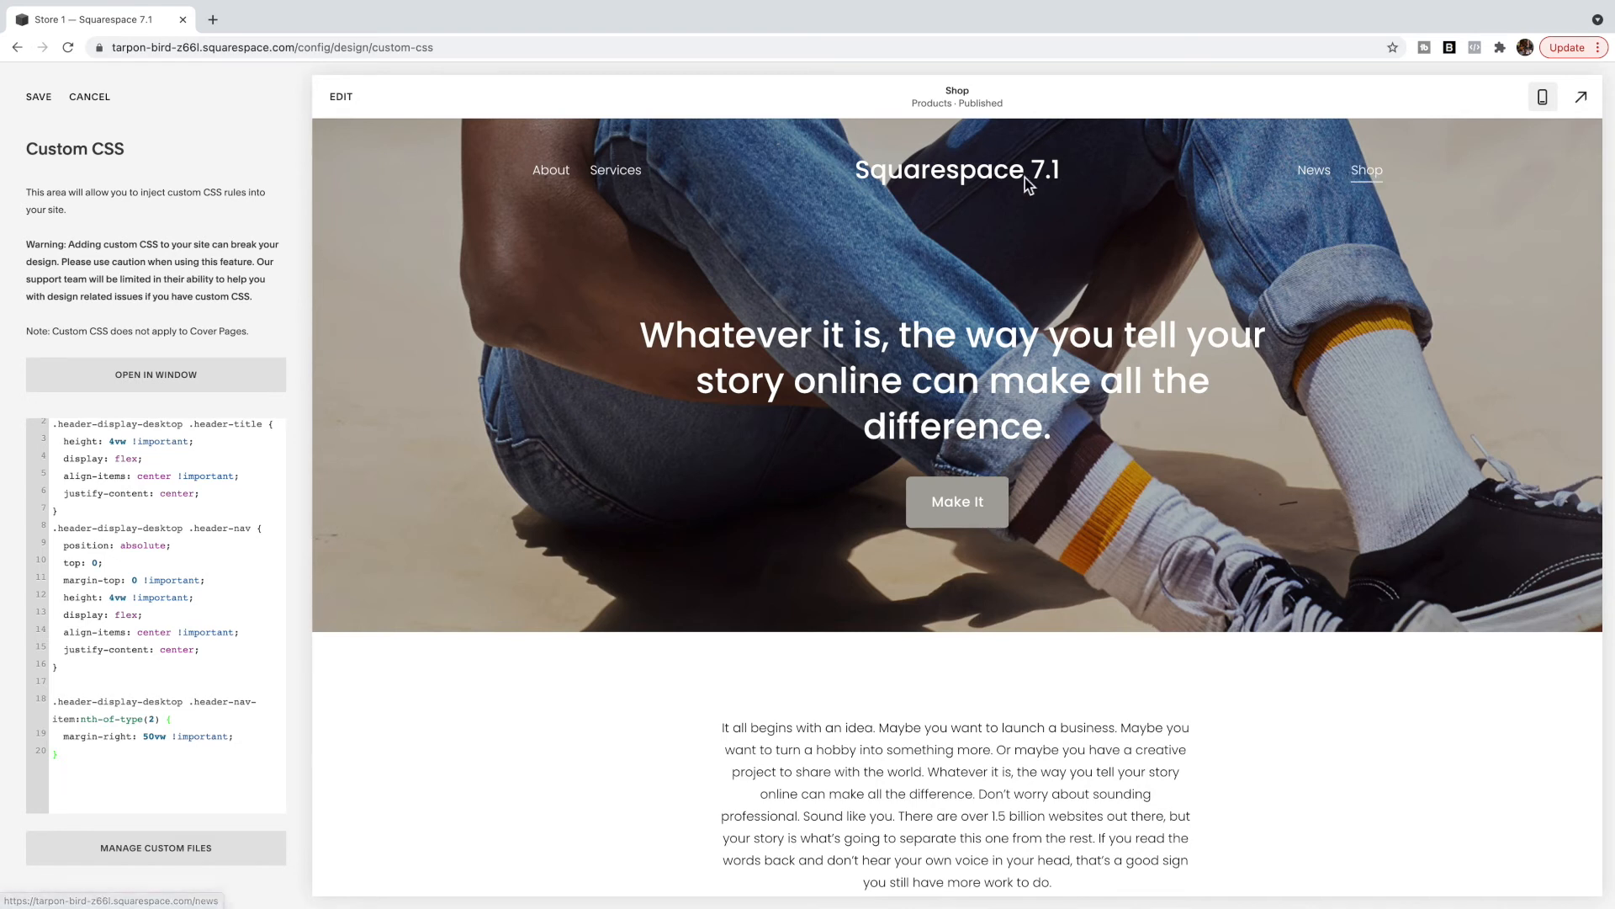
mouse_move(646, 181)
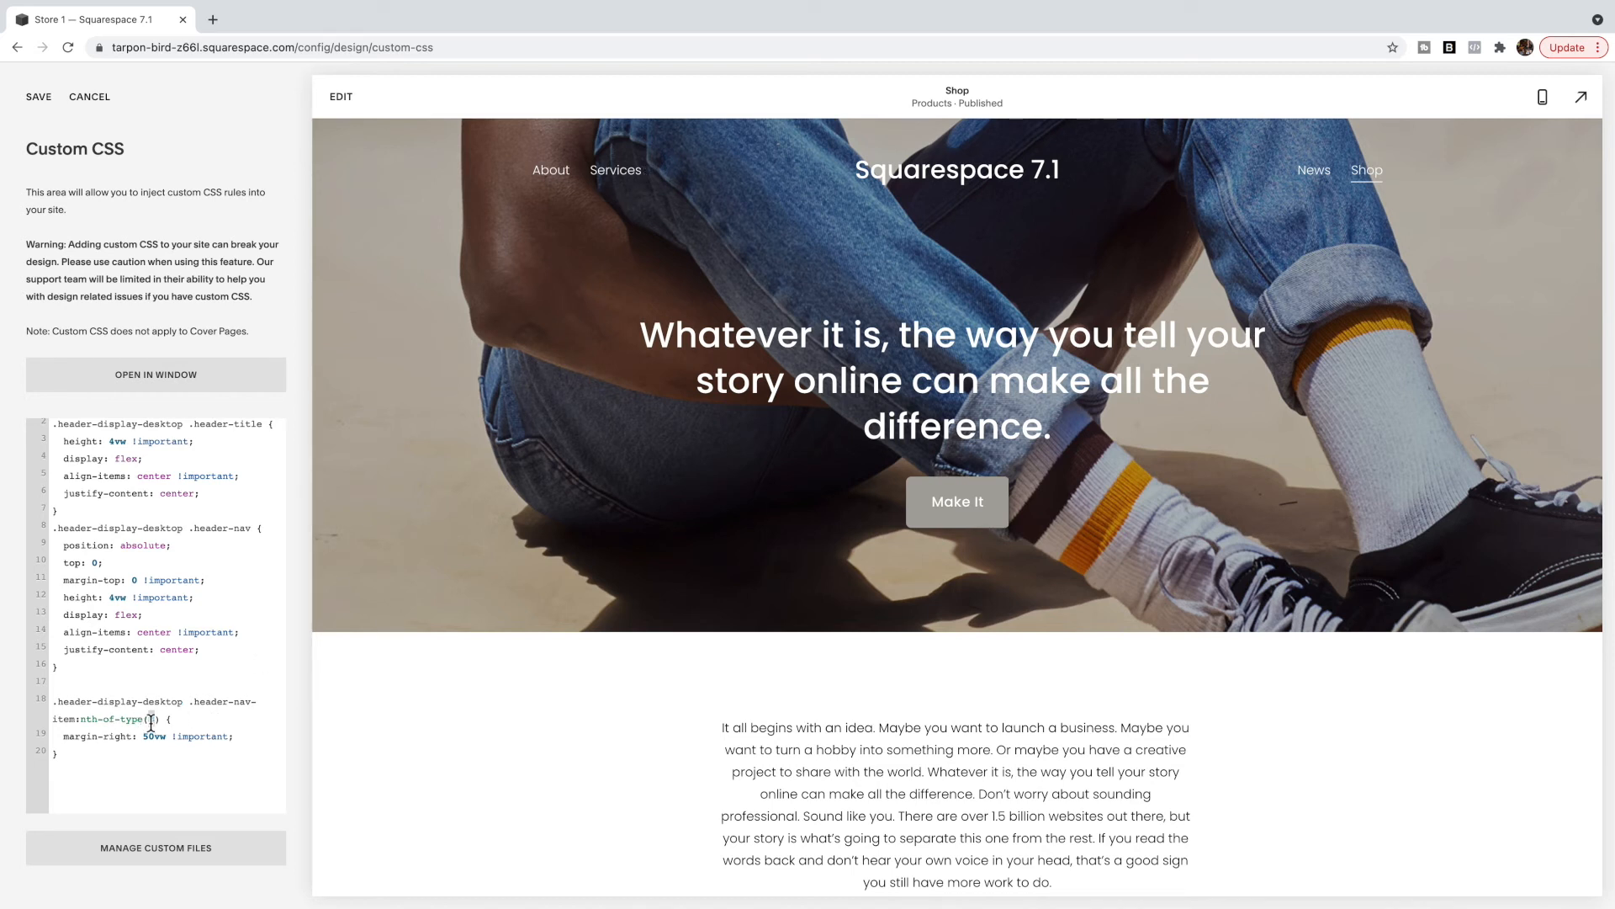
Step: Switch the nth-of-type selector between the 2nd and 3rd navigation item to test the split
text(2)
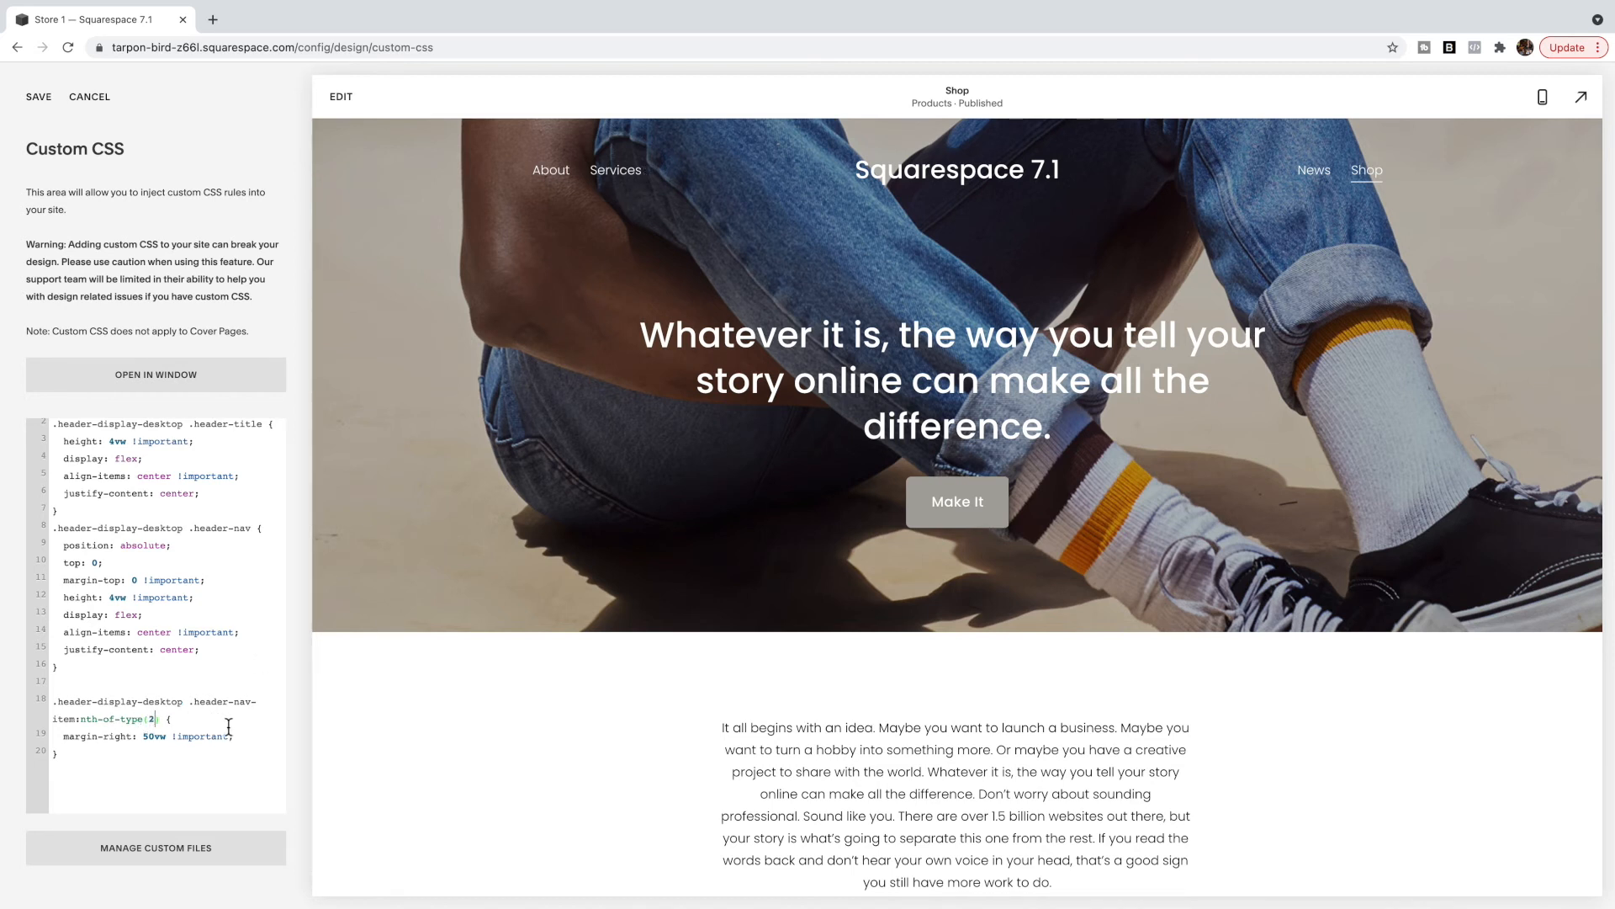
text(3)
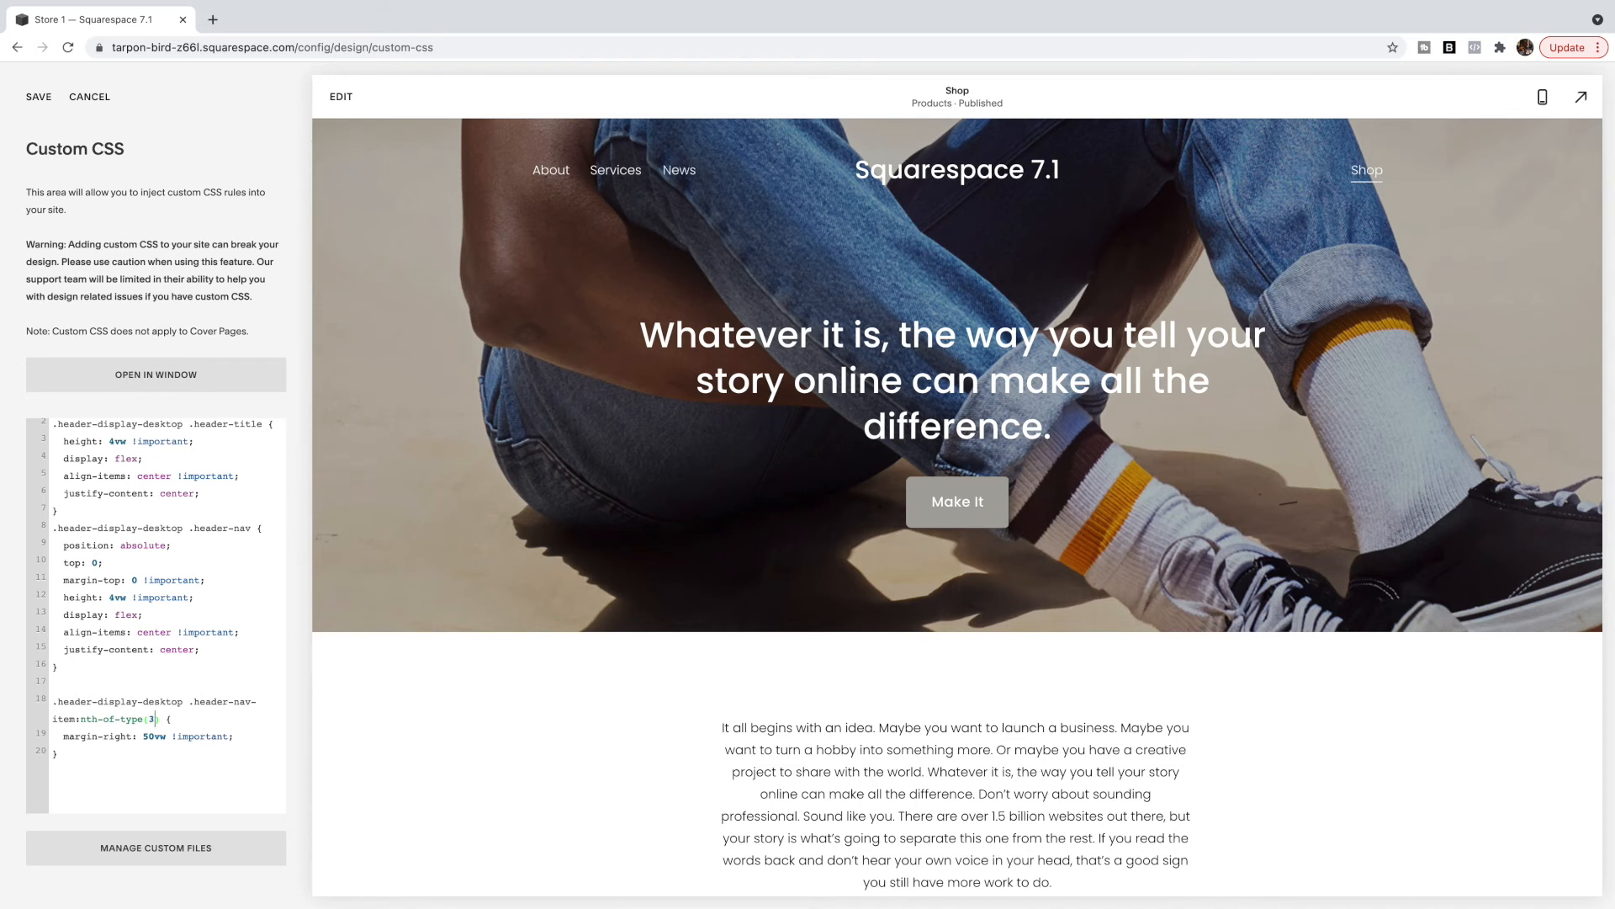
mouse_move(656, 210)
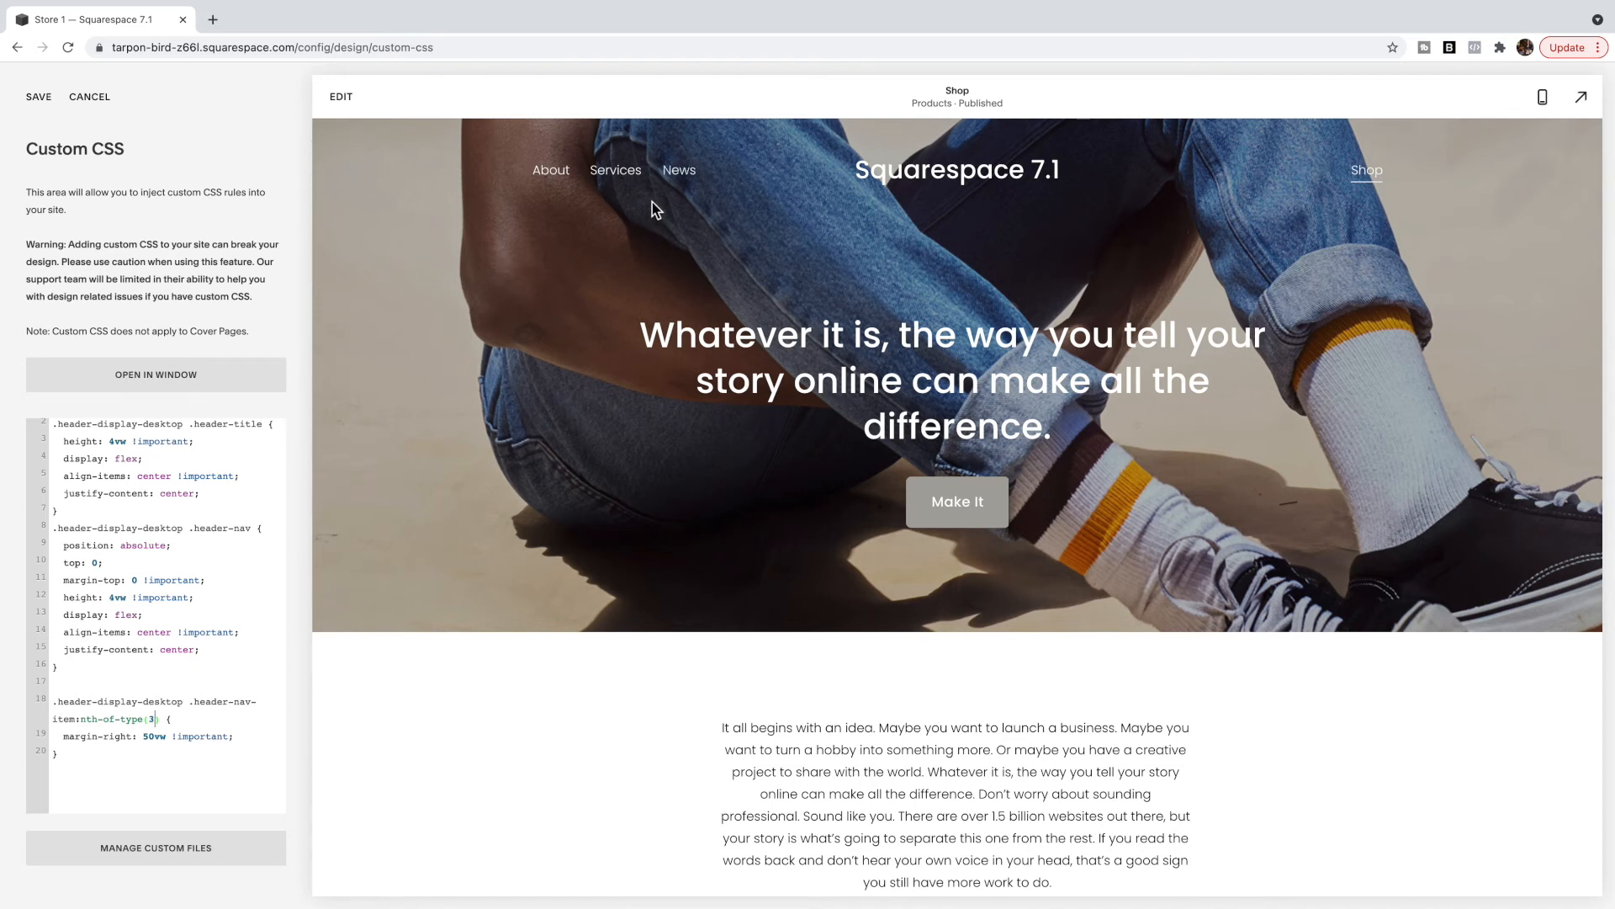
mouse_move(1265, 178)
text(2)
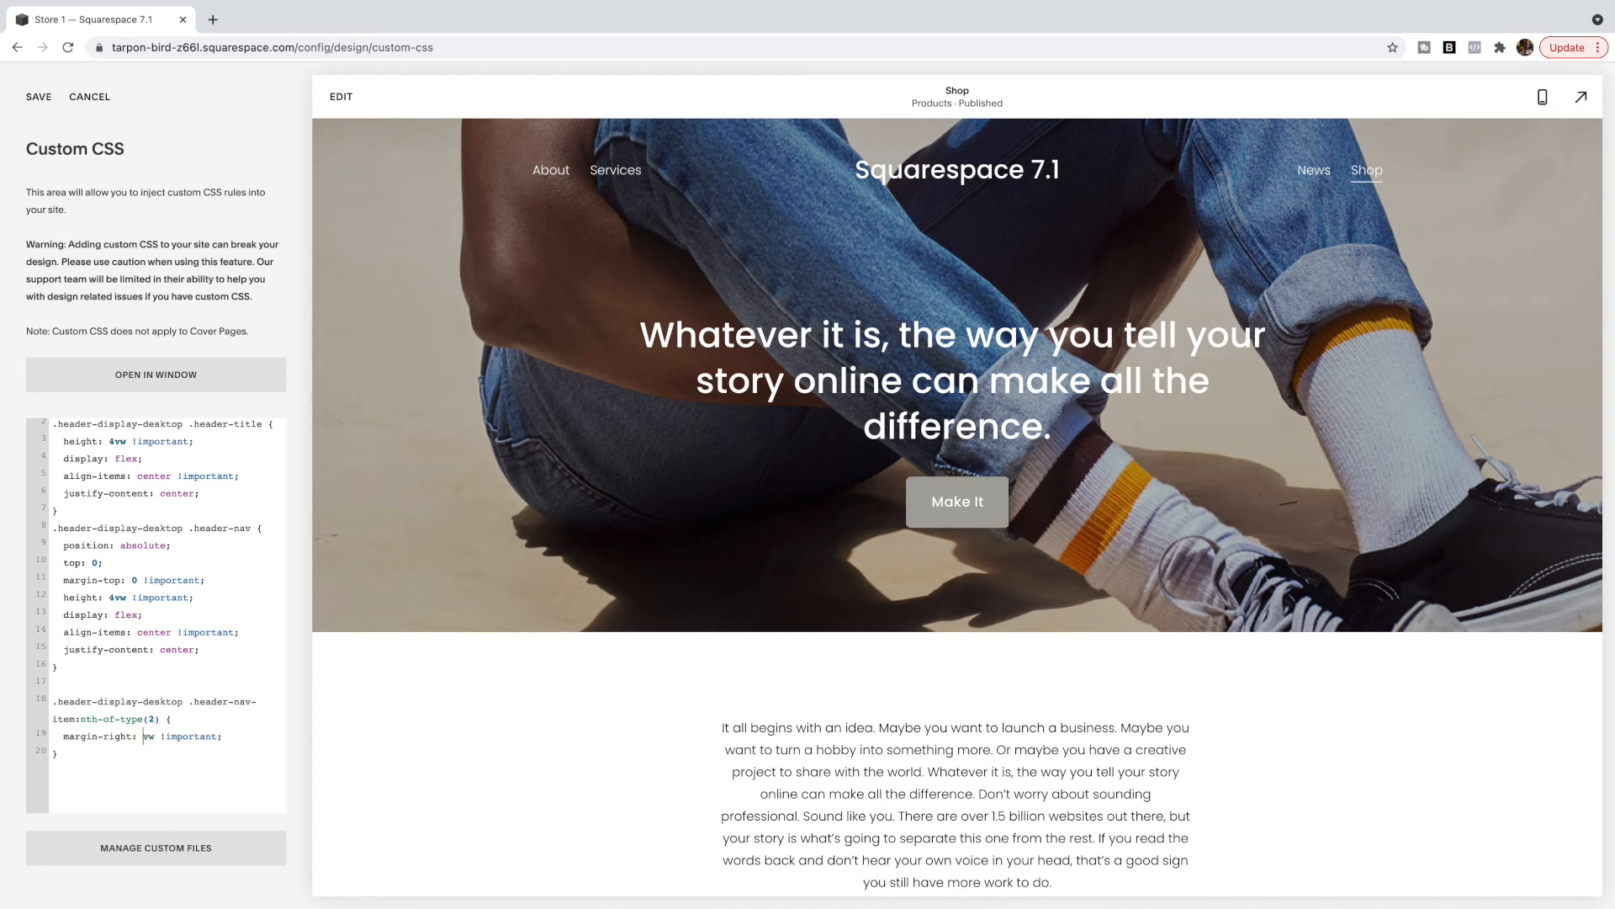
Step: Test margin-right values like 35vw, restore 50vw and save the custom CSS
text(35)
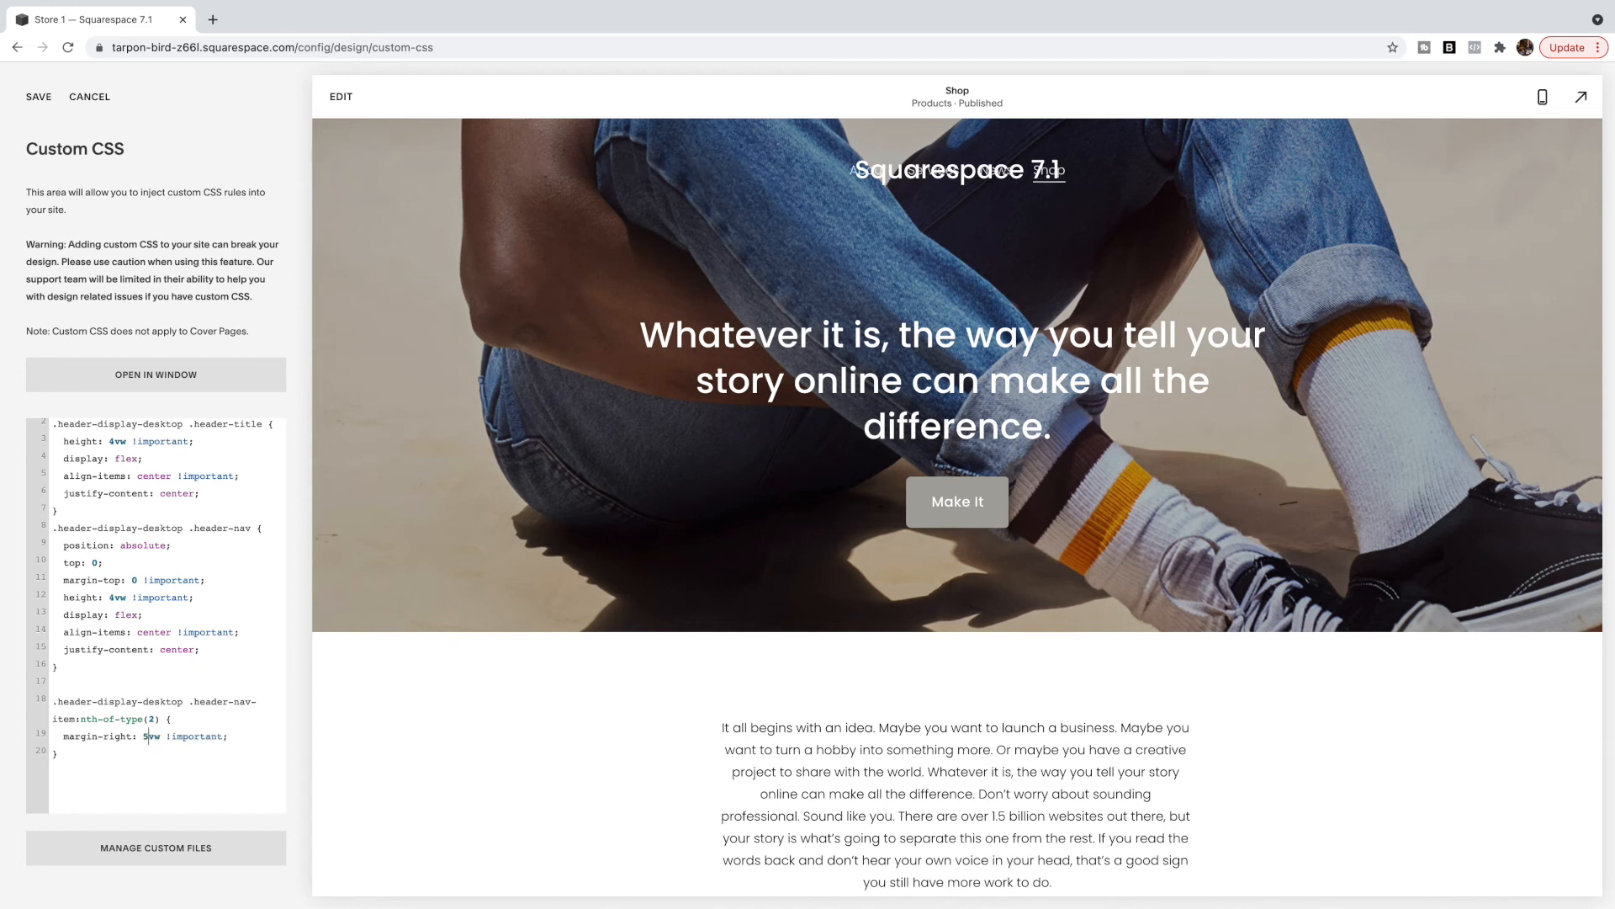
text(5)
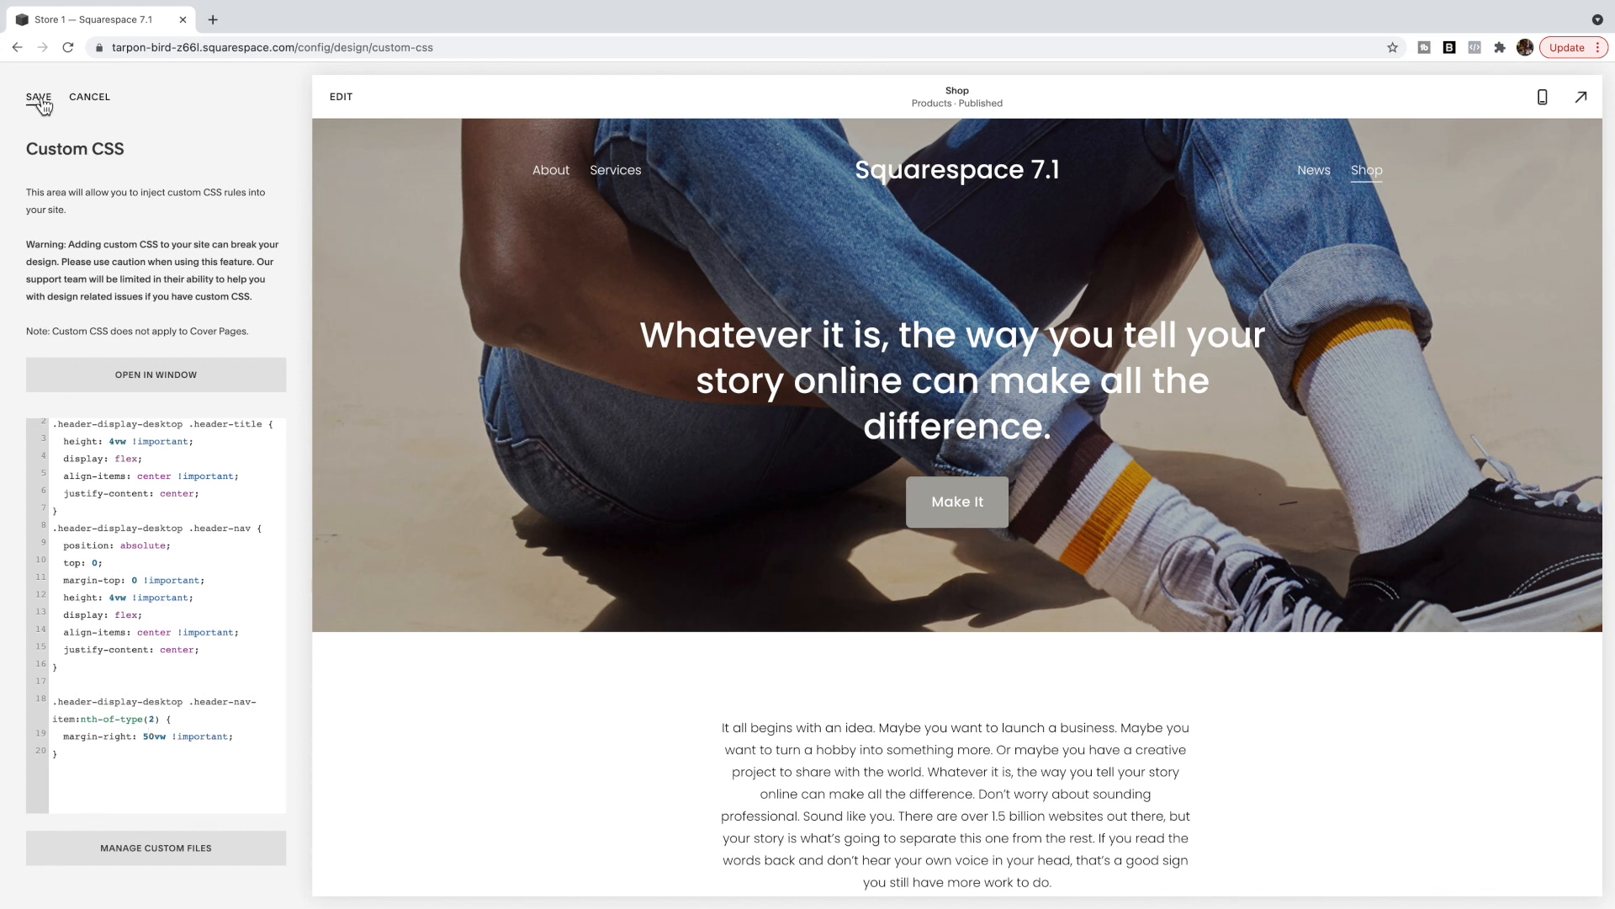
click(38, 96)
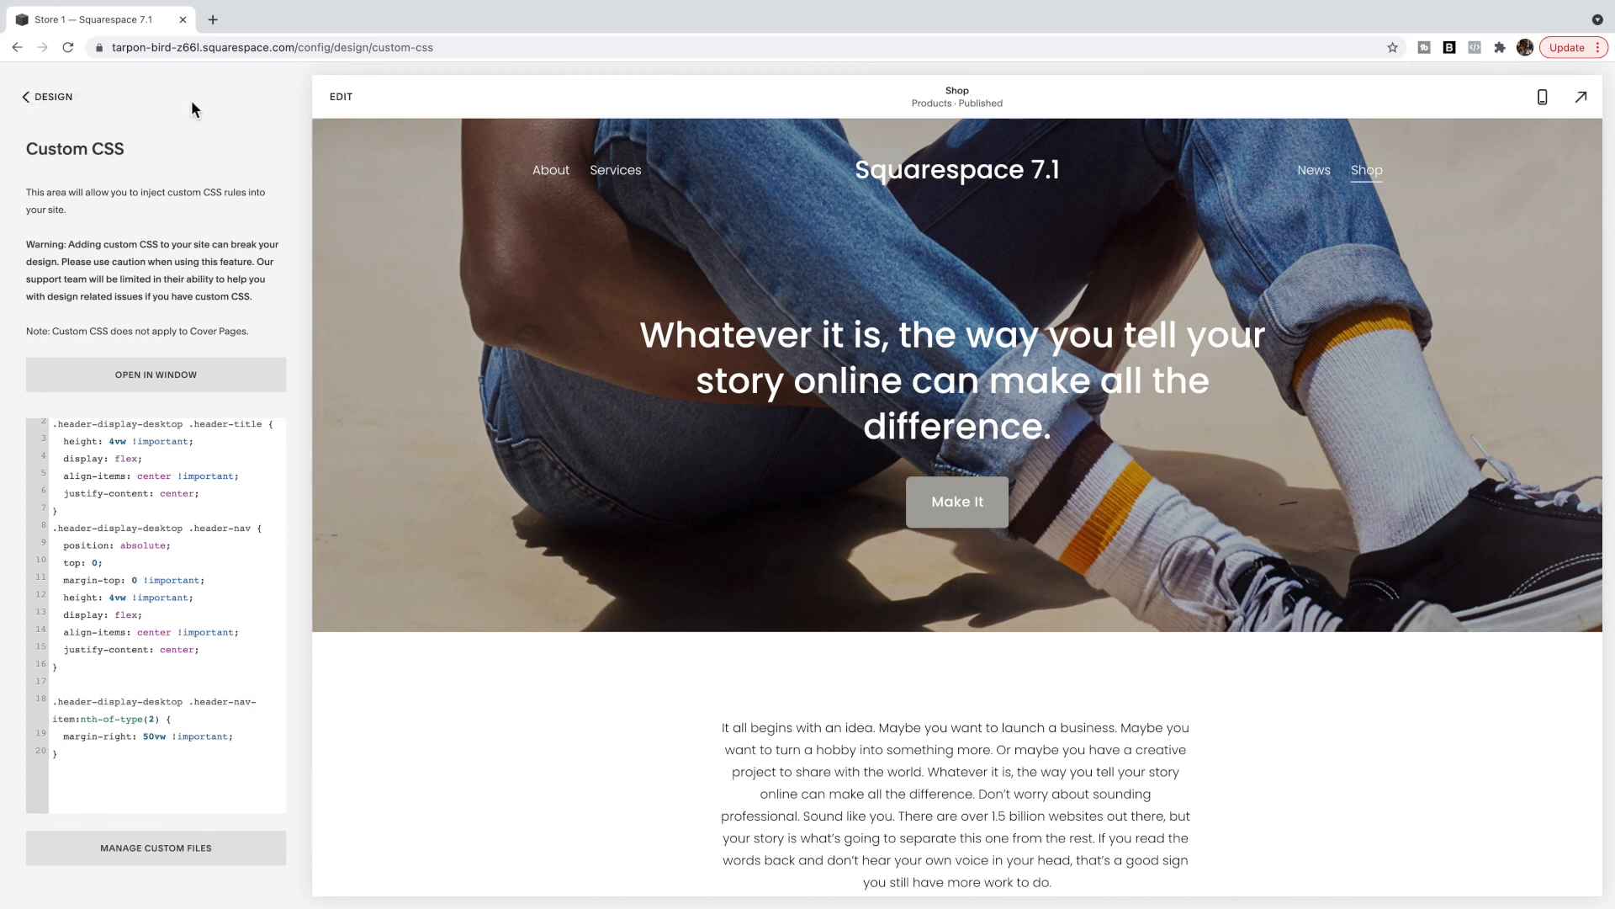